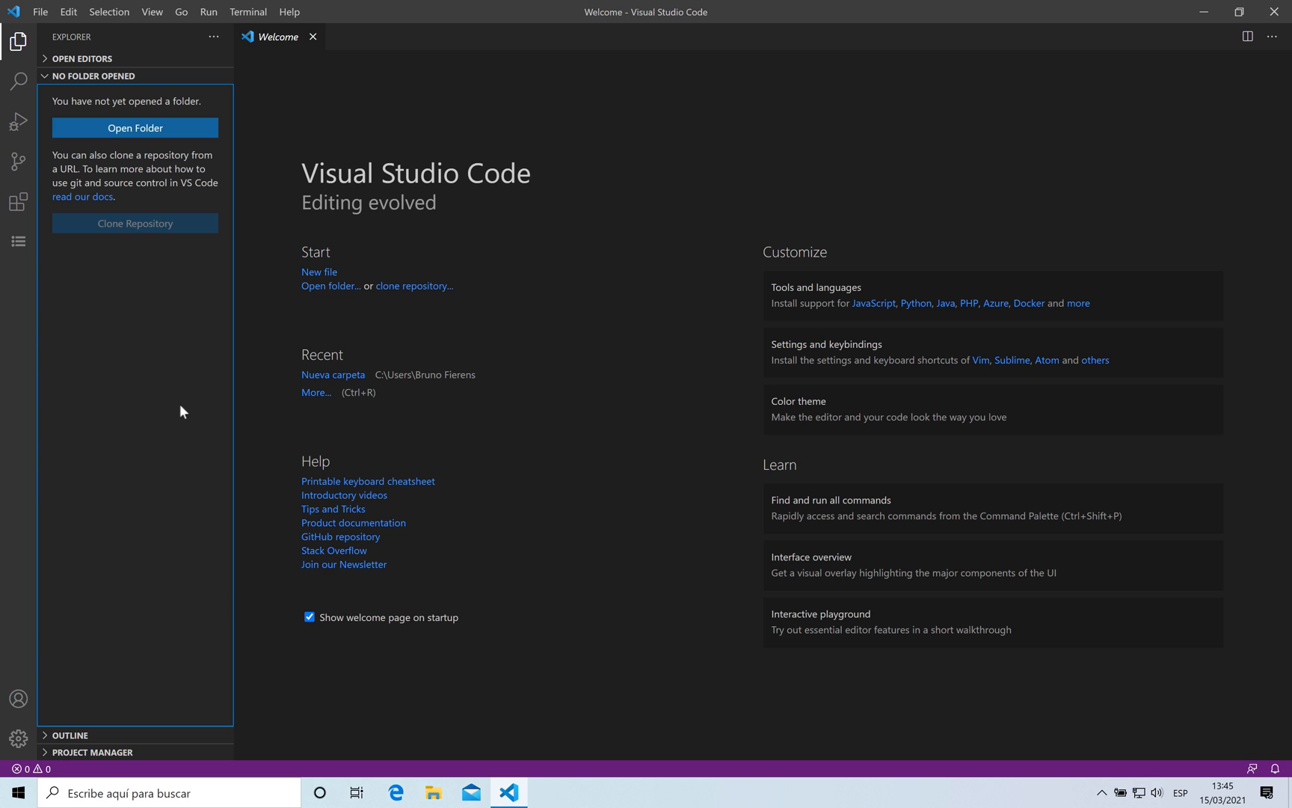
mouse_move(128, 259)
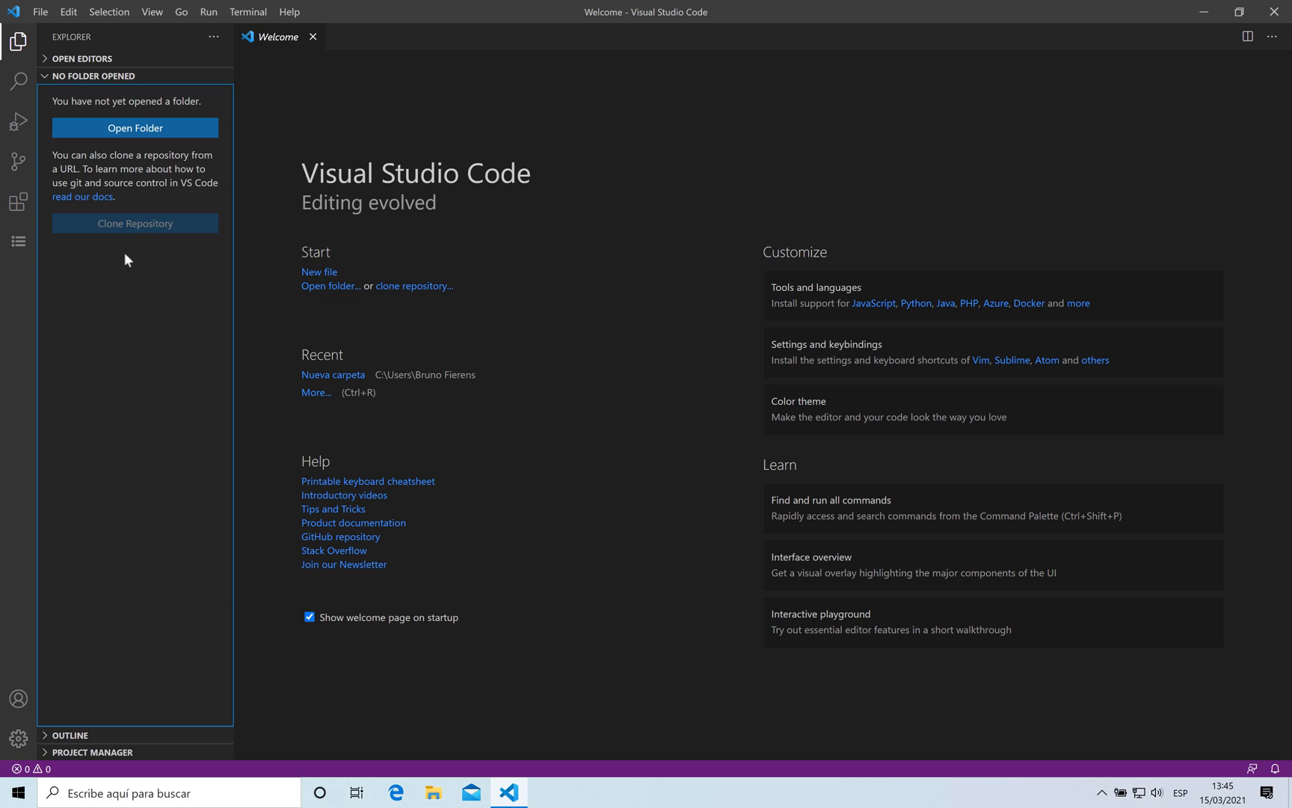
mouse_move(18, 245)
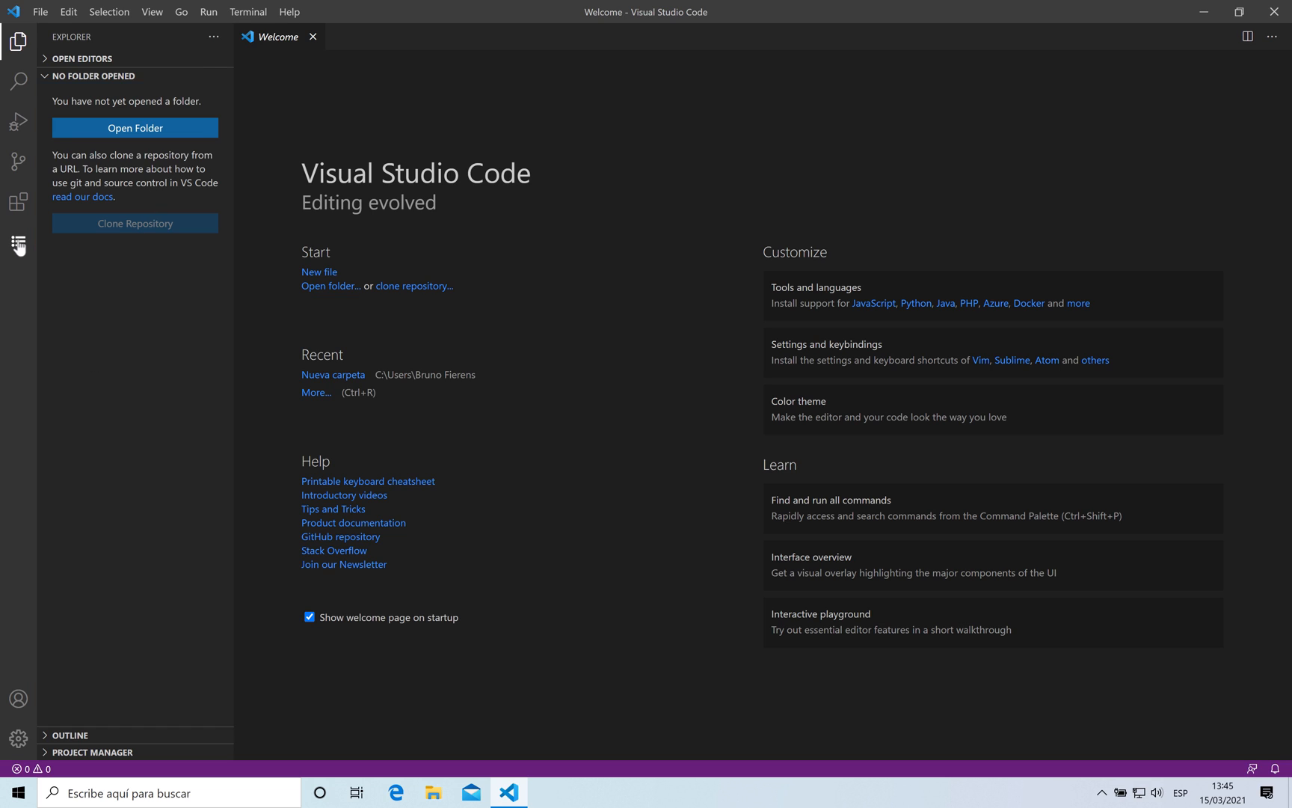
Start a new TMS WEB Package project from the TMS Repository templates
left_click(18, 240)
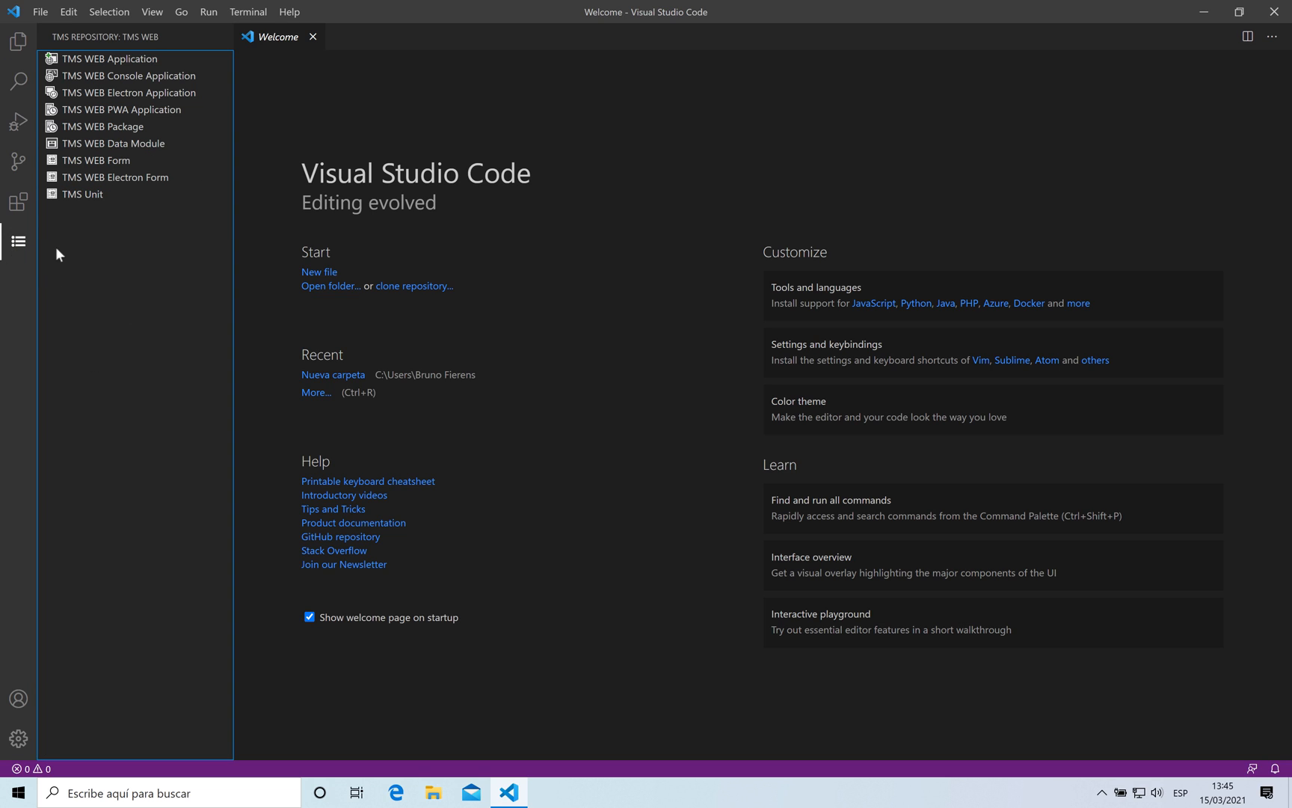
mouse_move(103, 132)
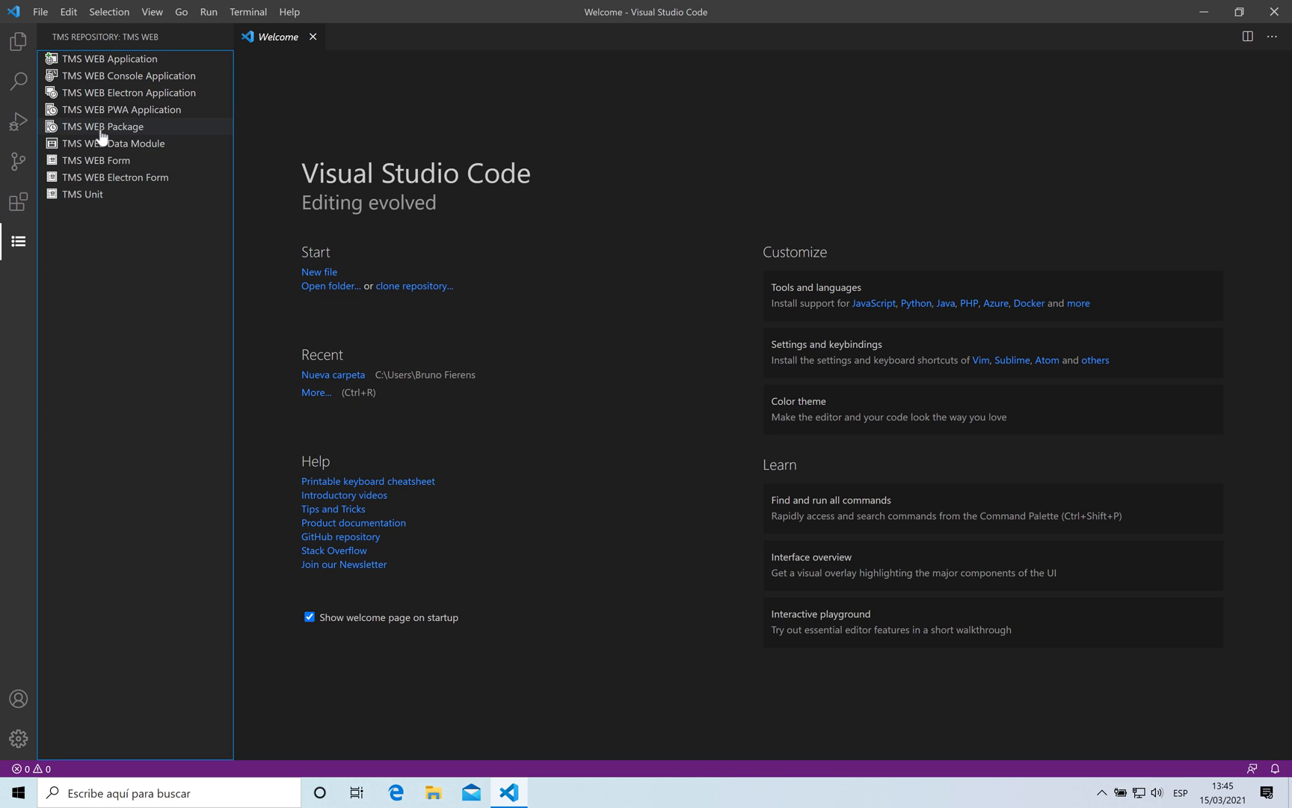
left_click(104, 127)
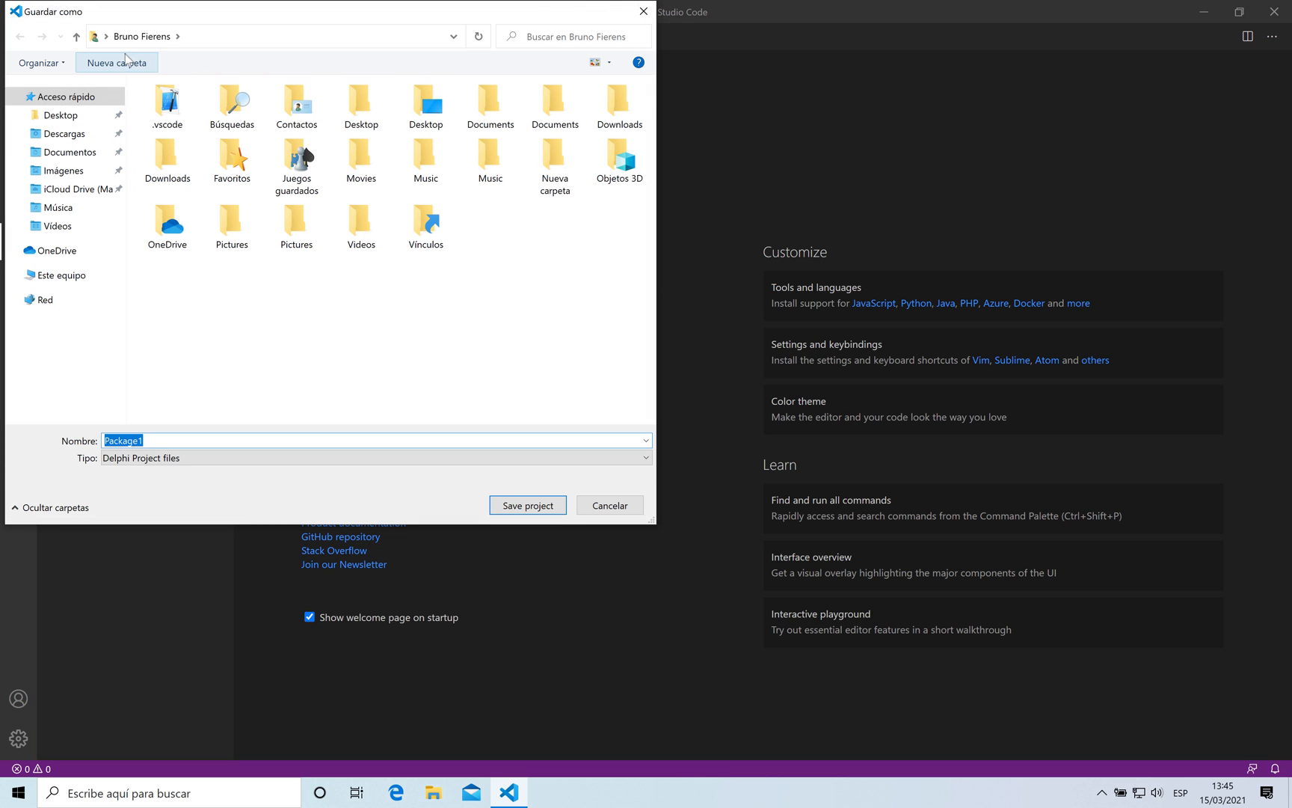
Save the package as Package1 in a new MyPackage folder on the local C drive
left_click(59, 275)
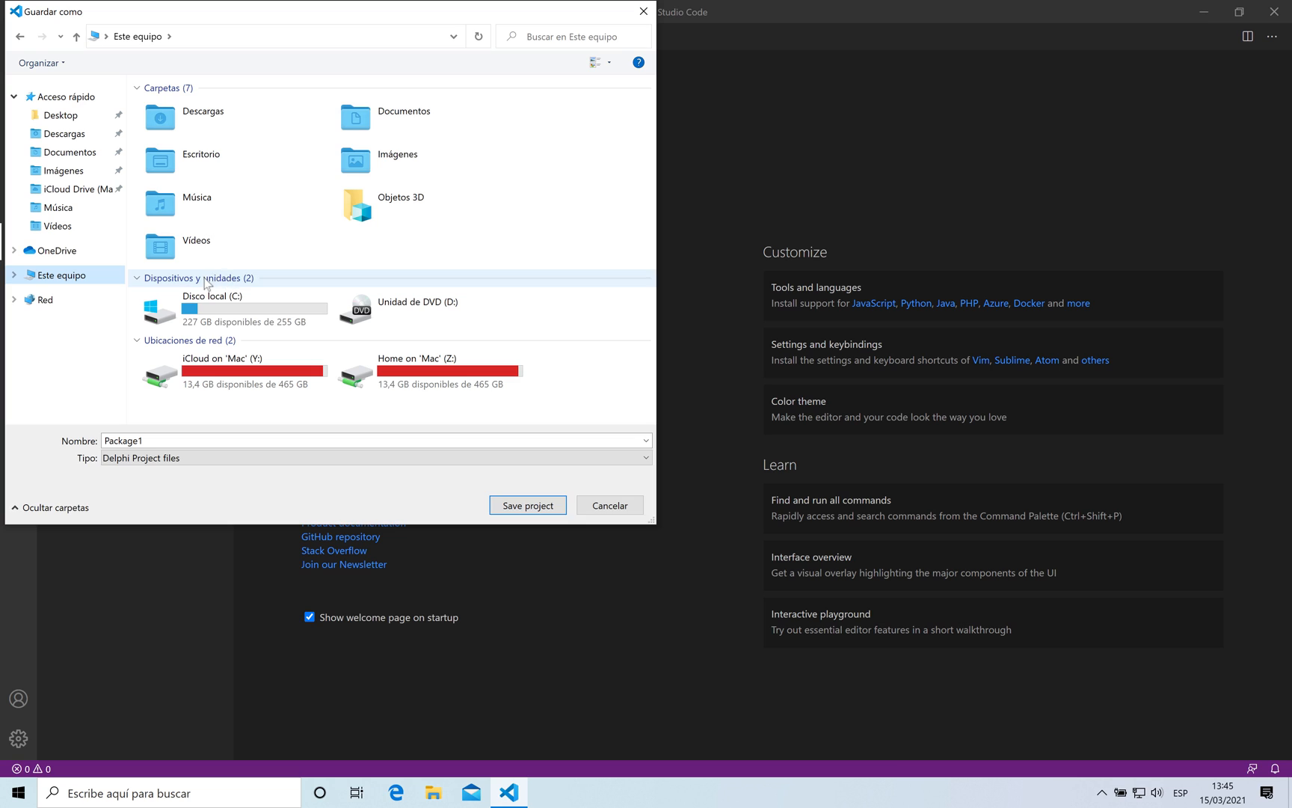
double_click(227, 311)
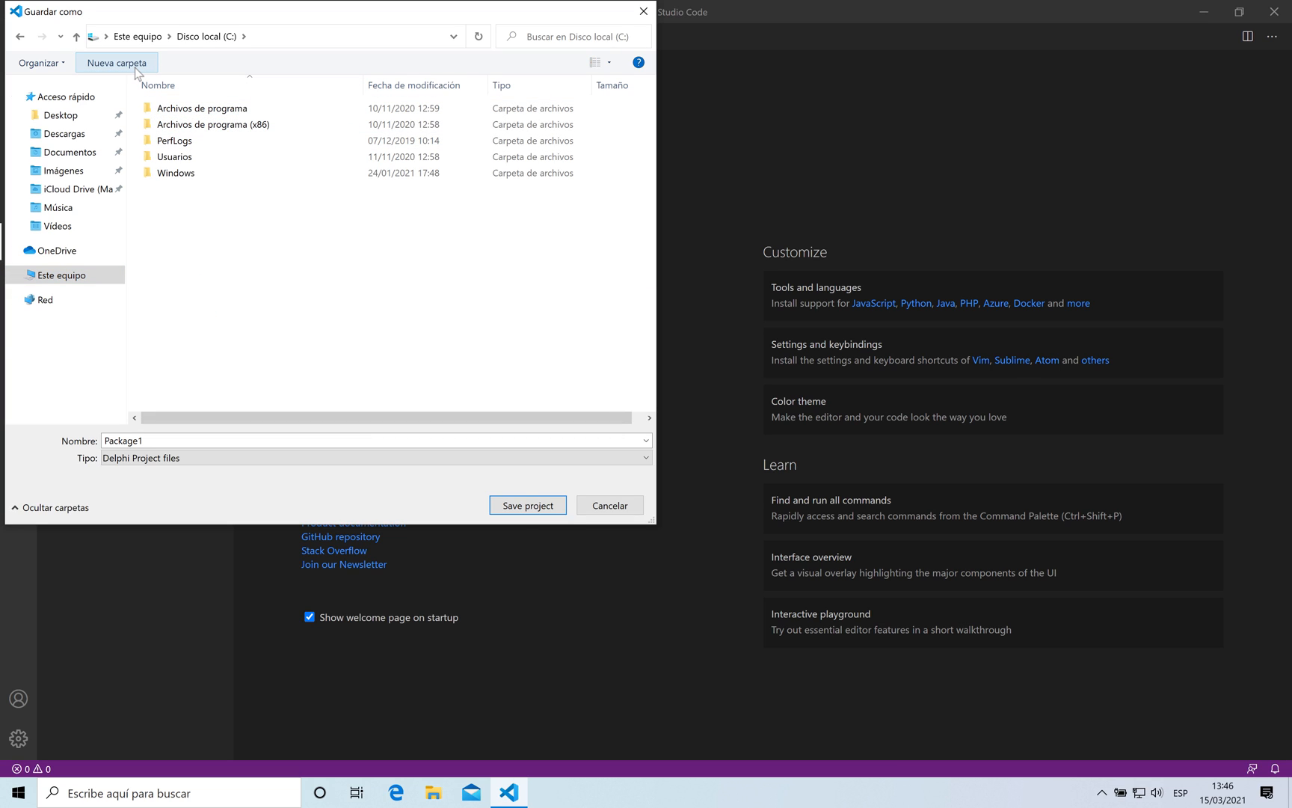
left_click(115, 62)
type("MyPackage")
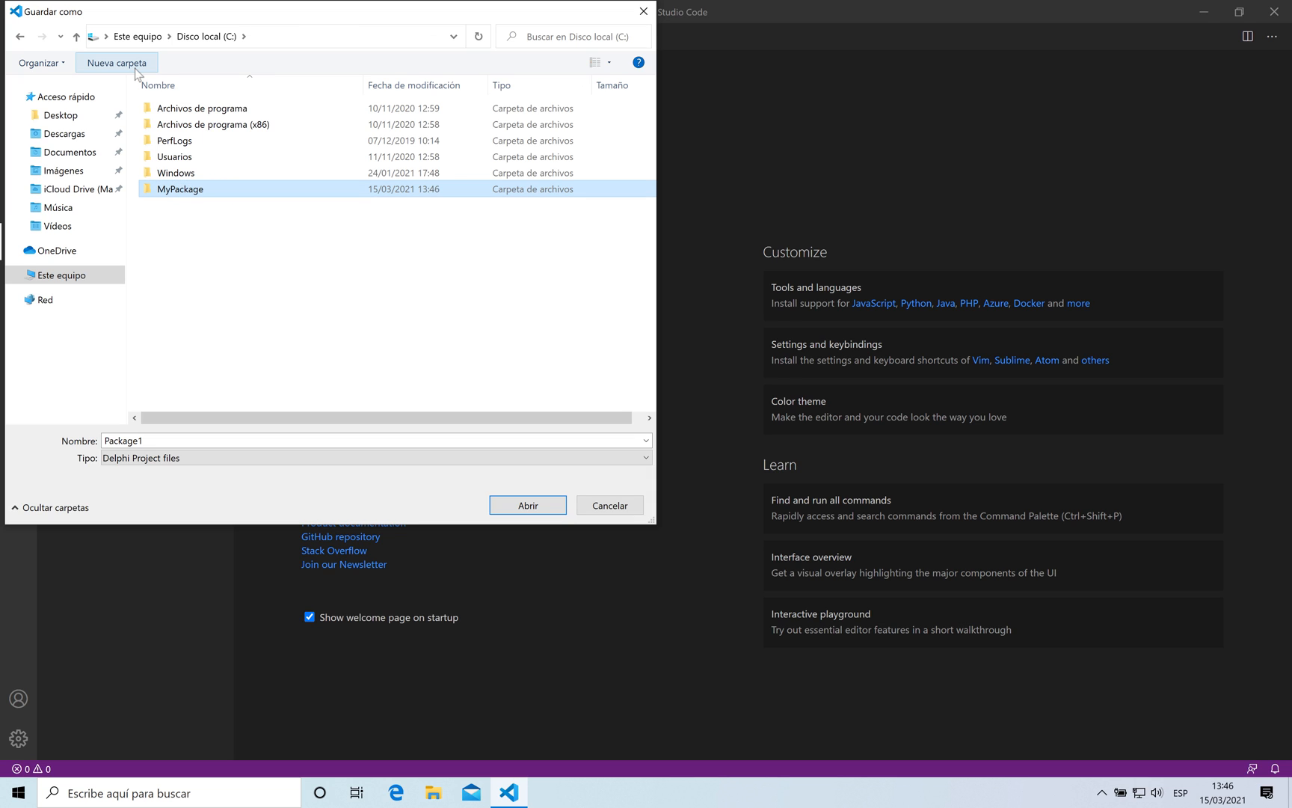
double_click(180, 188)
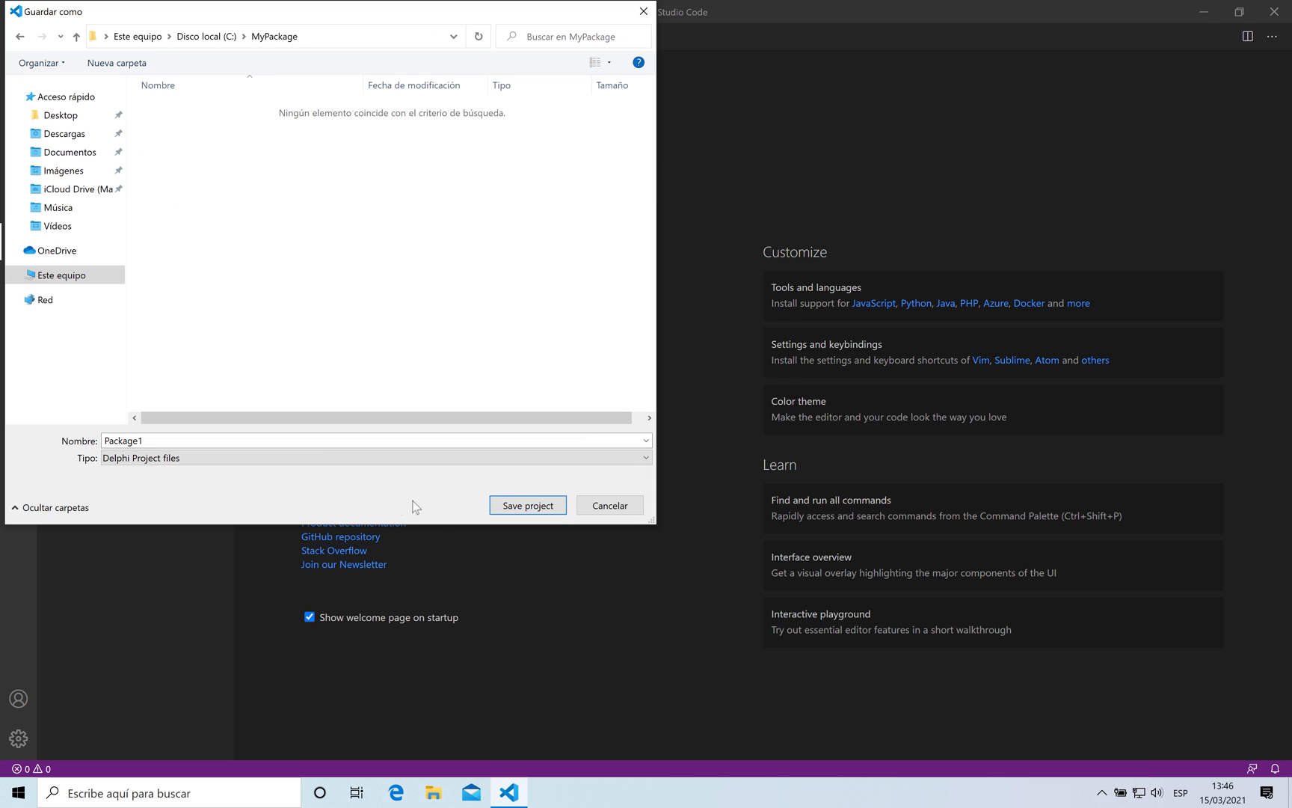
left_click(526, 504)
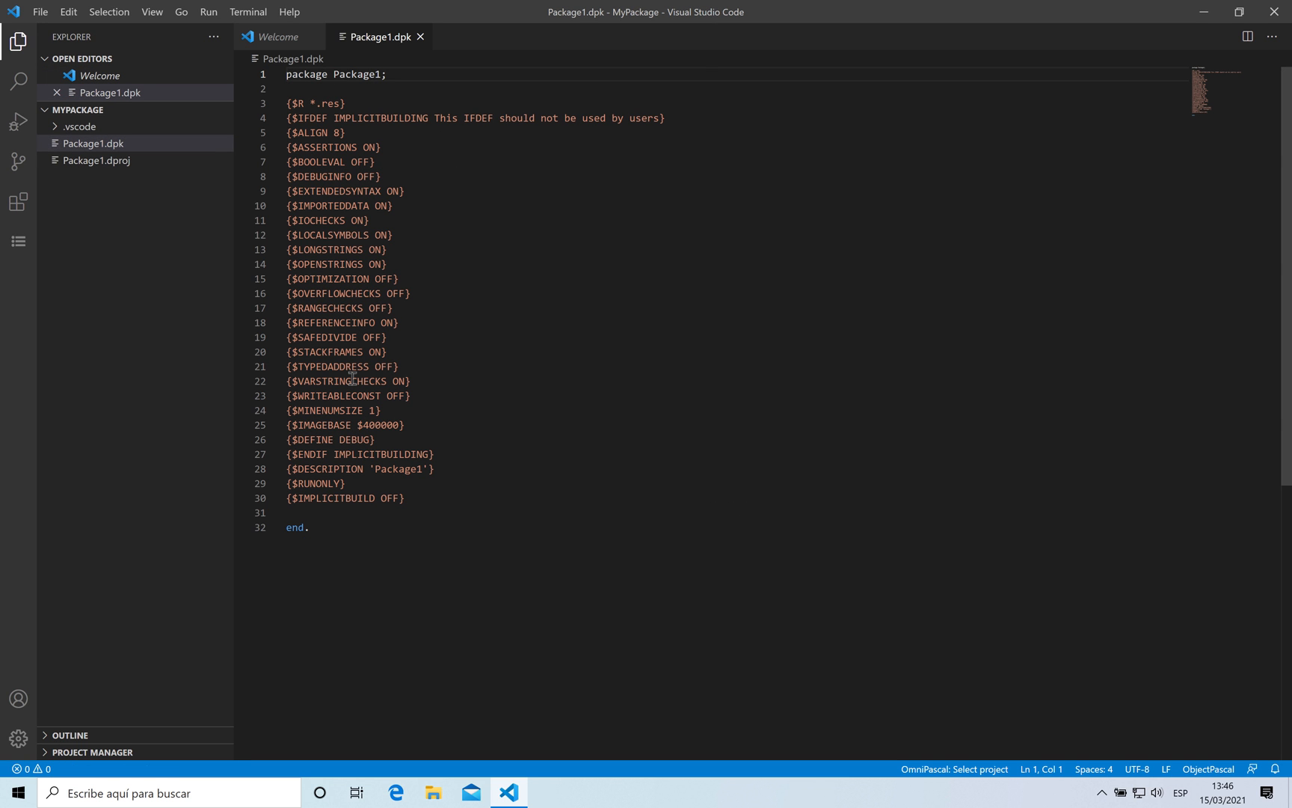
mouse_move(107, 154)
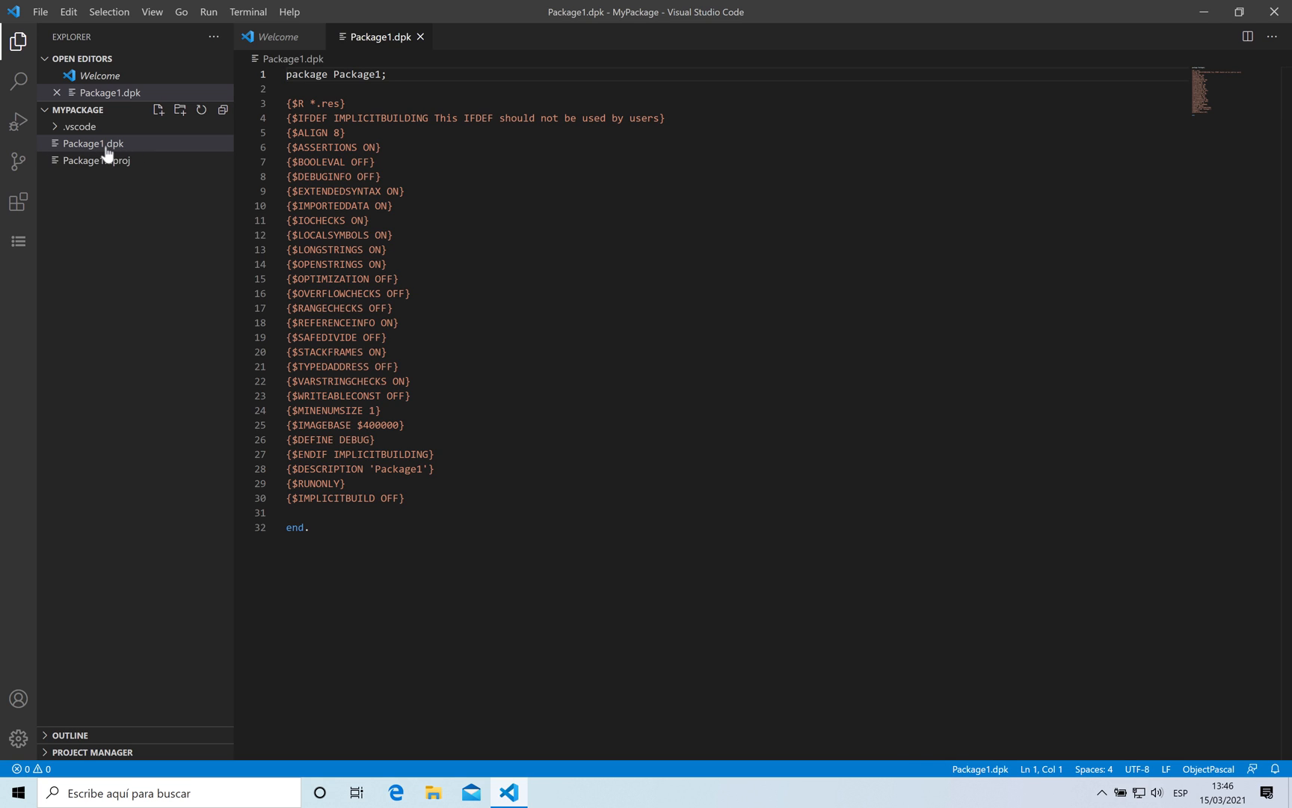
mouse_move(88, 322)
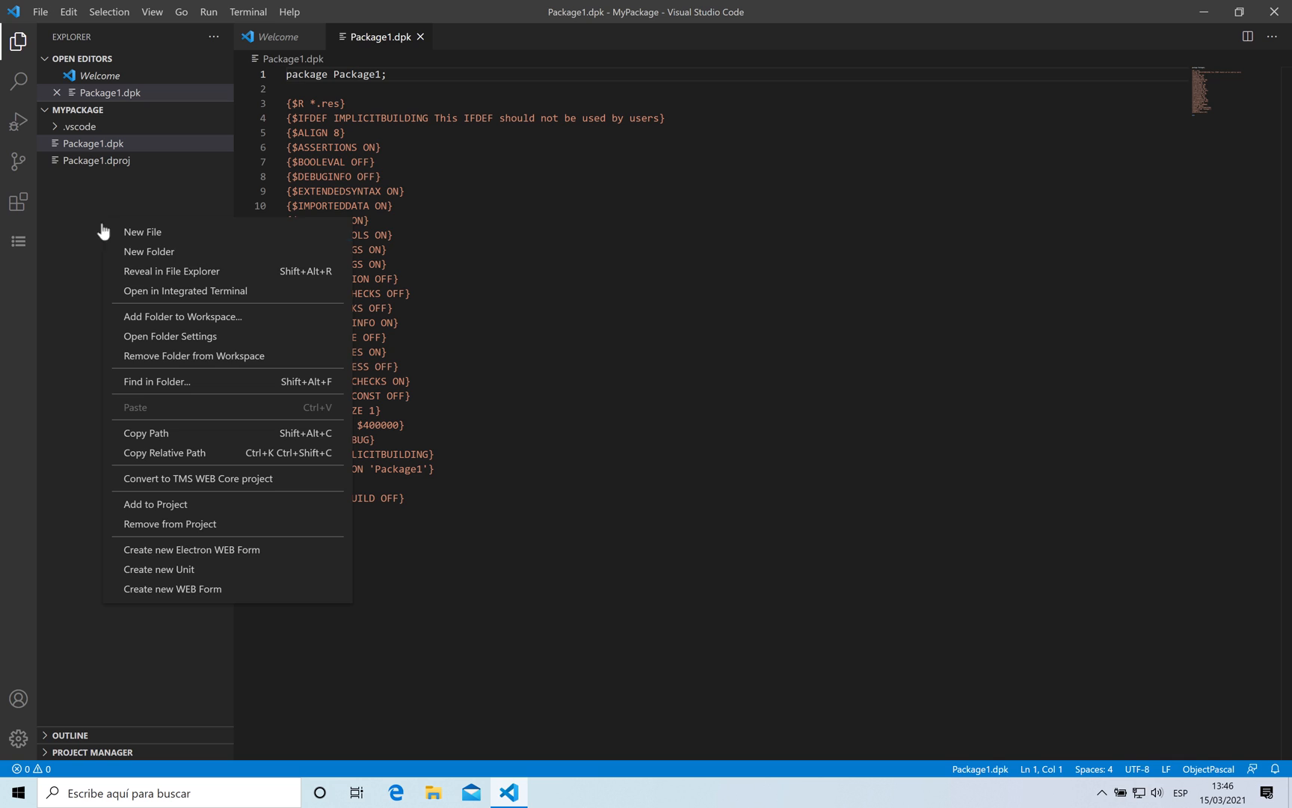
mouse_move(158, 569)
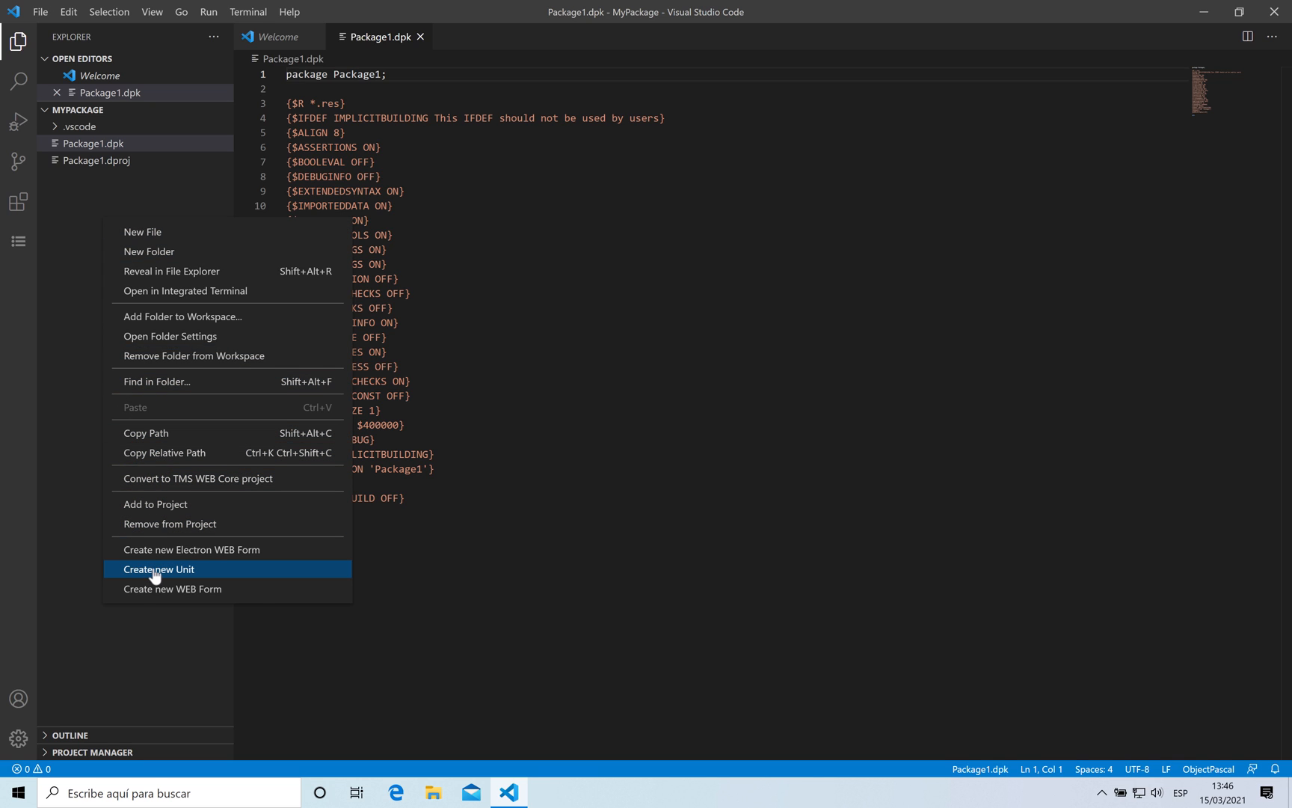
Add a new unit to the package and rename Unit1.pas to TestComponent.pas
left_click(159, 569)
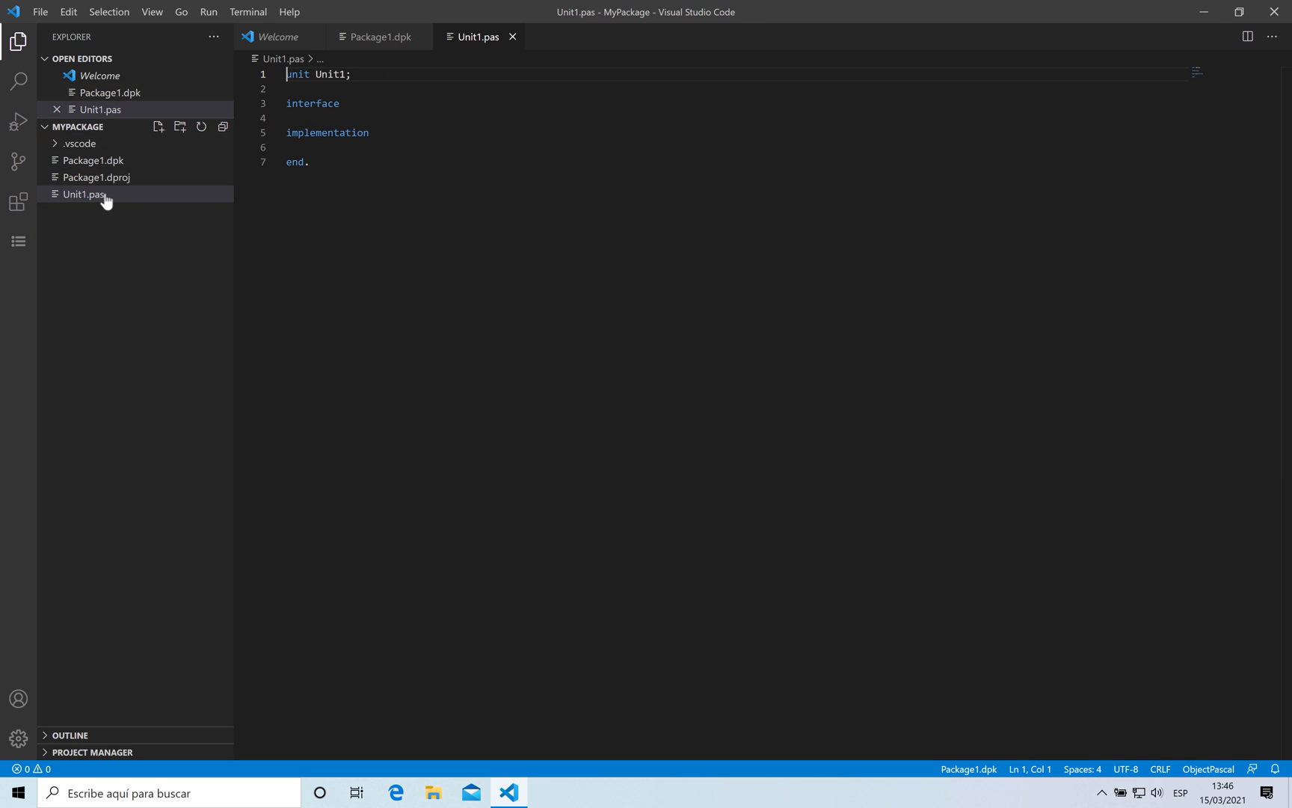
right_click(81, 194)
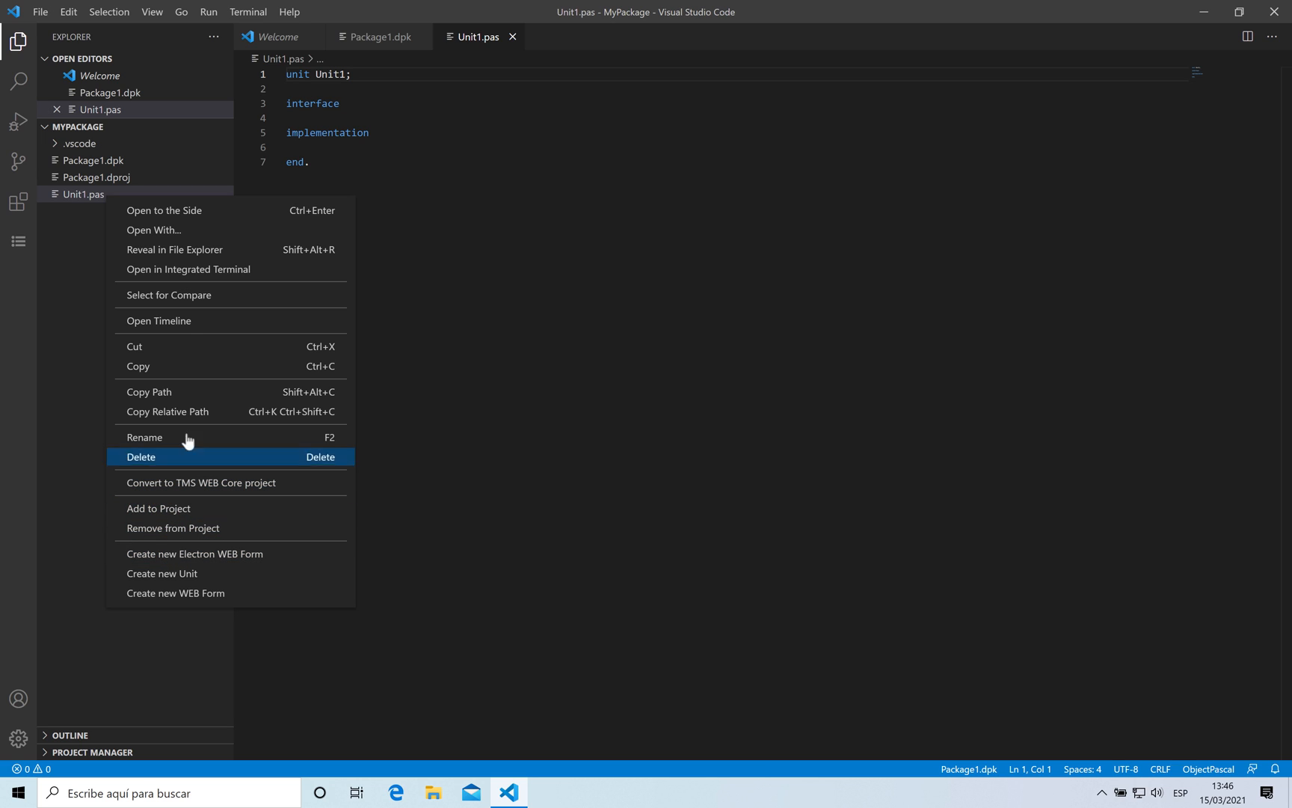
left_click(144, 438)
type("TestComponen")
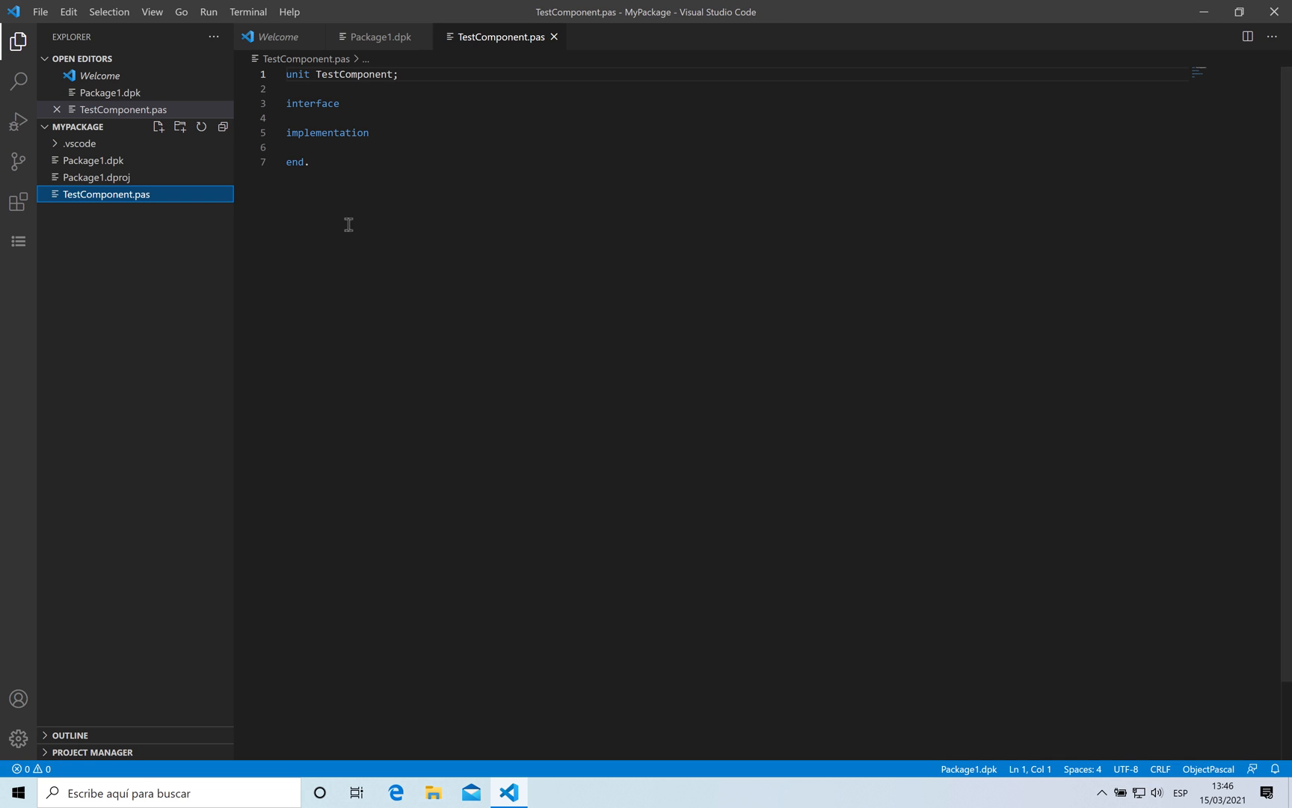
mouse_move(372, 101)
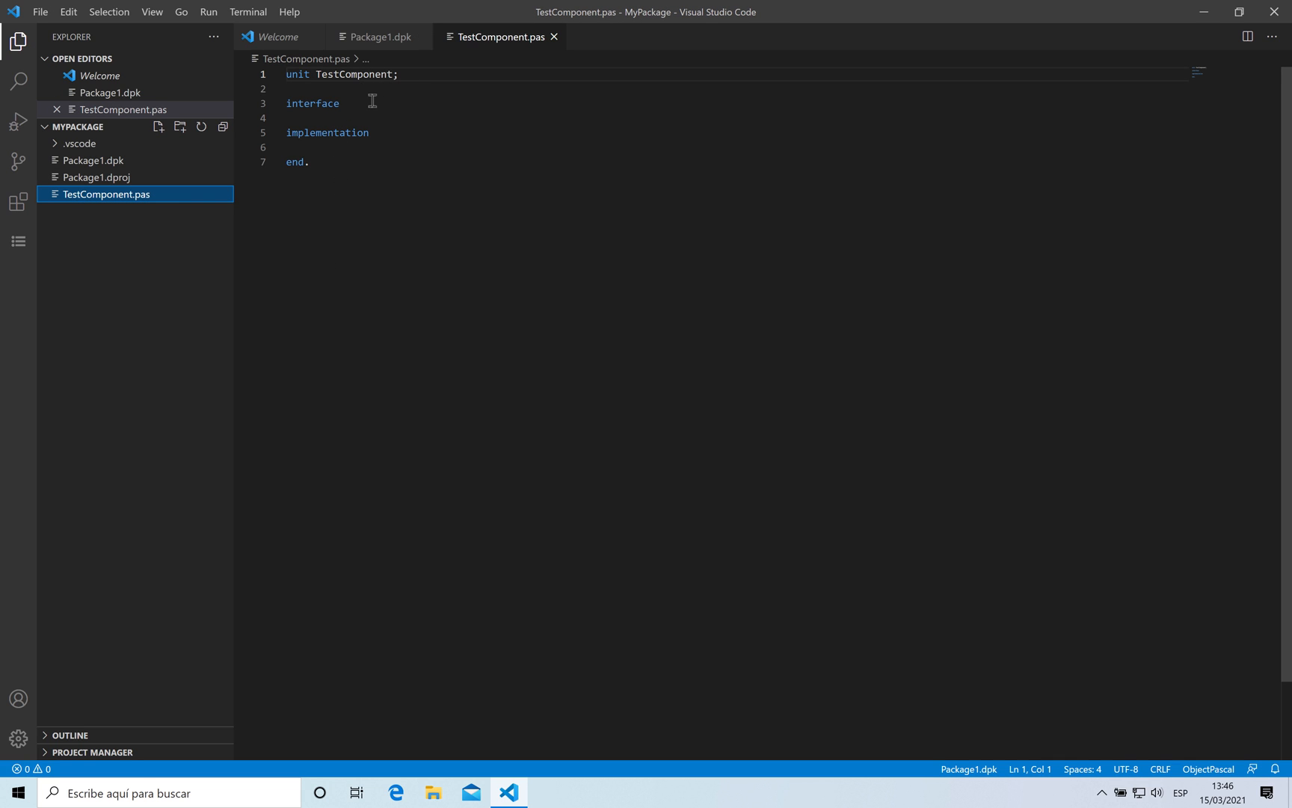
Add a uses clause with System.Classes, web, js, WEBLib.Controls and WEBLib.StdCtrls
type("uses")
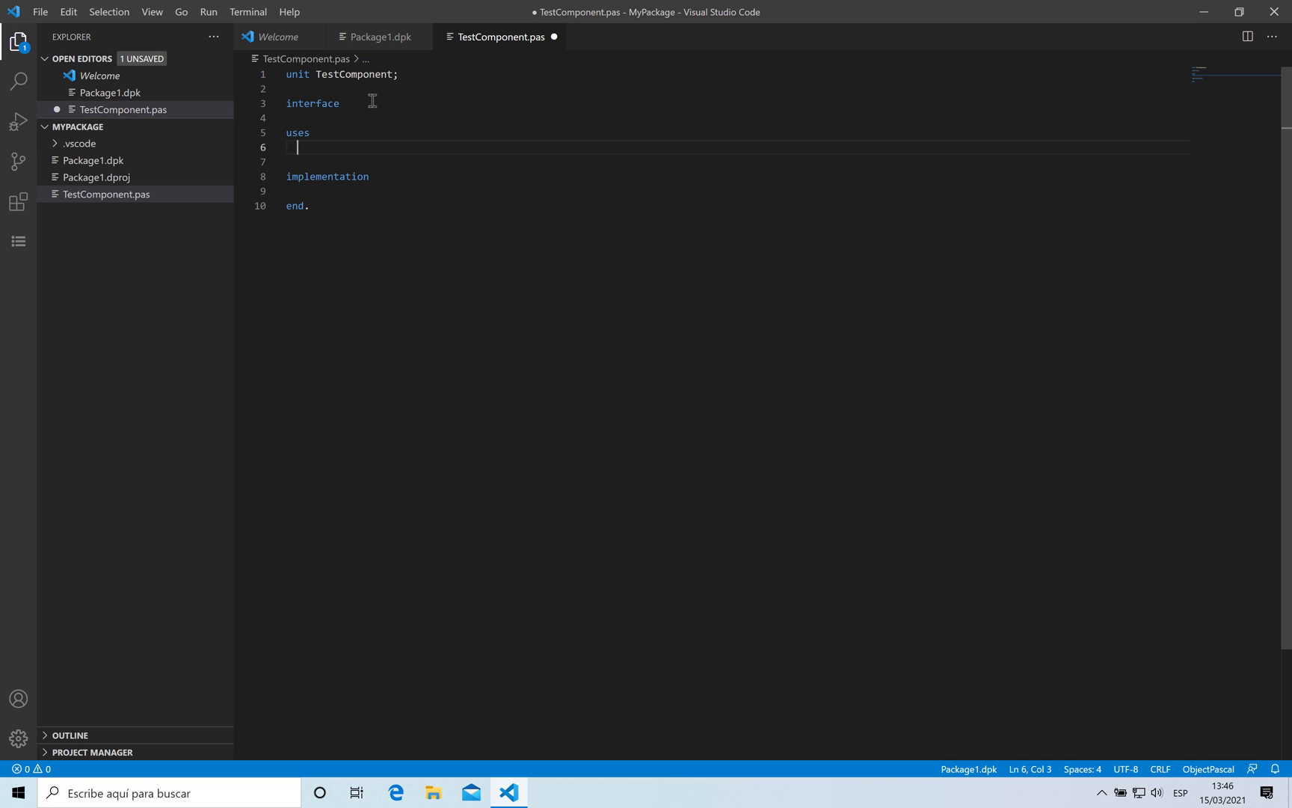
type("Classes,")
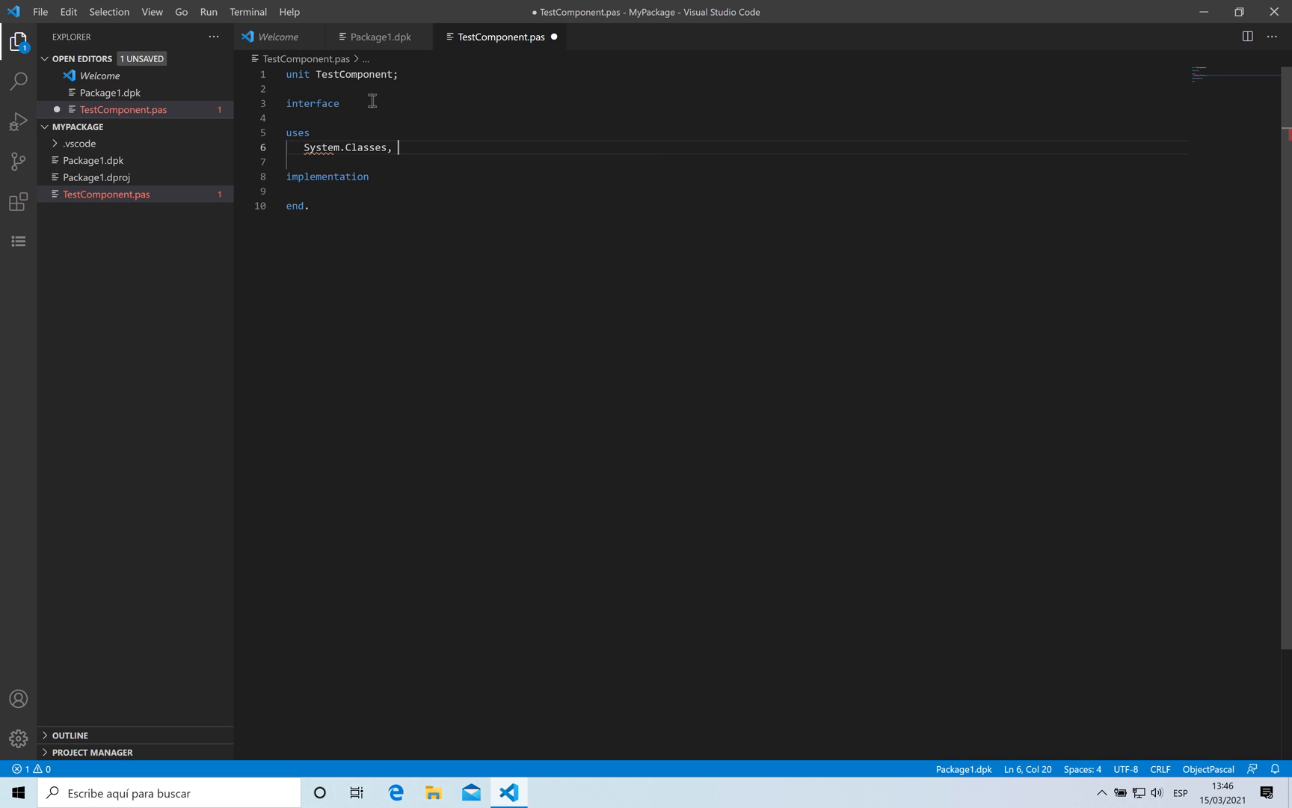
type("web, js, C")
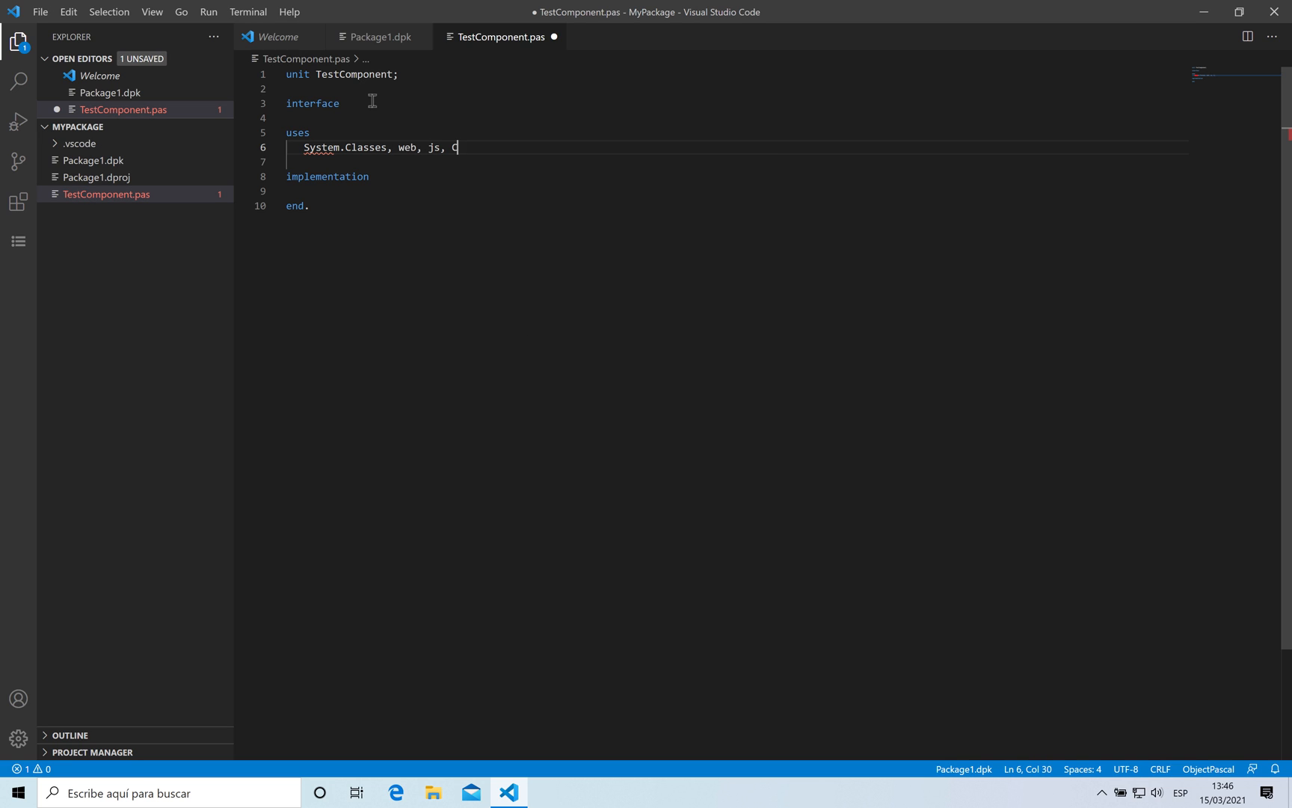
type("WEBLib.Controls,")
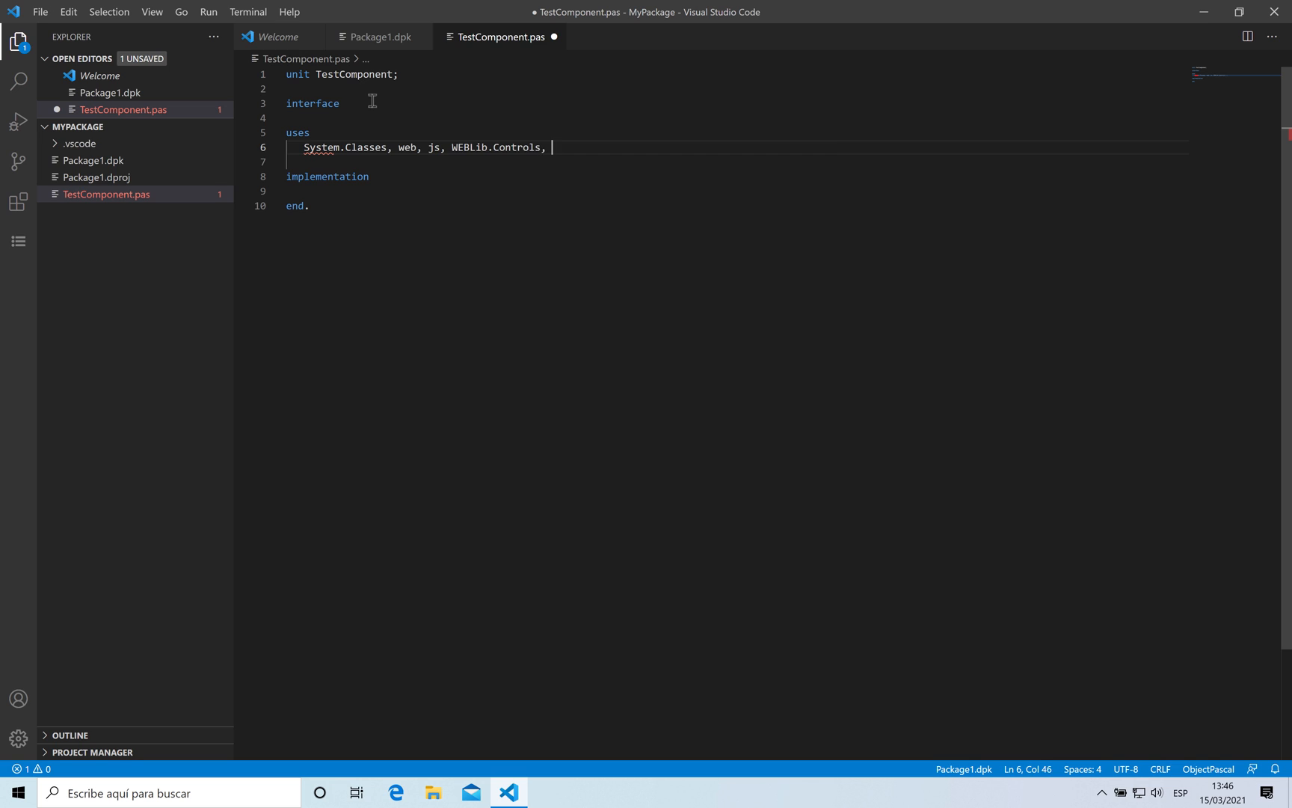
type("WEBLib.StdCtrls;")
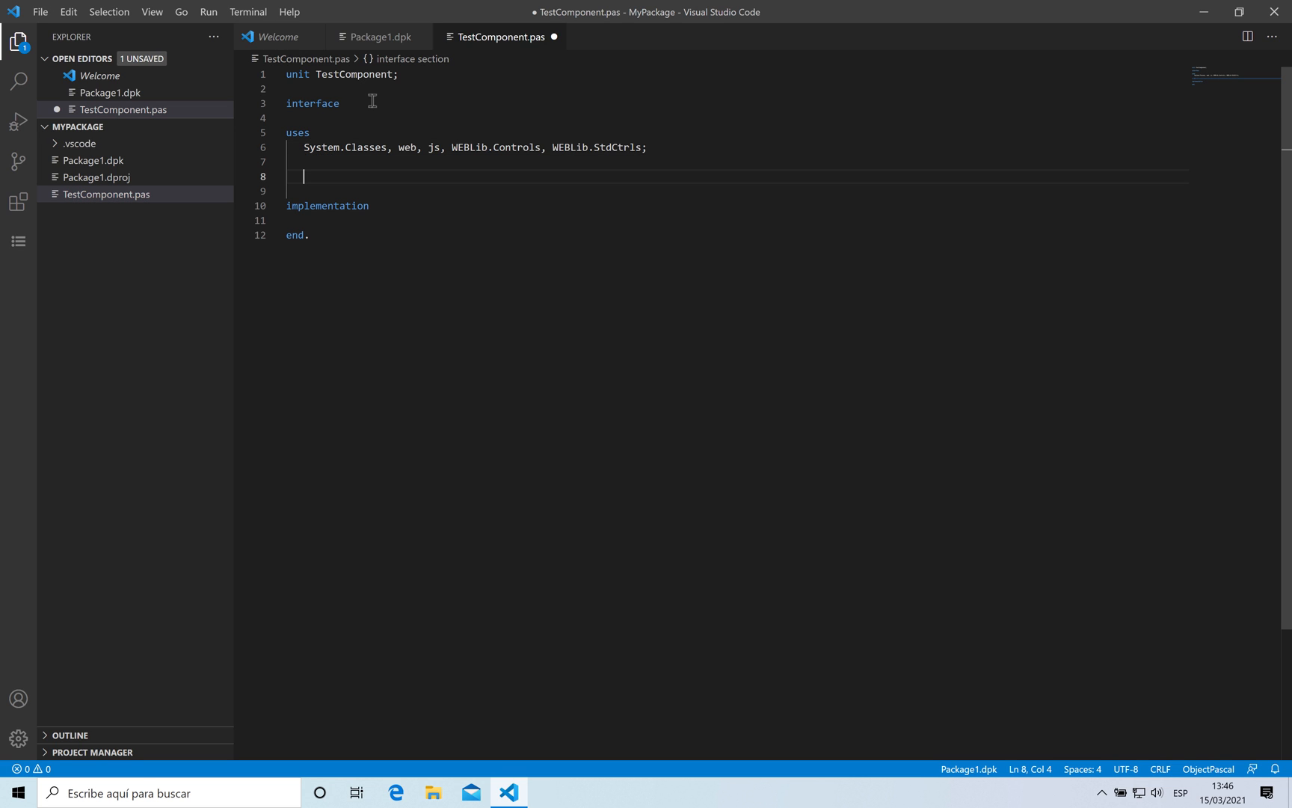
Declare TTestComponent = class(TWebLabel) in the type section
type("type")
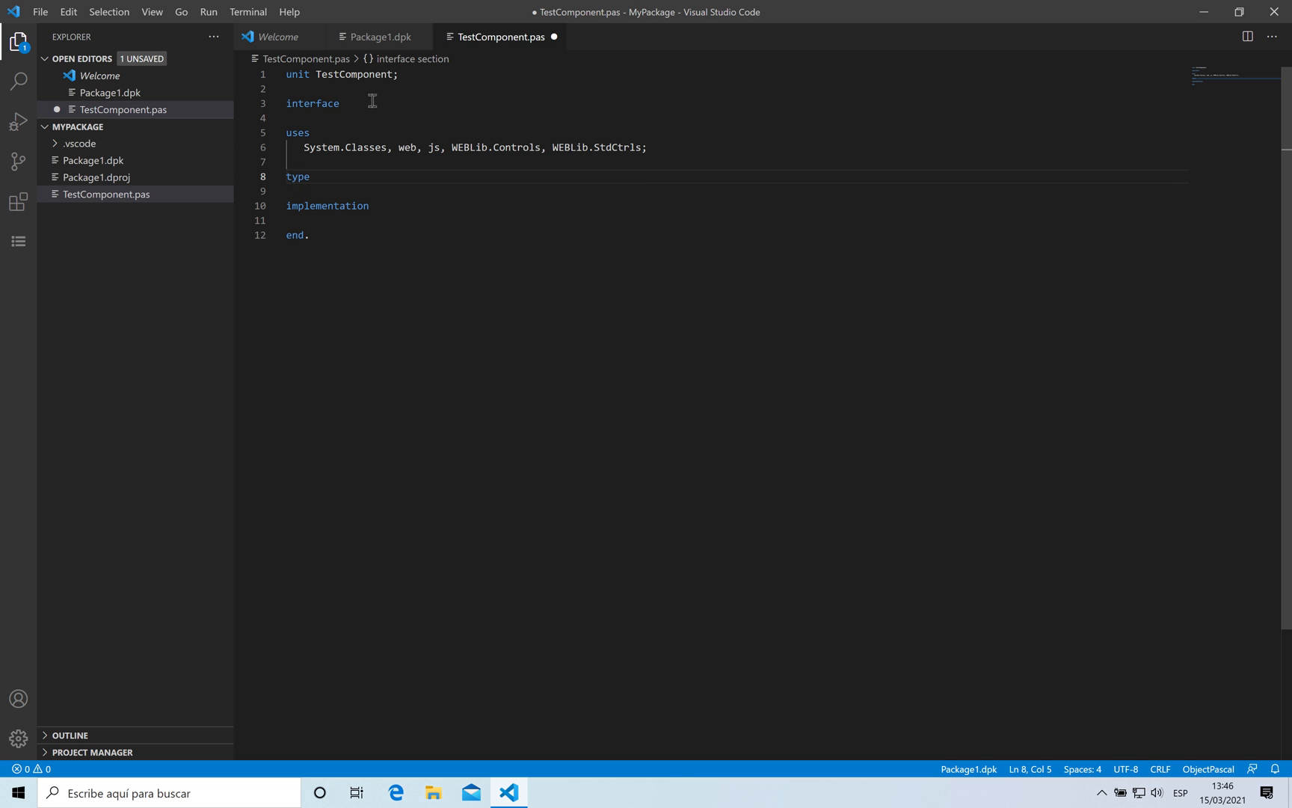
type("TTestComponent =")
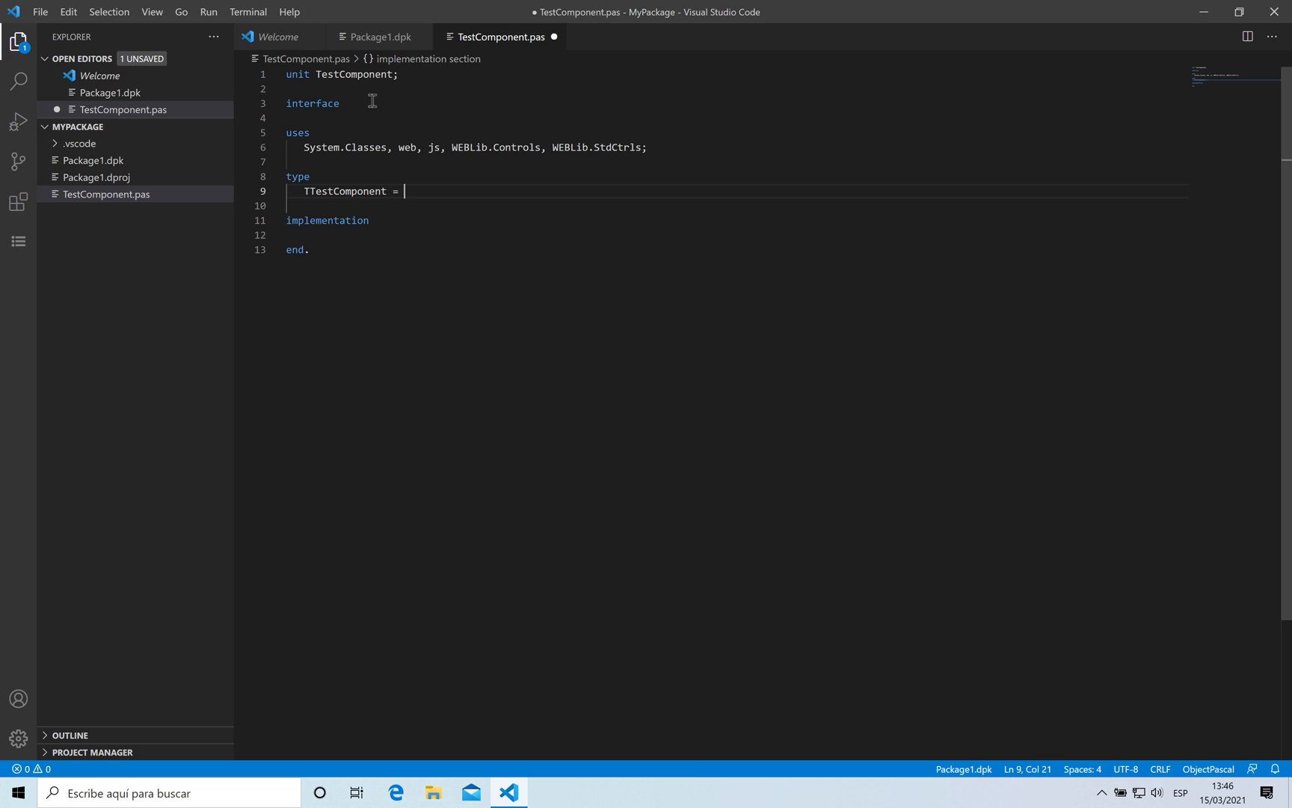
type("class")
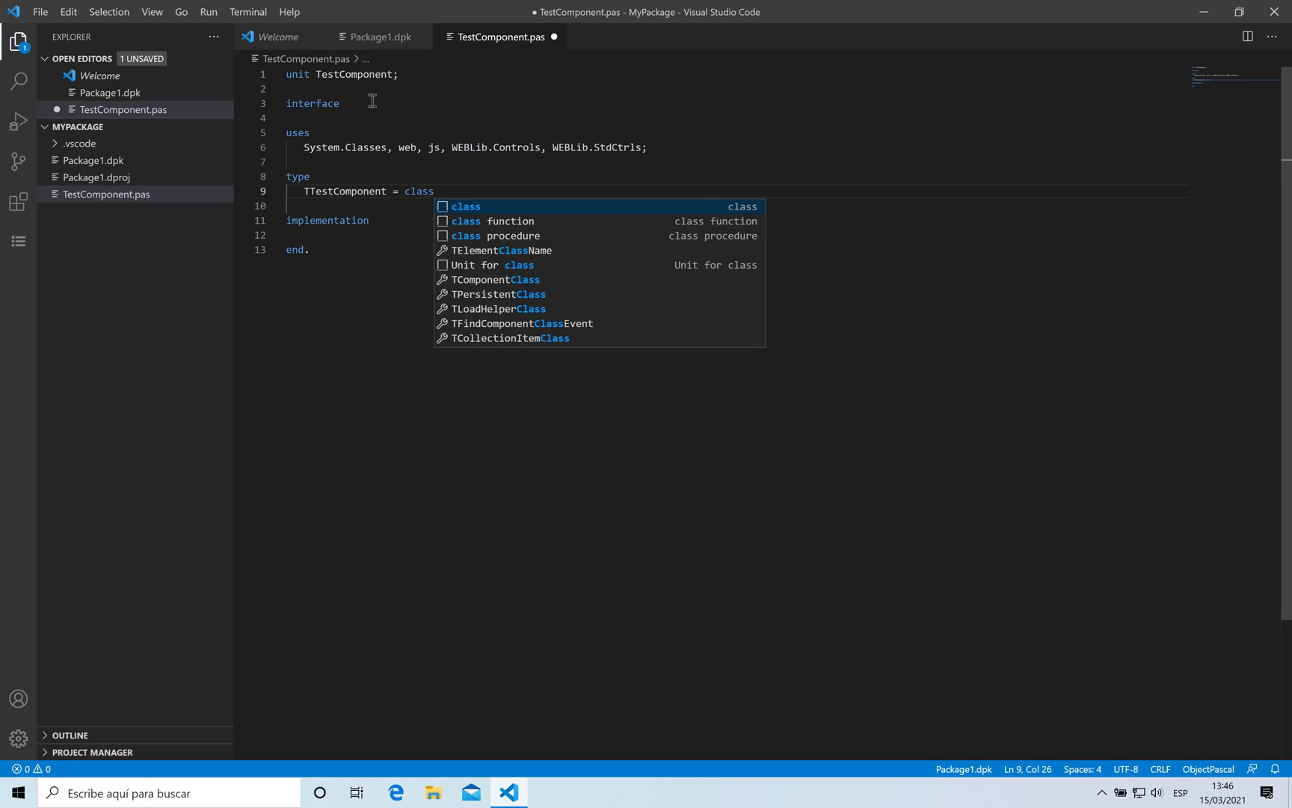
type("(TWebLabel")
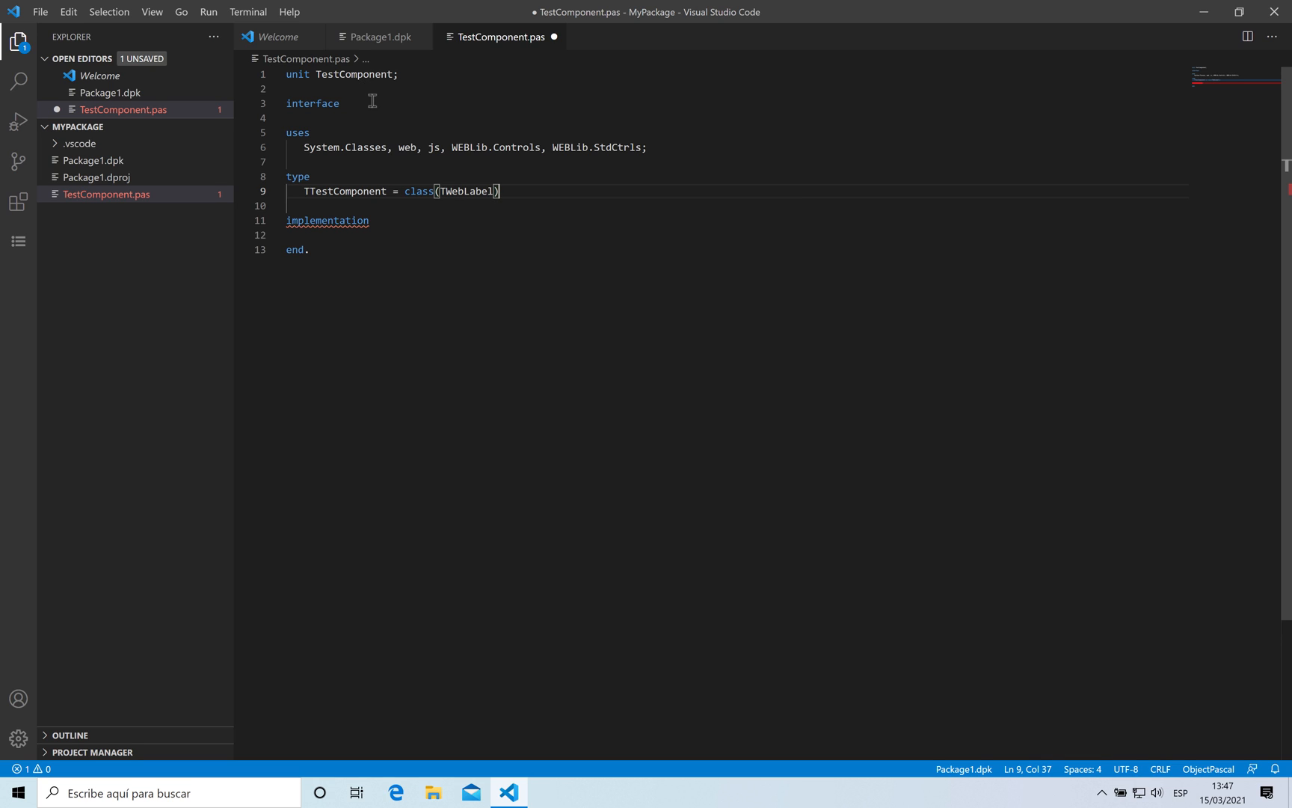
key("Enter")
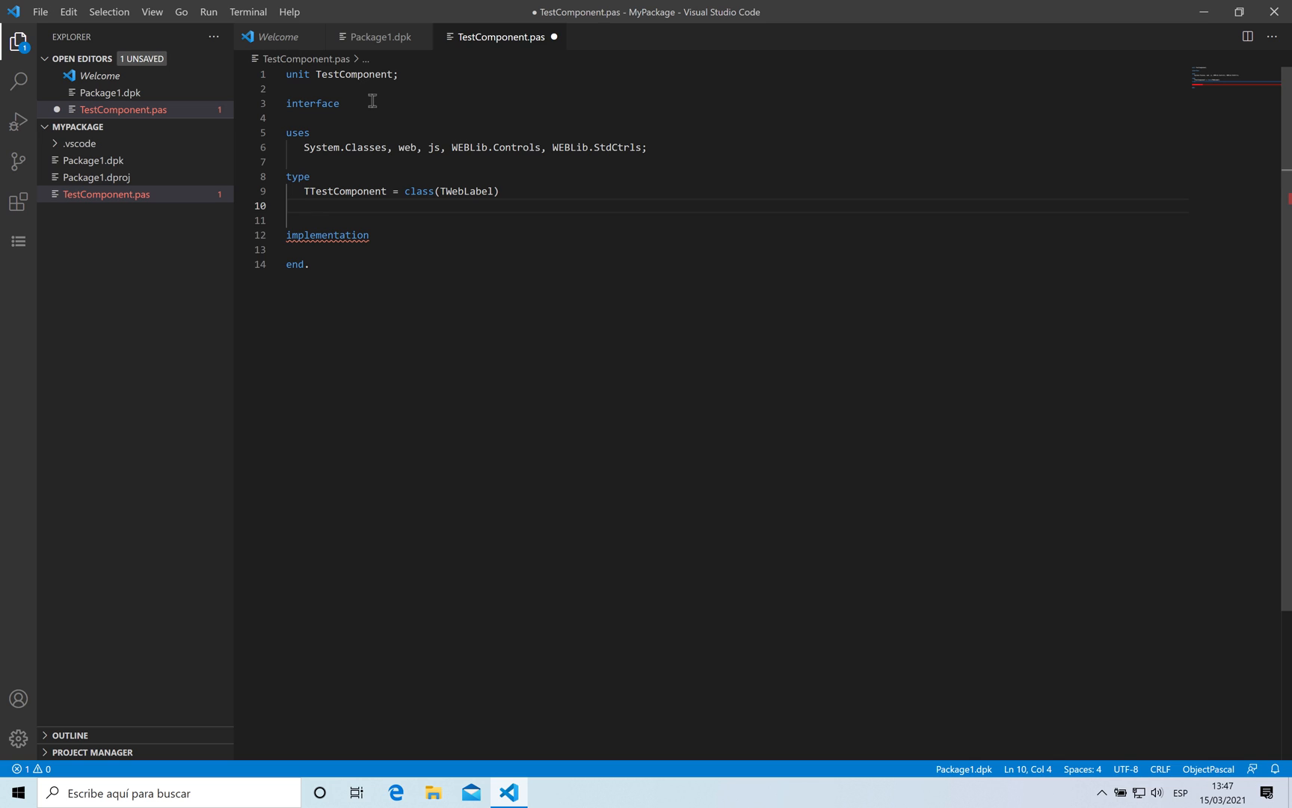
Add a private FSuperProp string field to TTestComponent
type("end;")
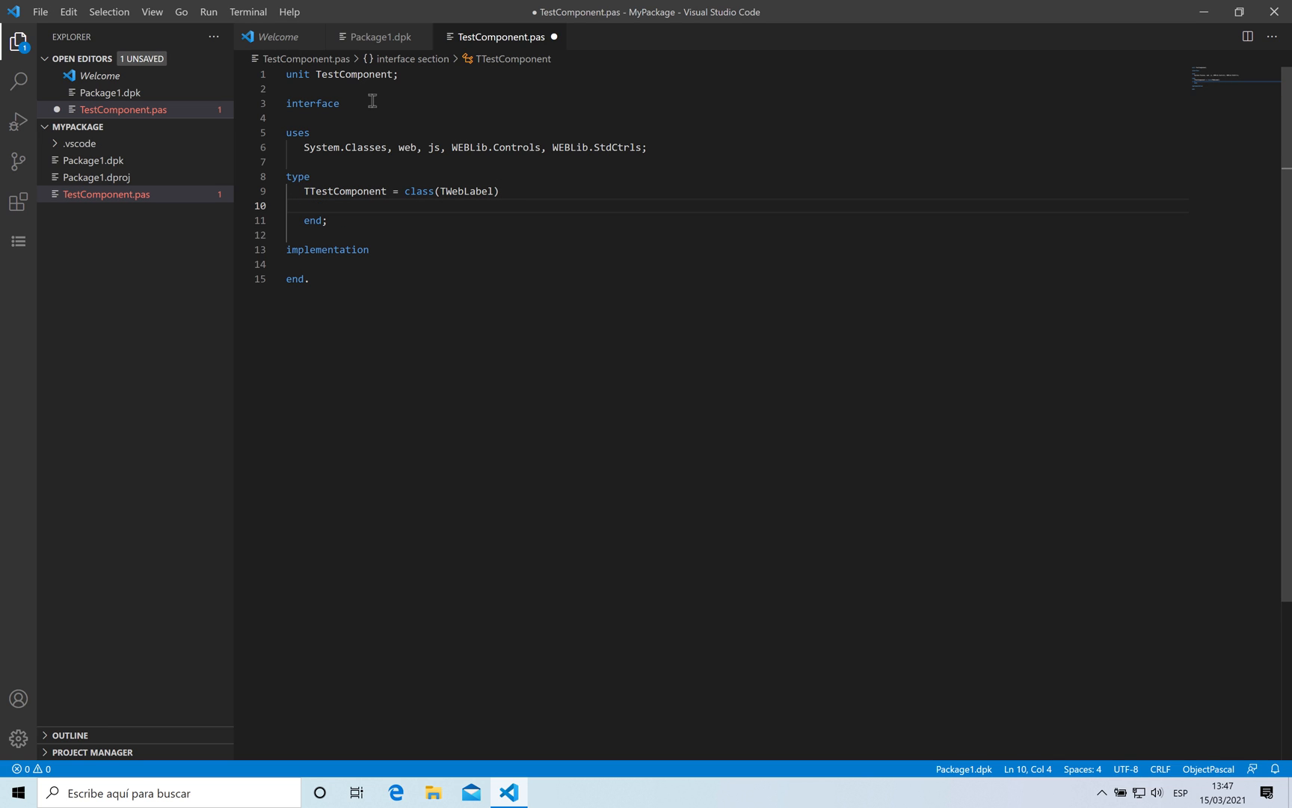
type("private")
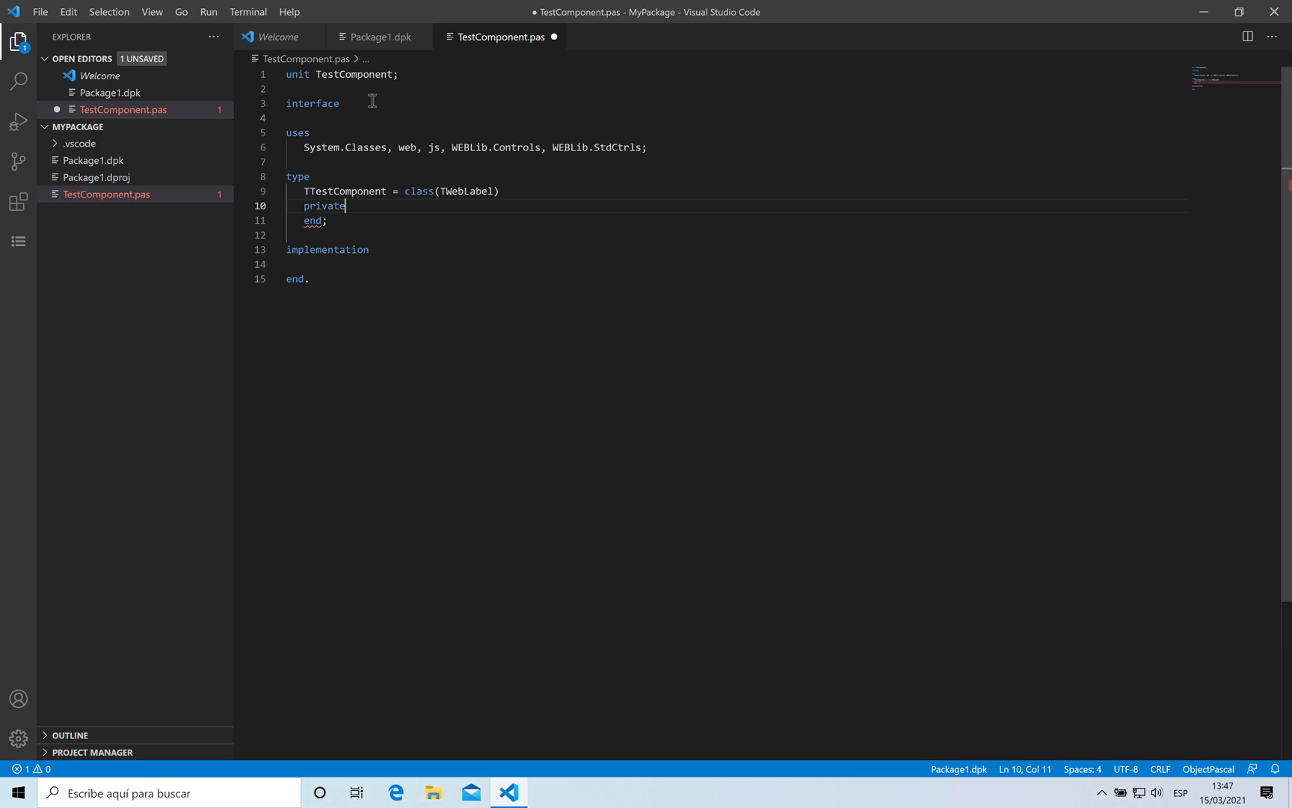
key("Enter")
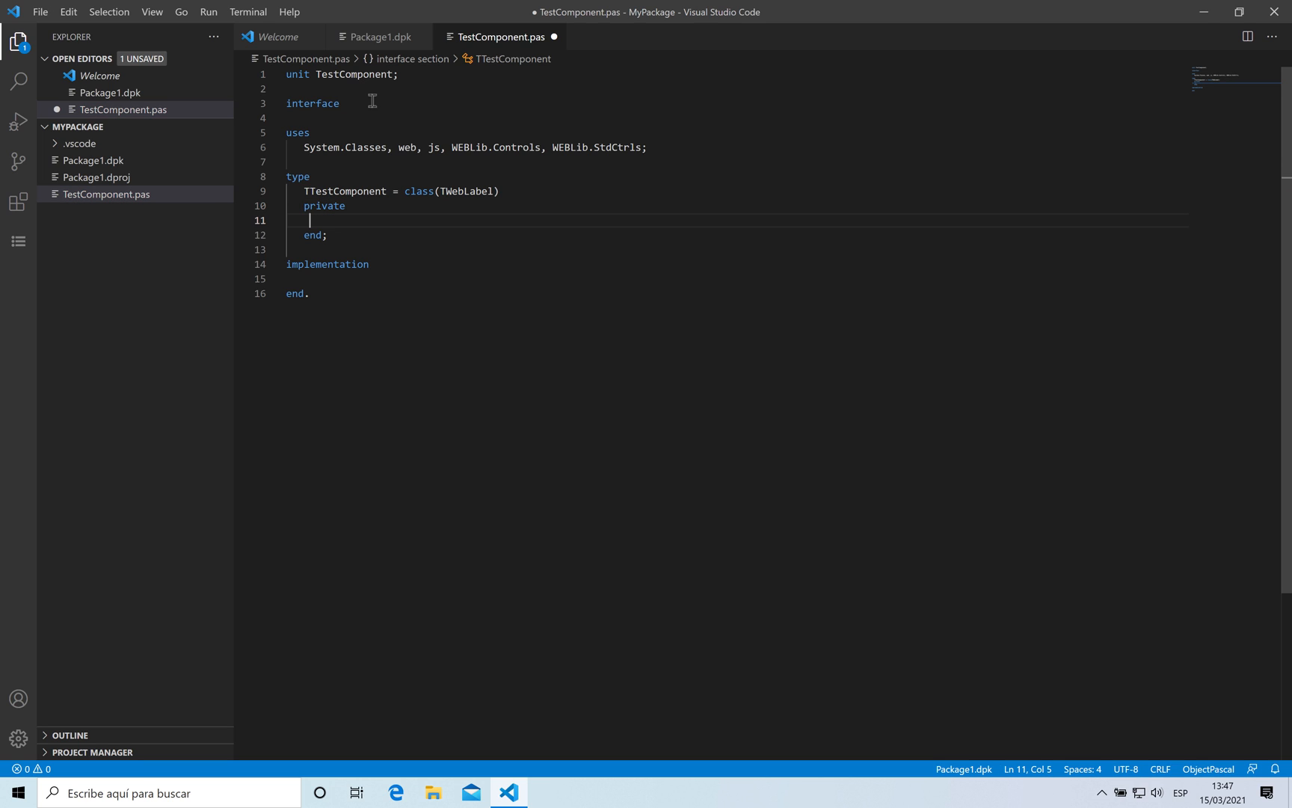
type("f")
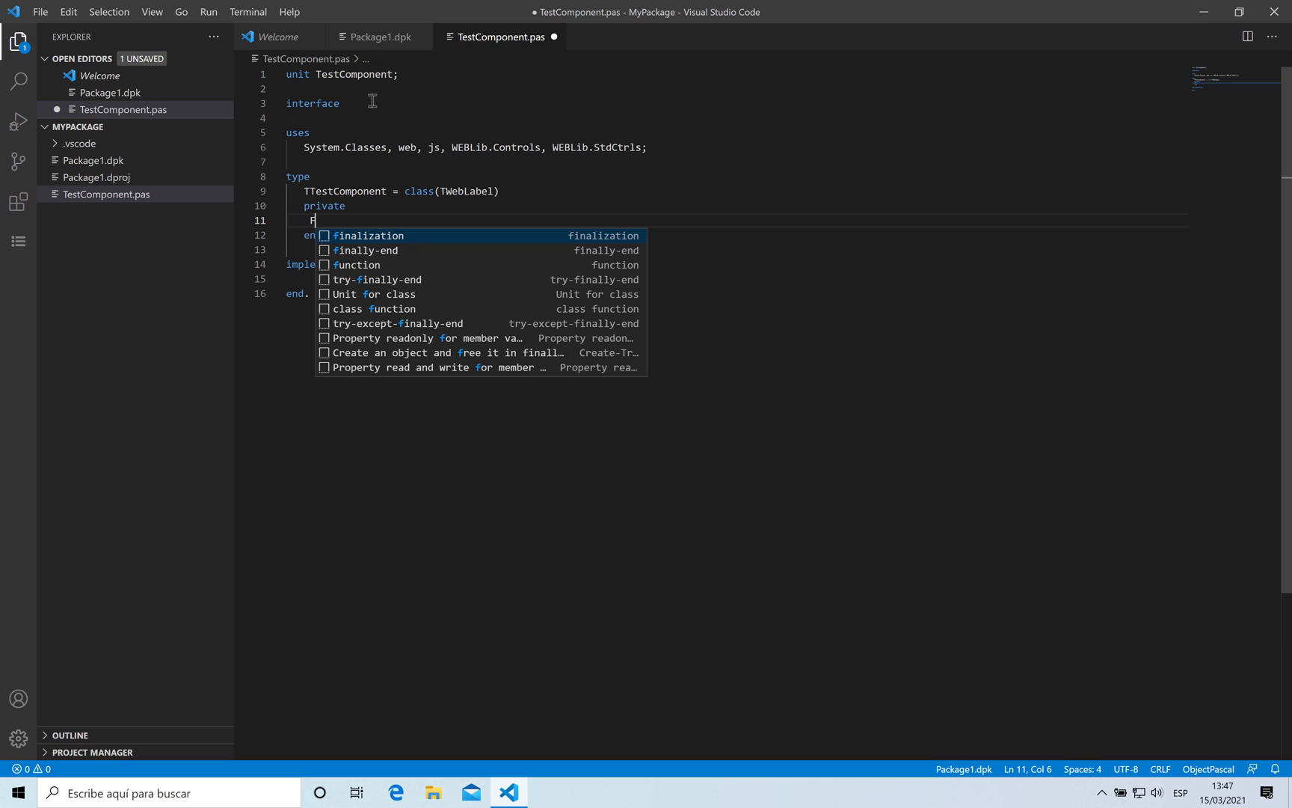
type("SuperProp: string;")
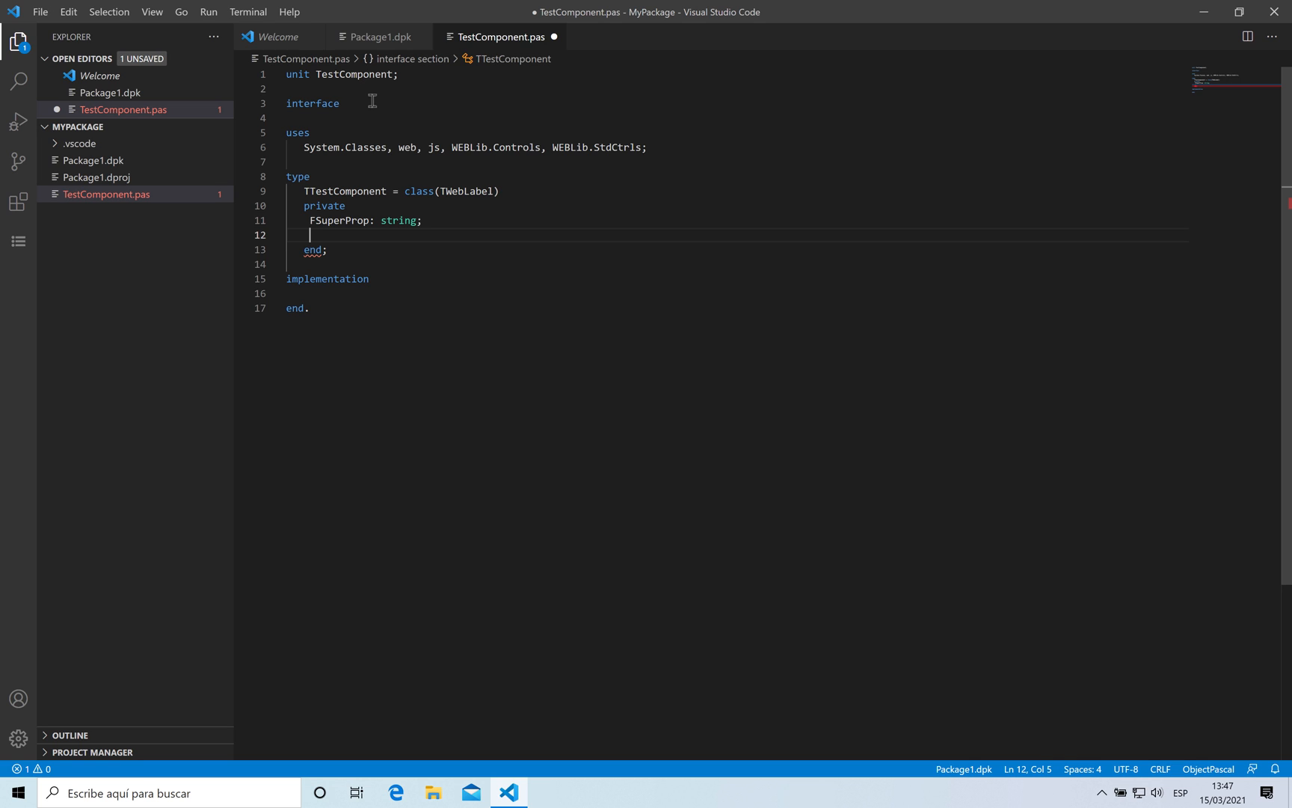
Add published property SuperProp: string read FSuperProp write FSuperProp, and save the unit
type("p")
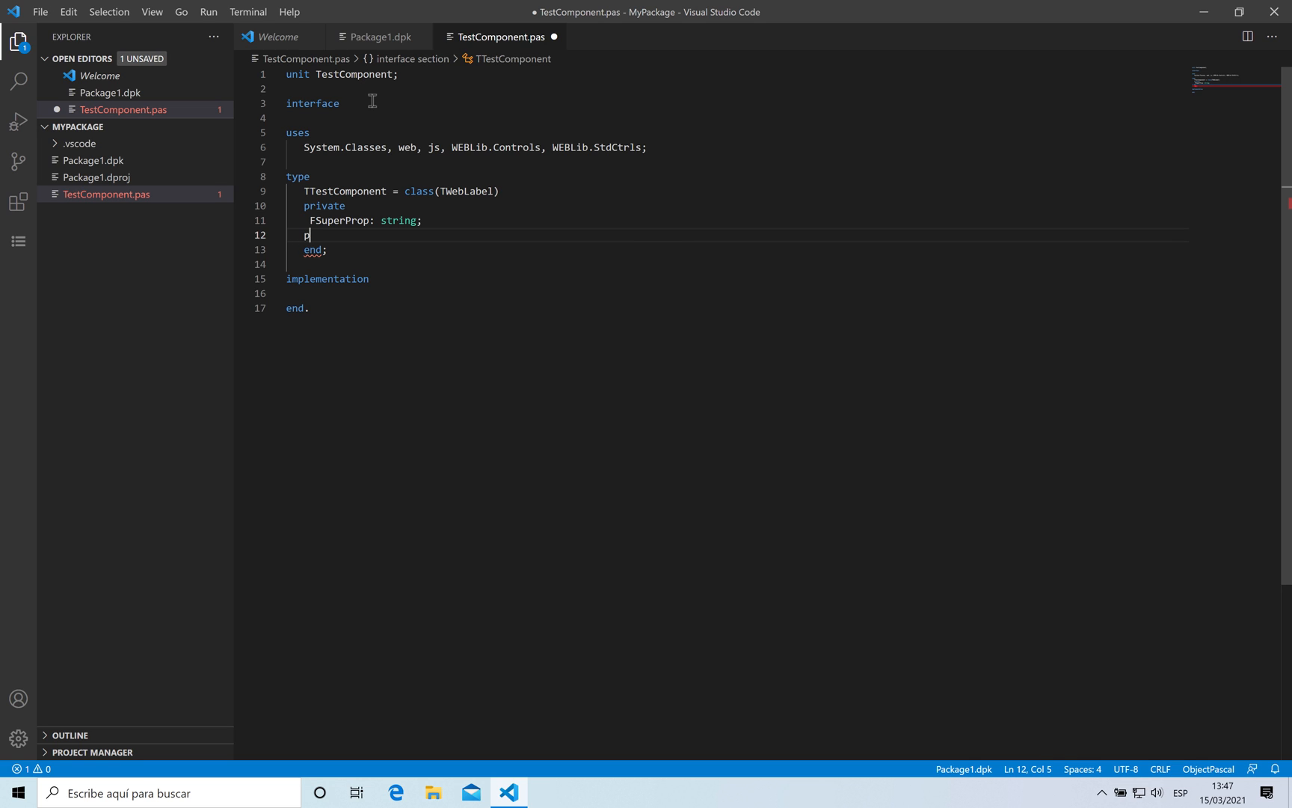
type("ublished")
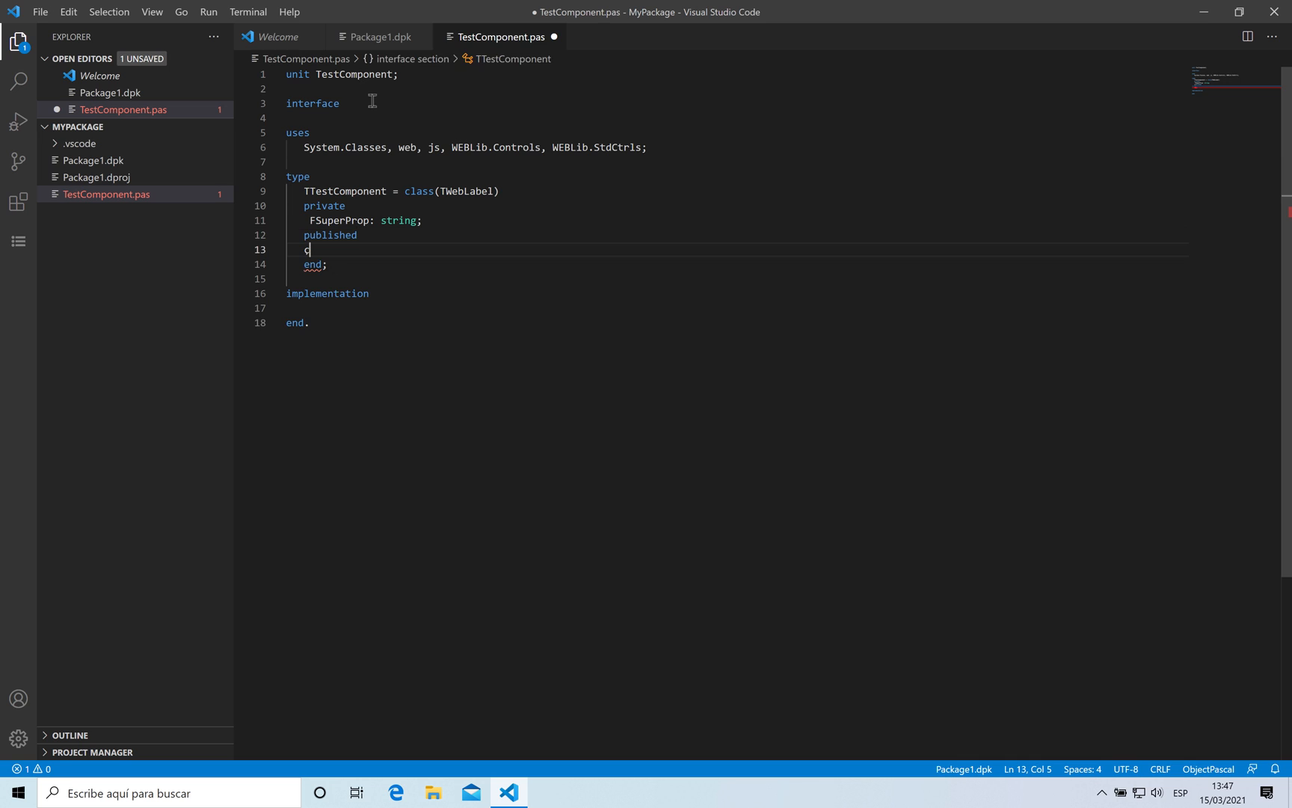
type("property")
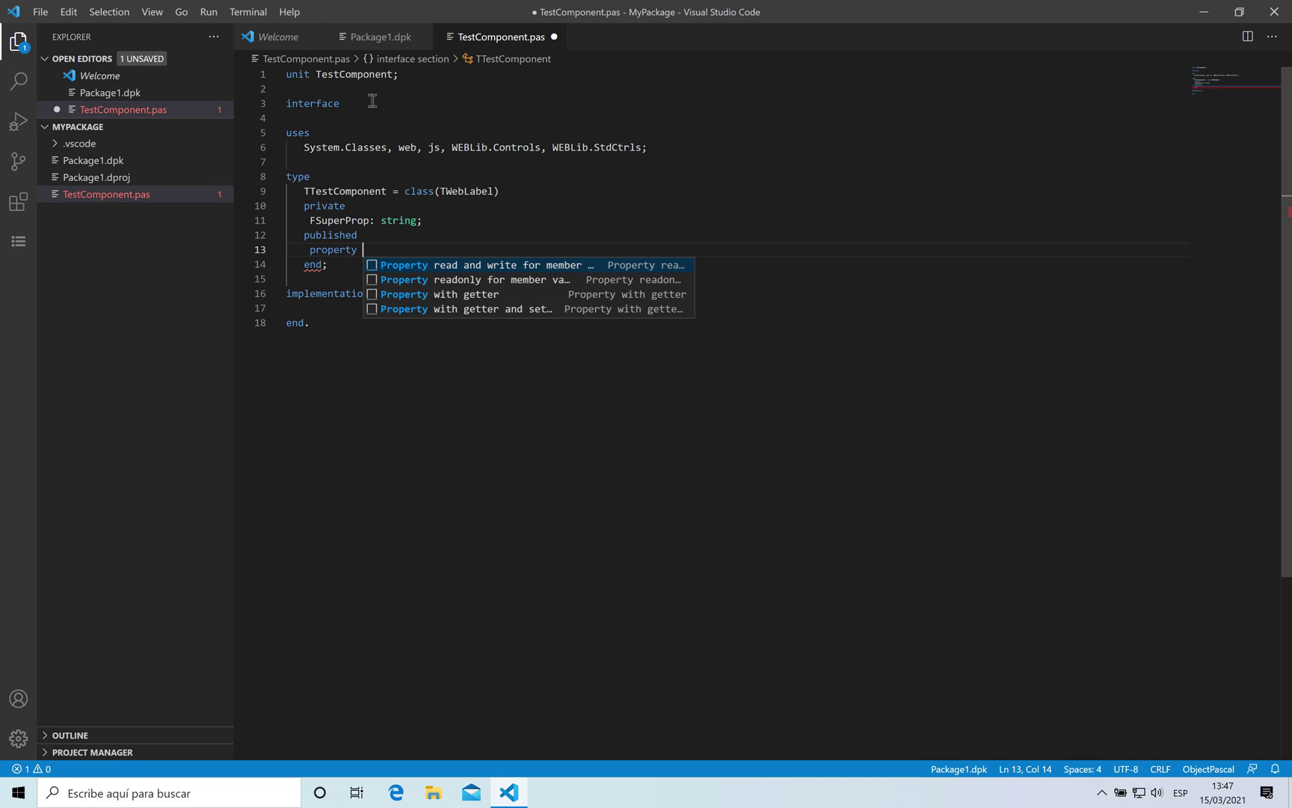
type("SuperProp")
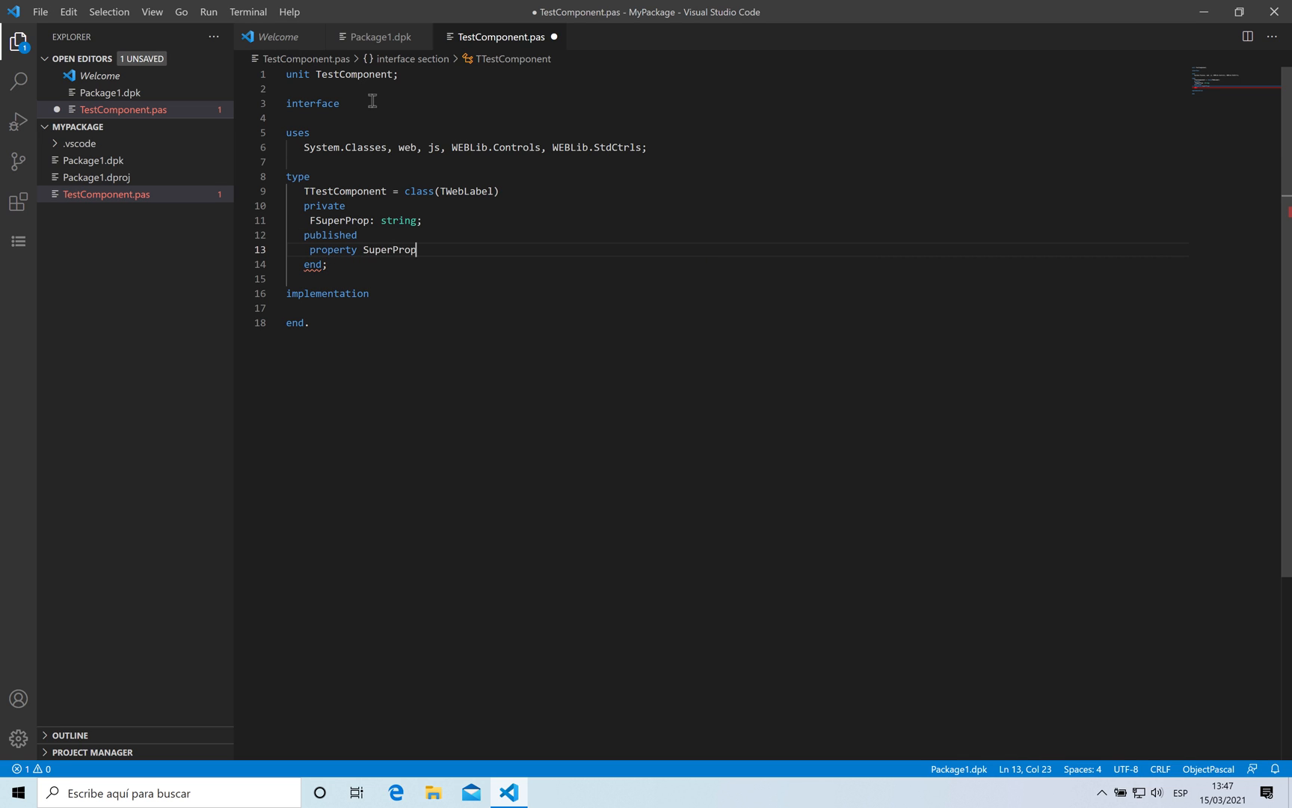
type(": string read FSuperProp")
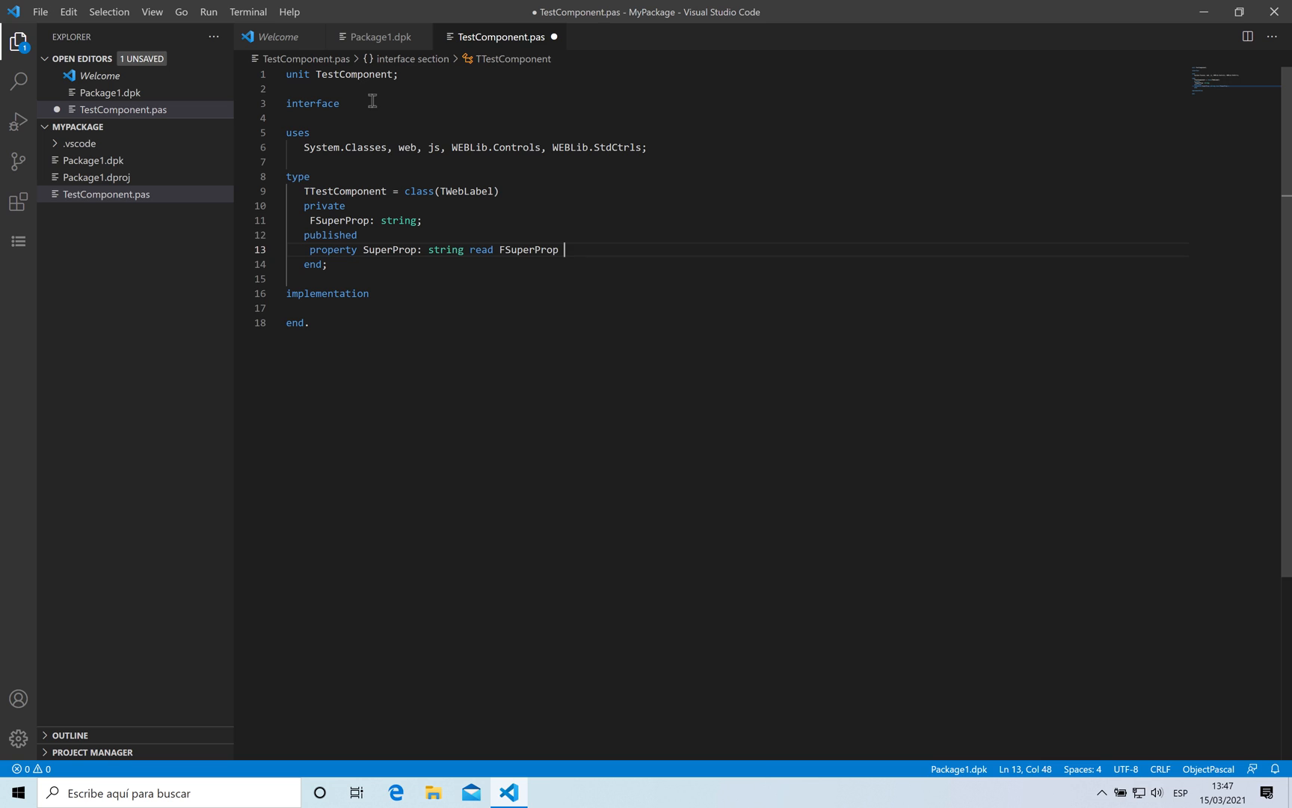
type("write")
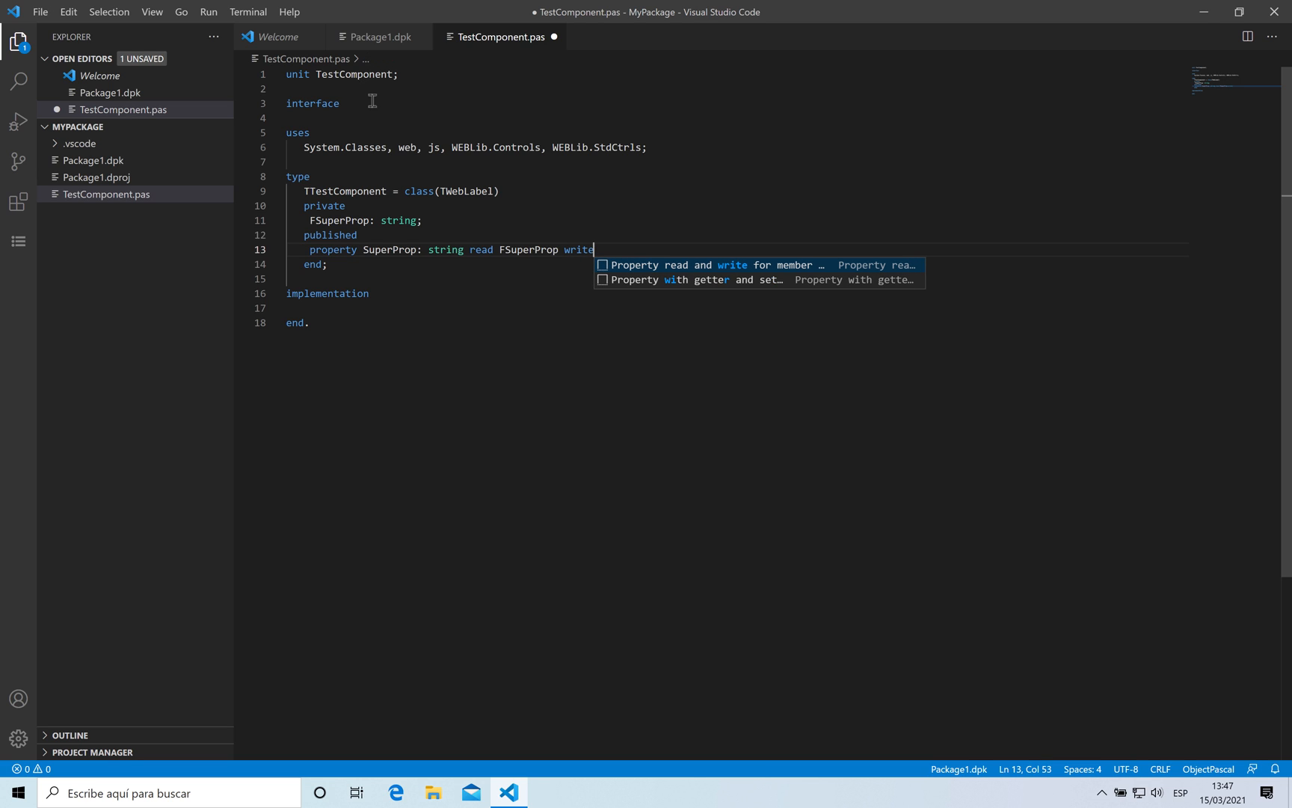
type("FSuperProp;")
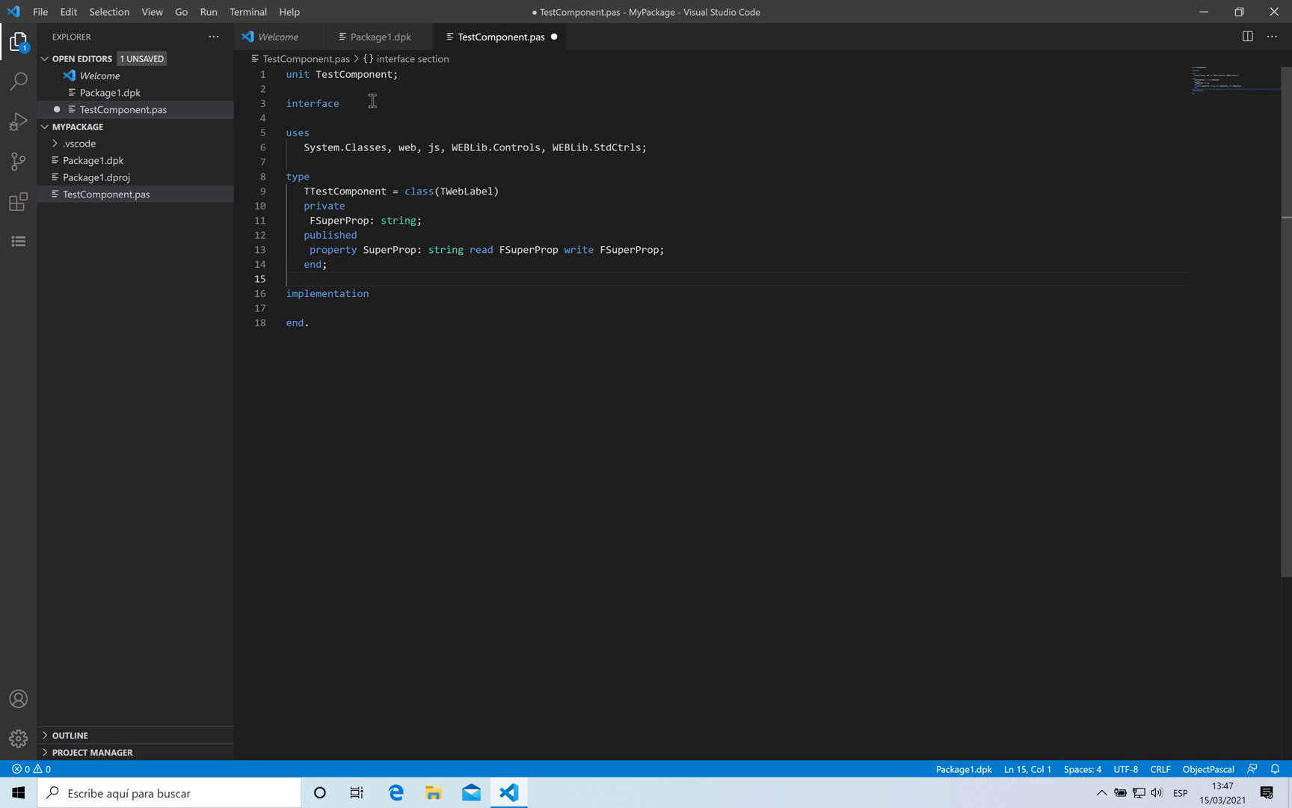
left_click(328, 265)
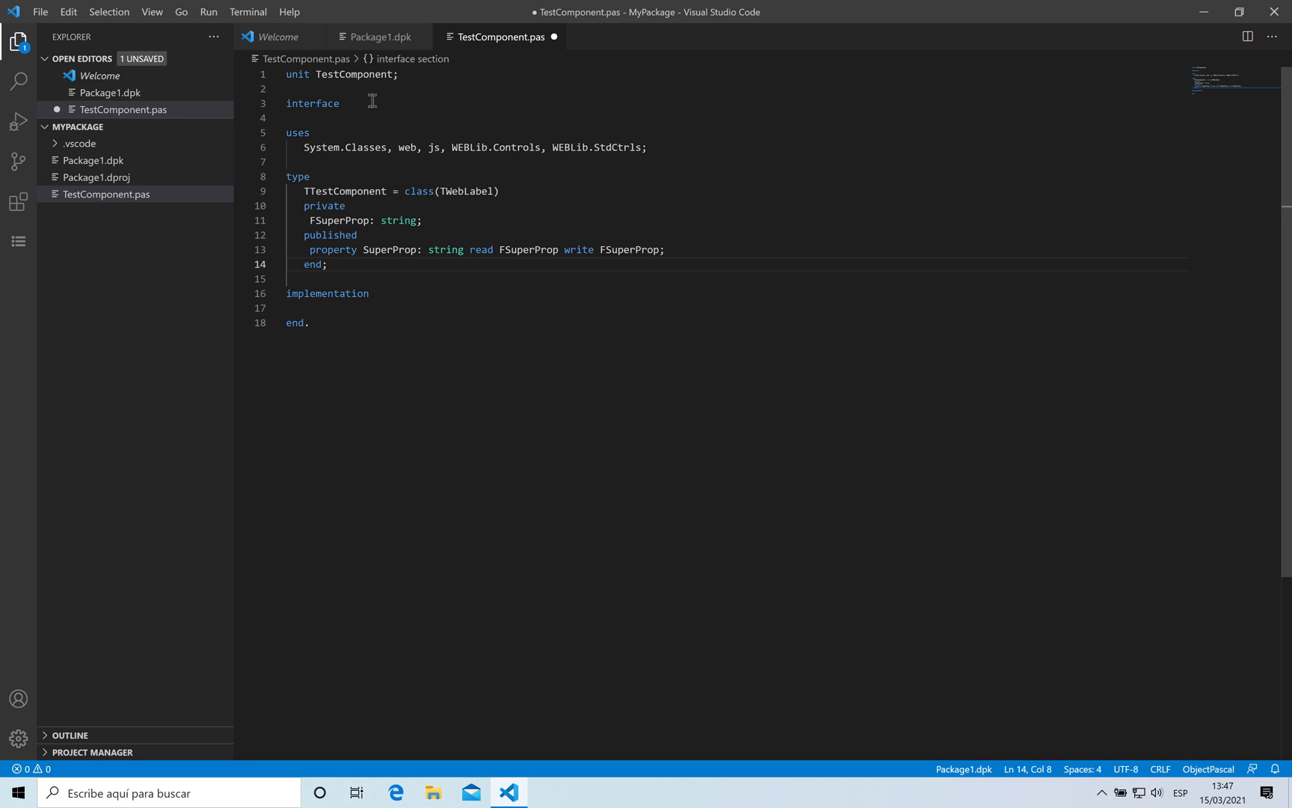
key("ctrl+s")
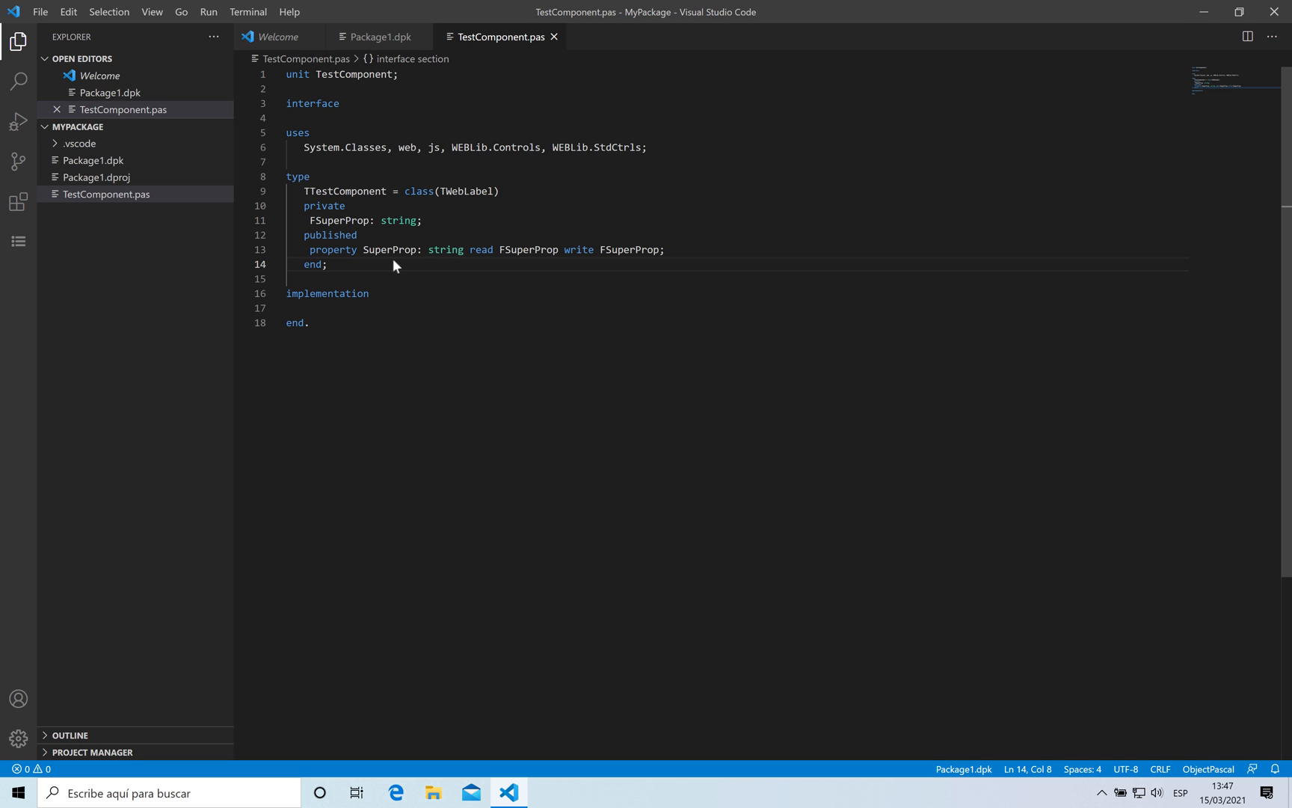
Create another new unit in the package and rename it TestComponentReg.pas
right_click(105, 194)
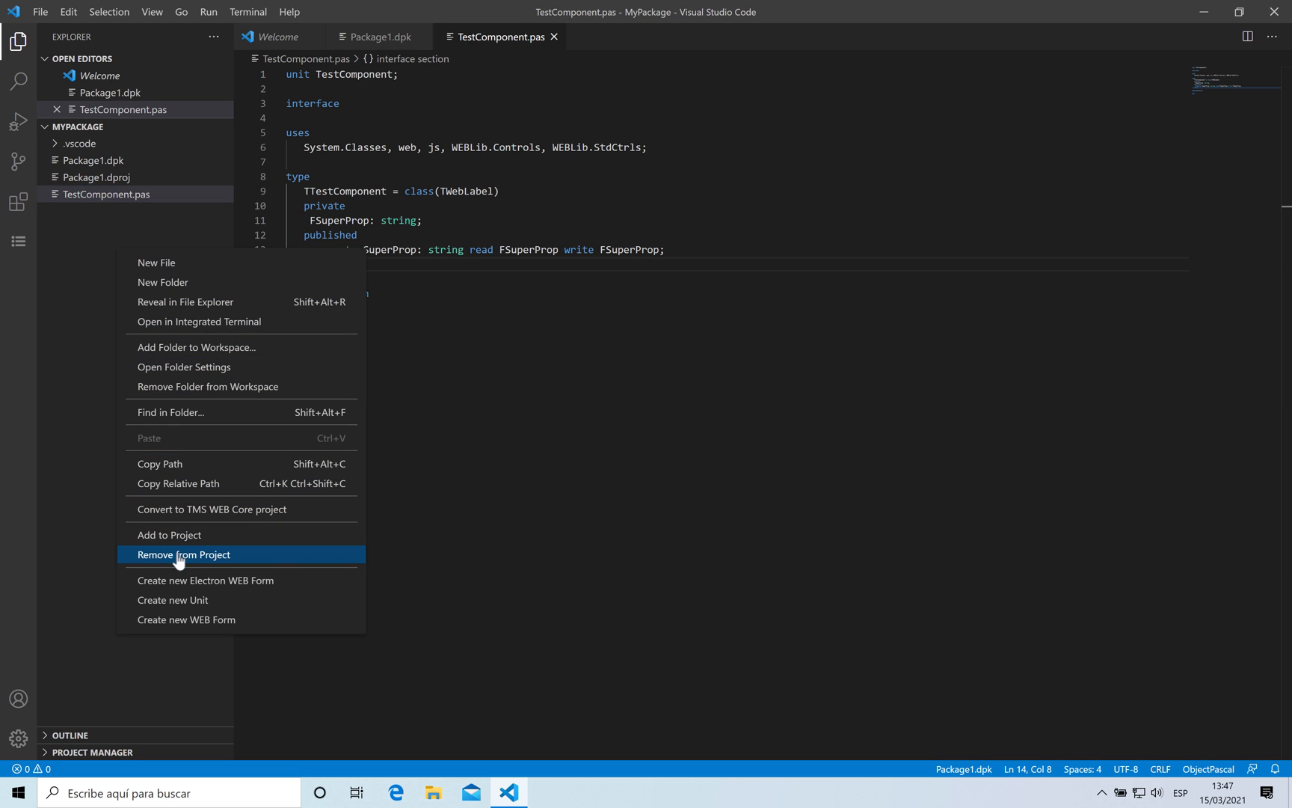
left_click(172, 599)
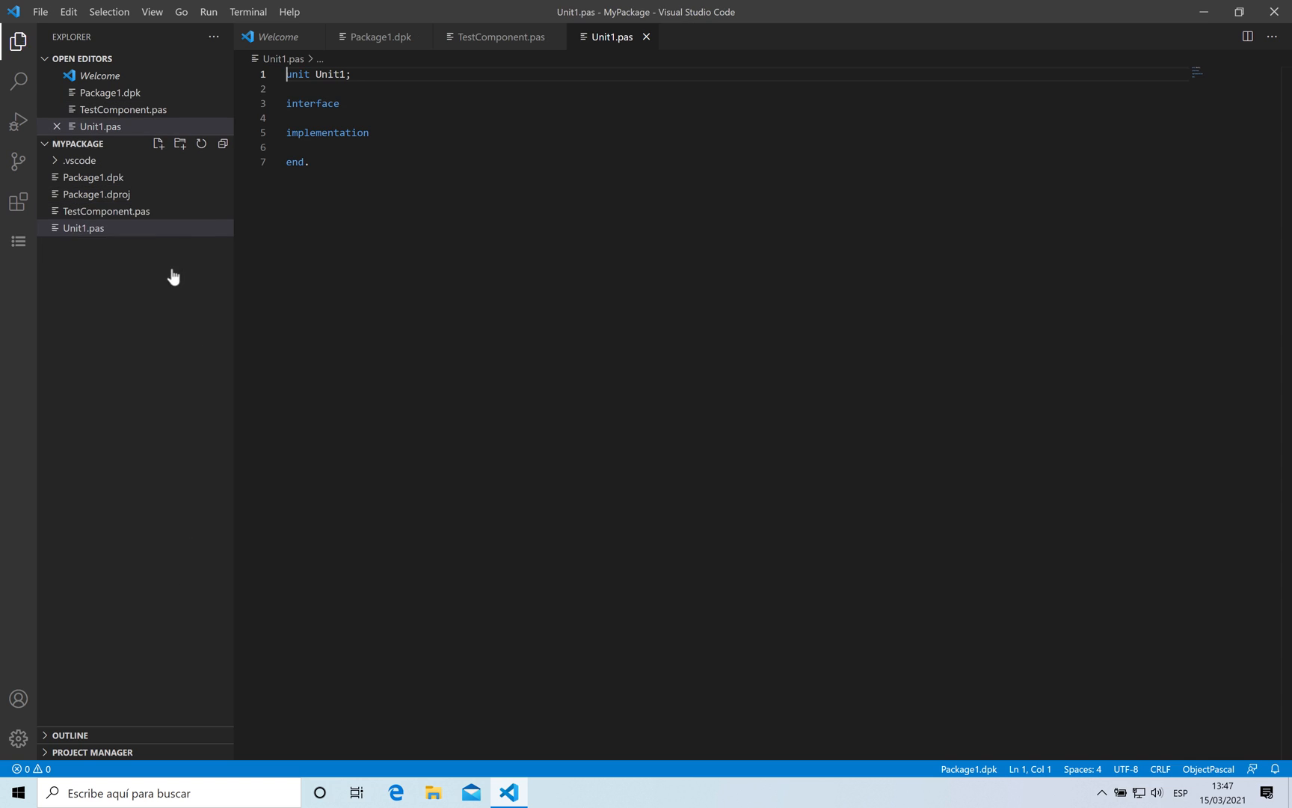
right_click(83, 227)
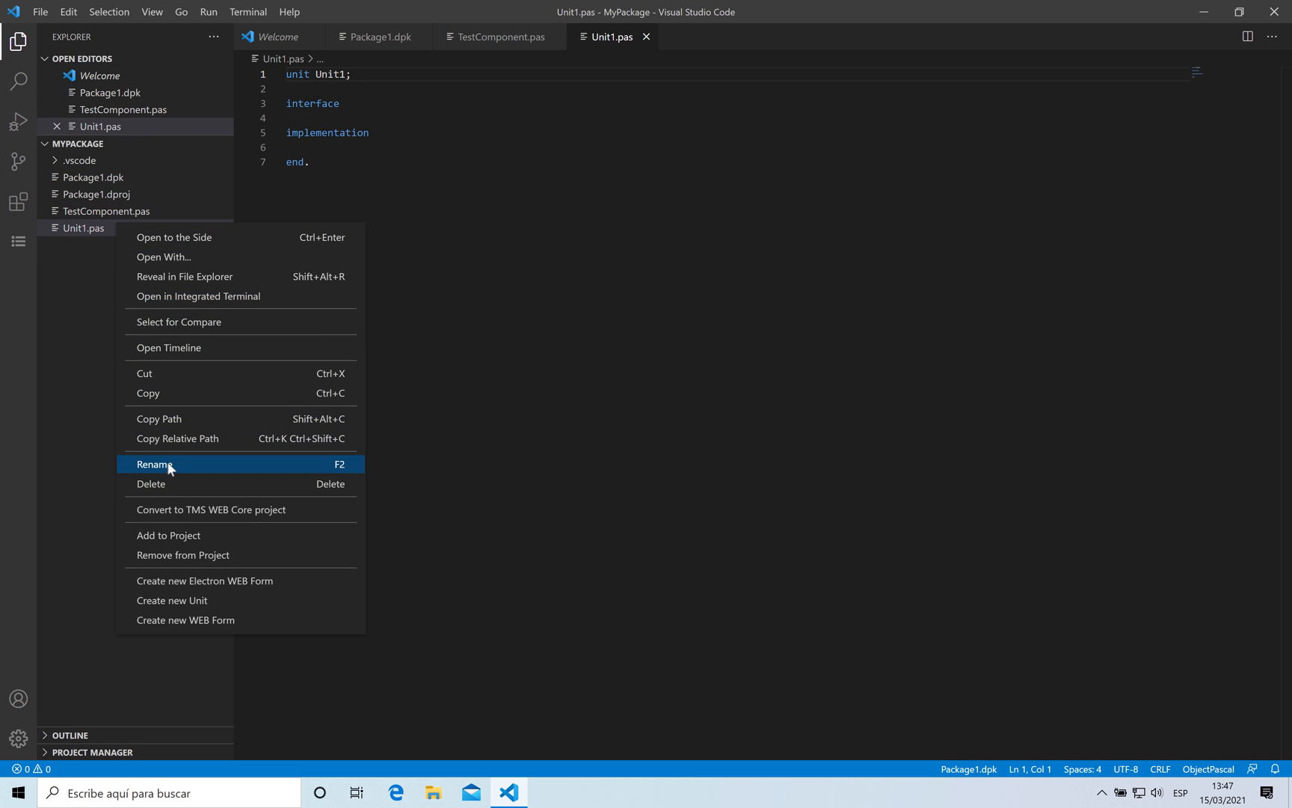
left_click(153, 464)
type("TestComponentReg")
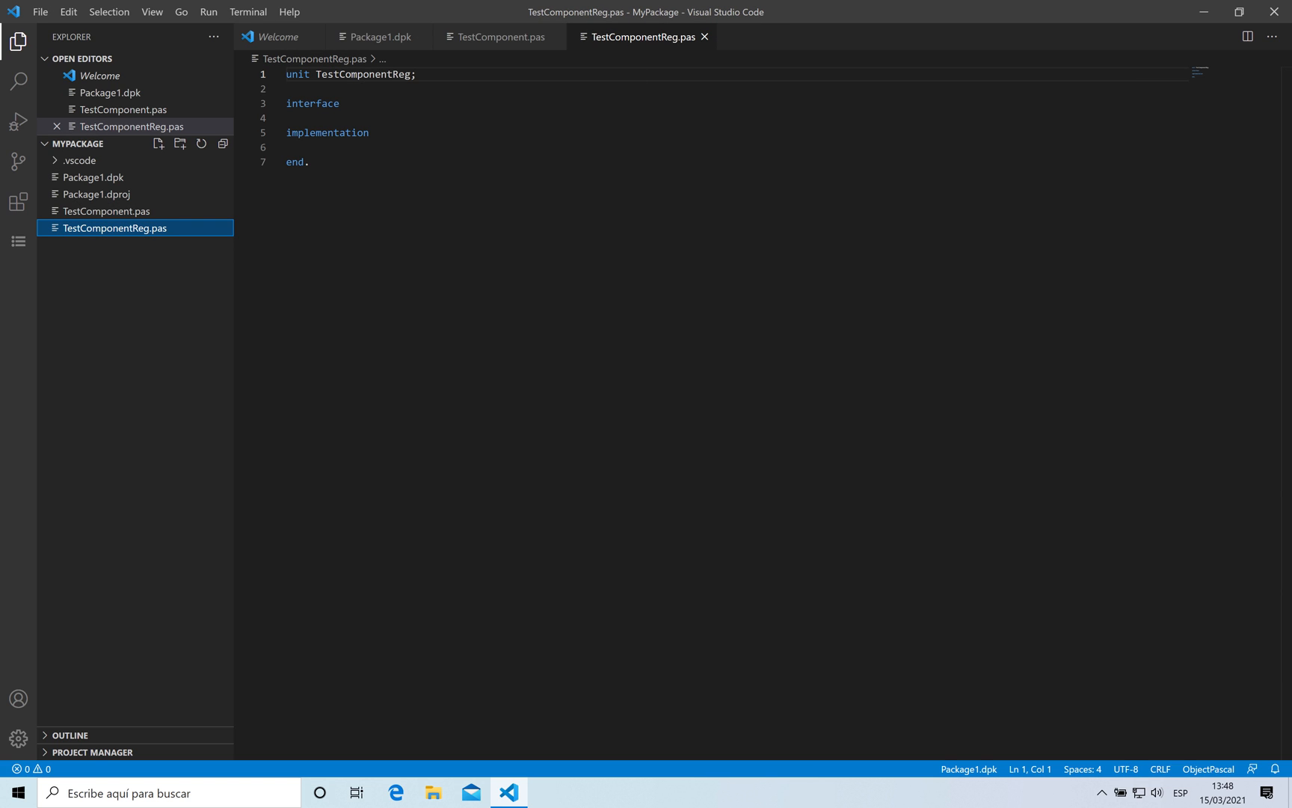
mouse_move(354, 105)
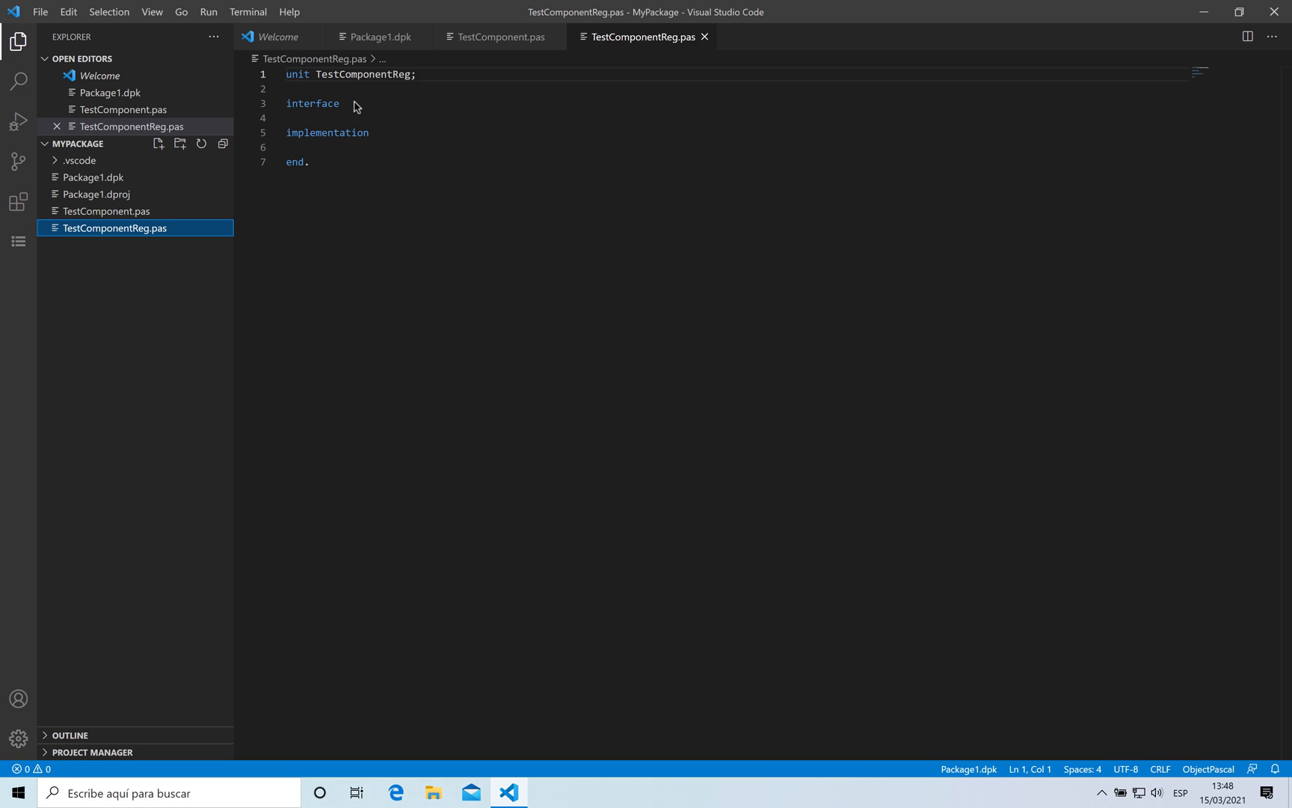
Add 'uses WEBLib.DesignIntf;' and 'procedure Register;' to the interface, starting its implementation
left_click(338, 103)
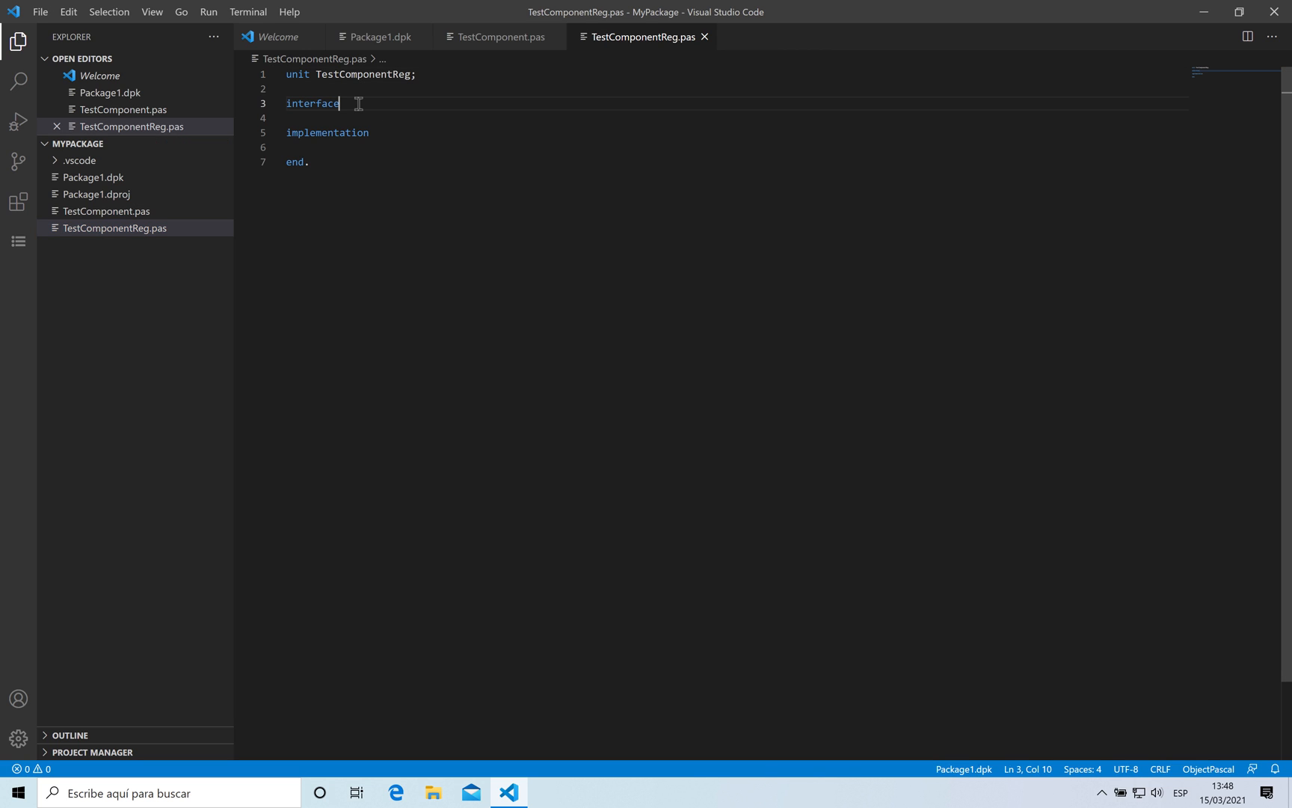
type("uses")
type("D")
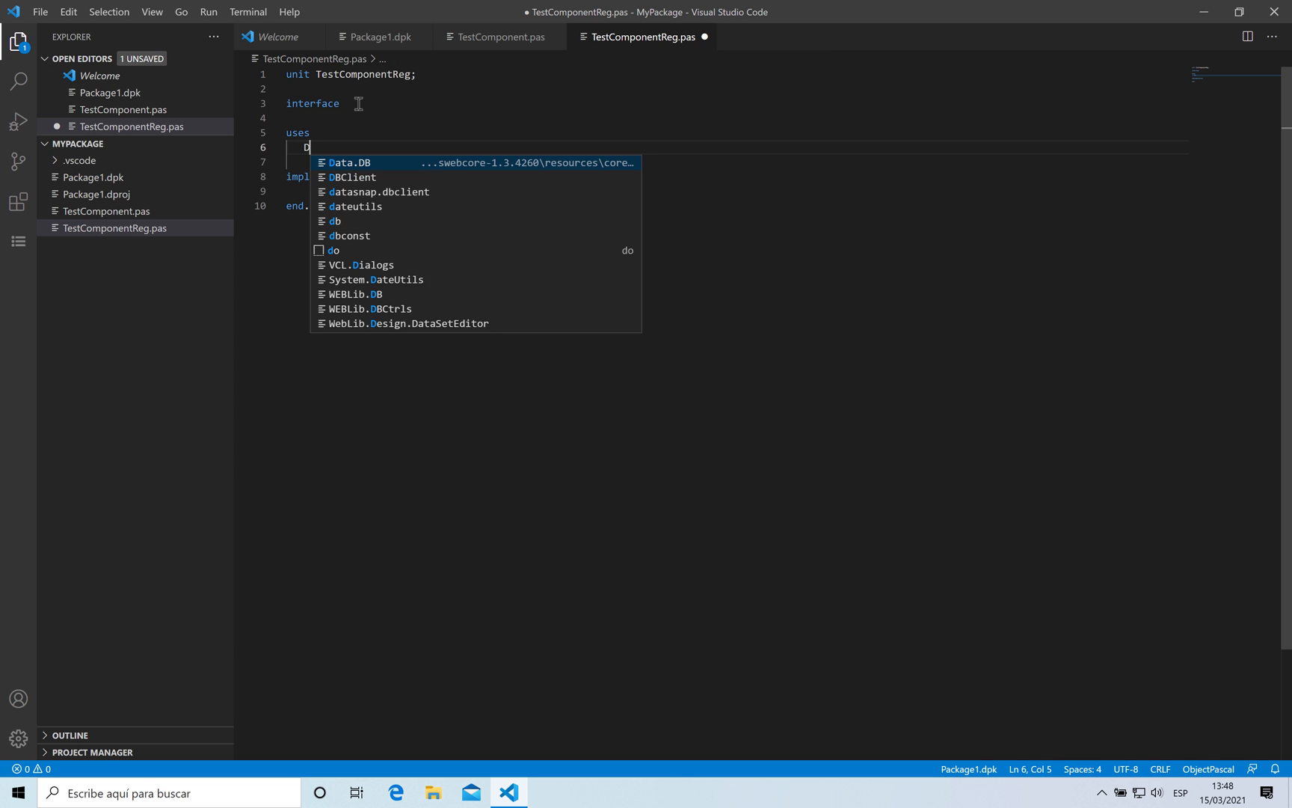
type("esignIntf;")
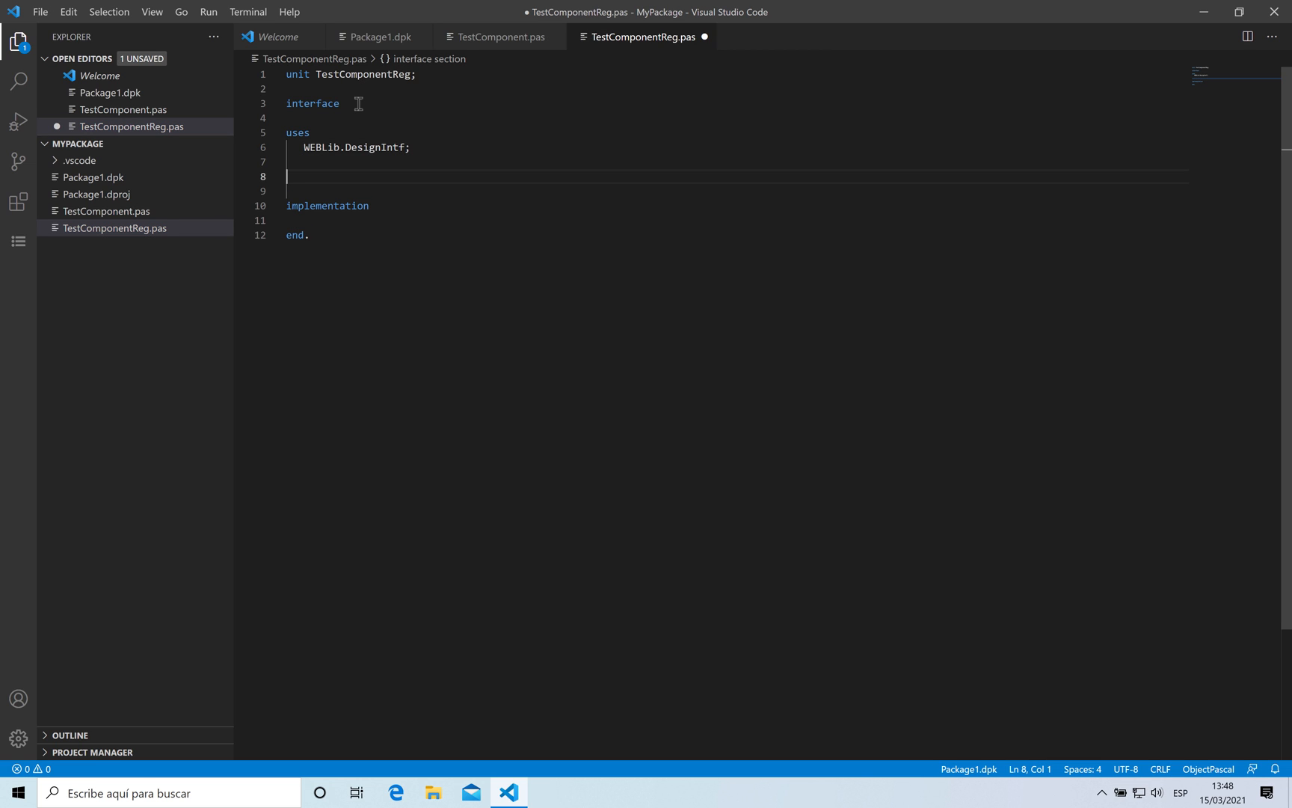
type("procedure R")
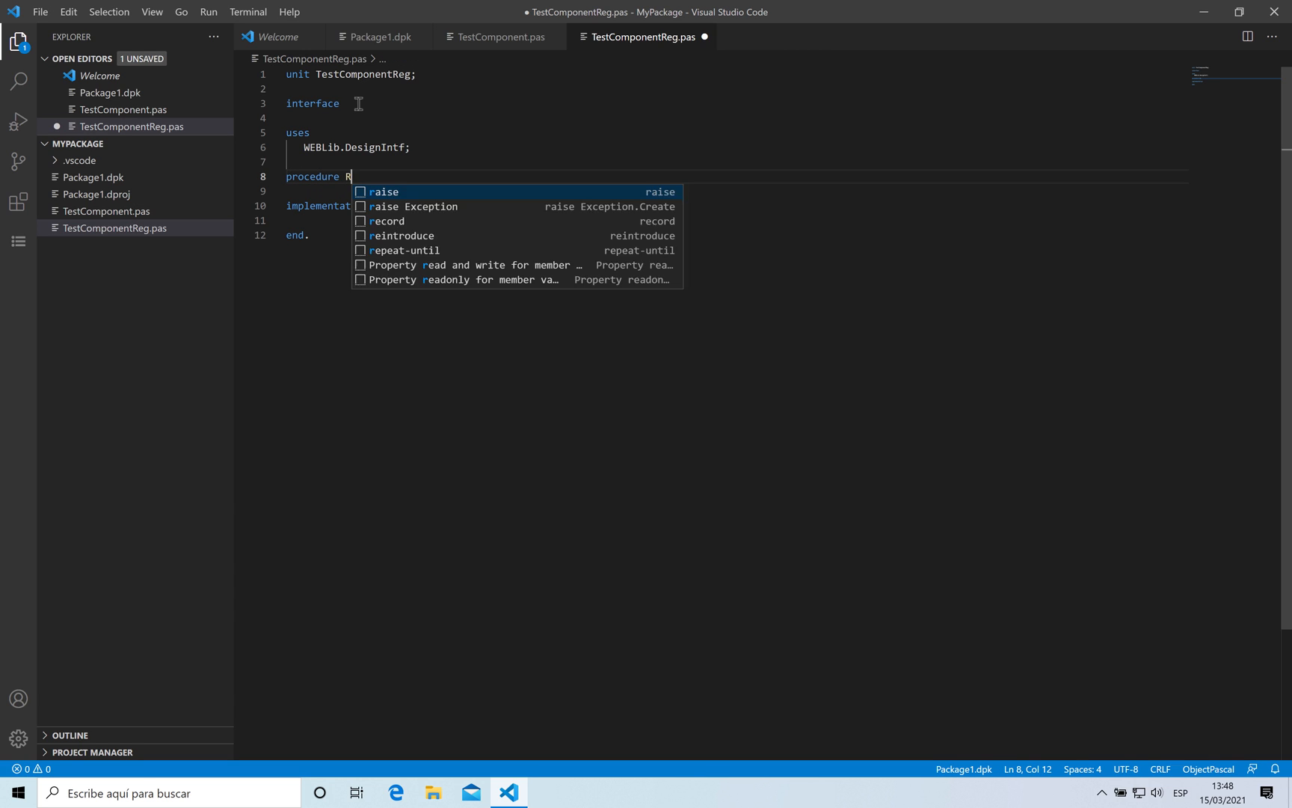
type("egis")
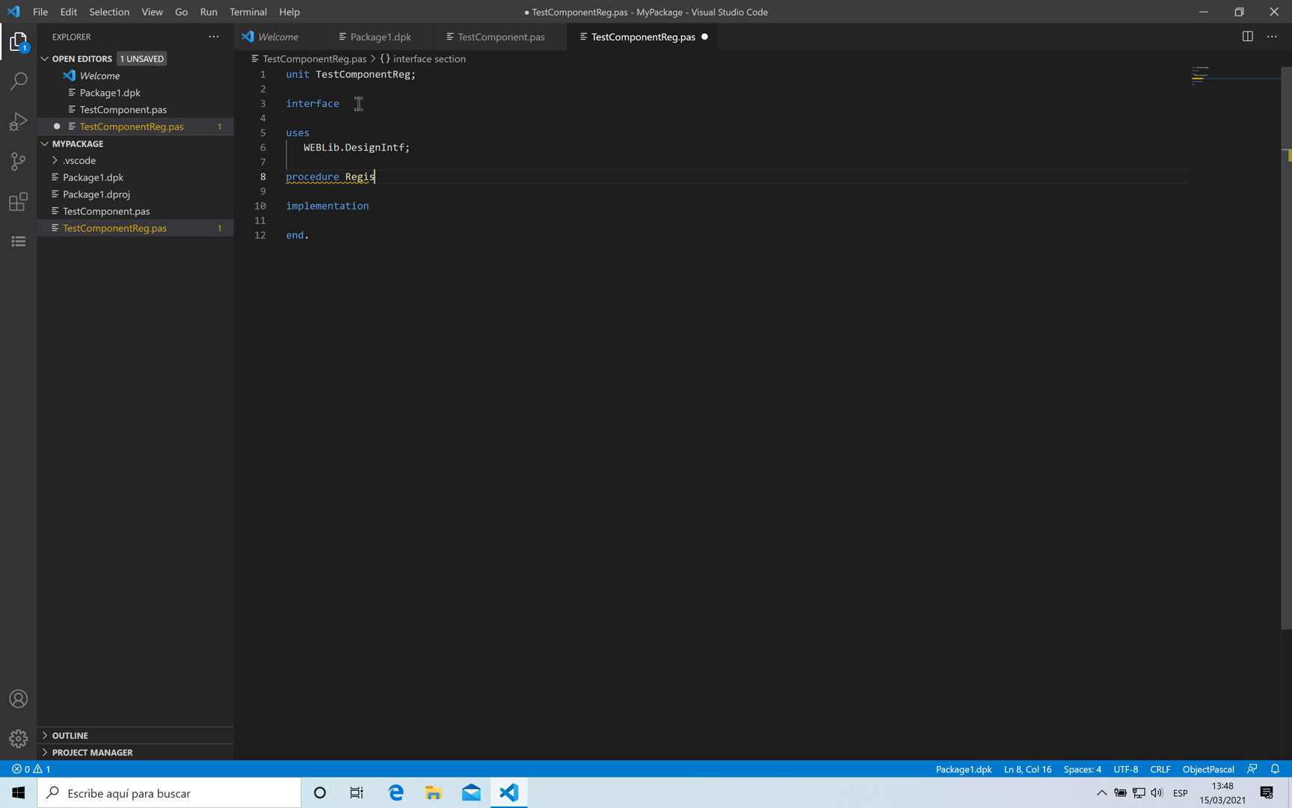
type("ter;")
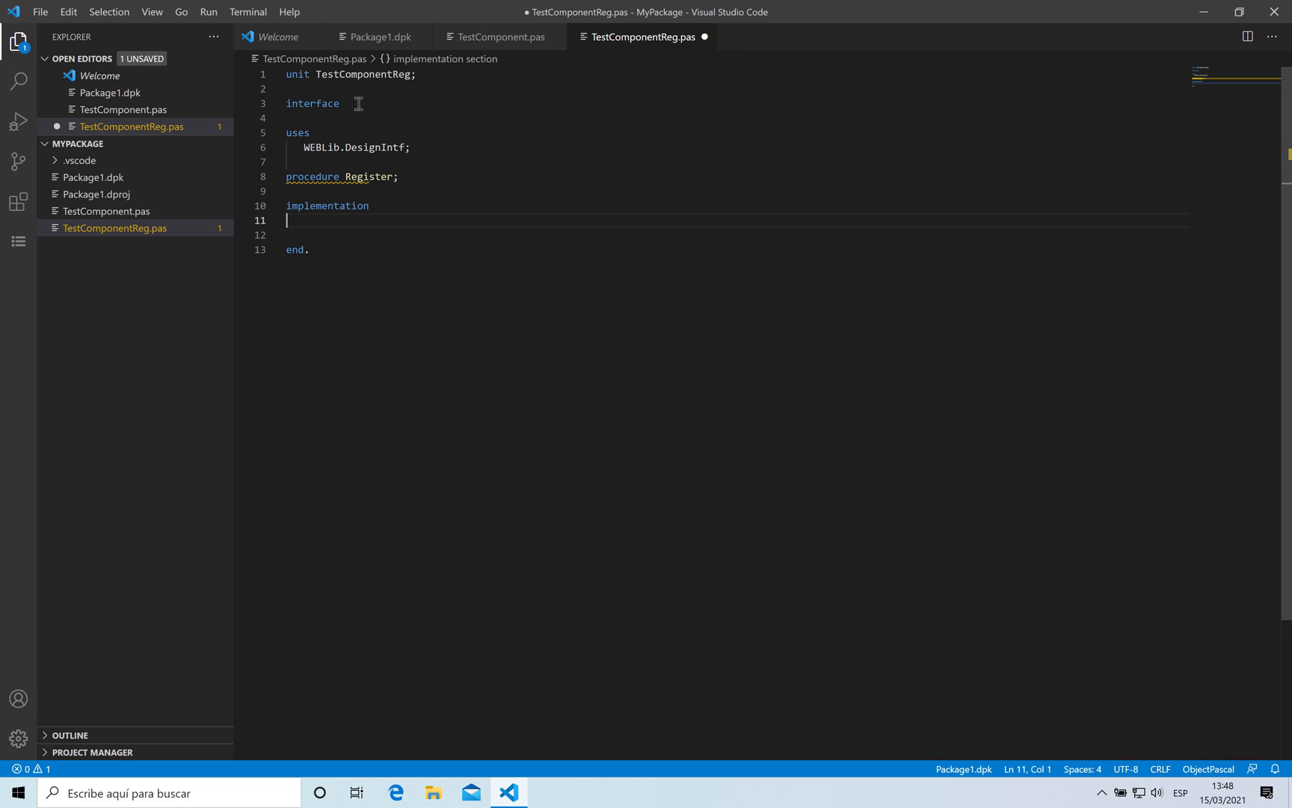
type("procedure")
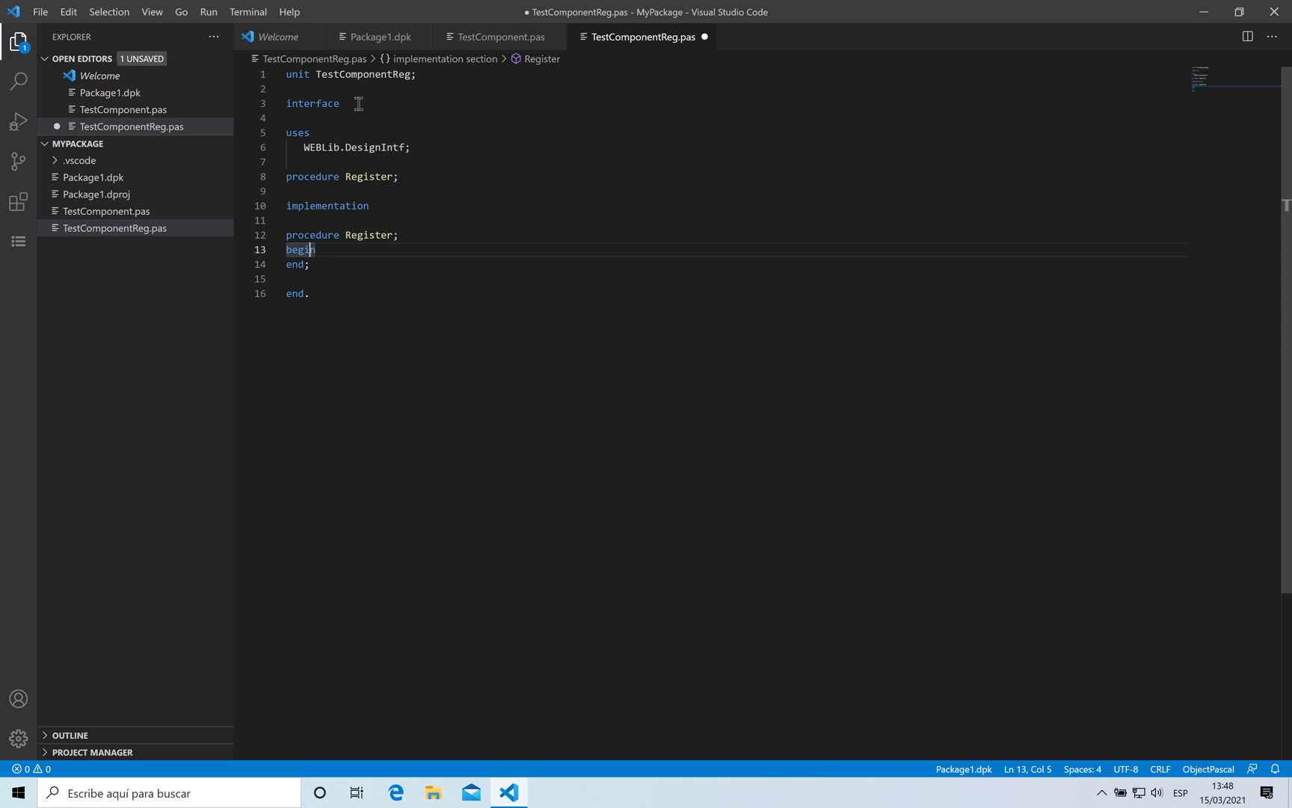
Write the Register body calling RegisterComponents('Test',[TTestComponent])
type("Reg")
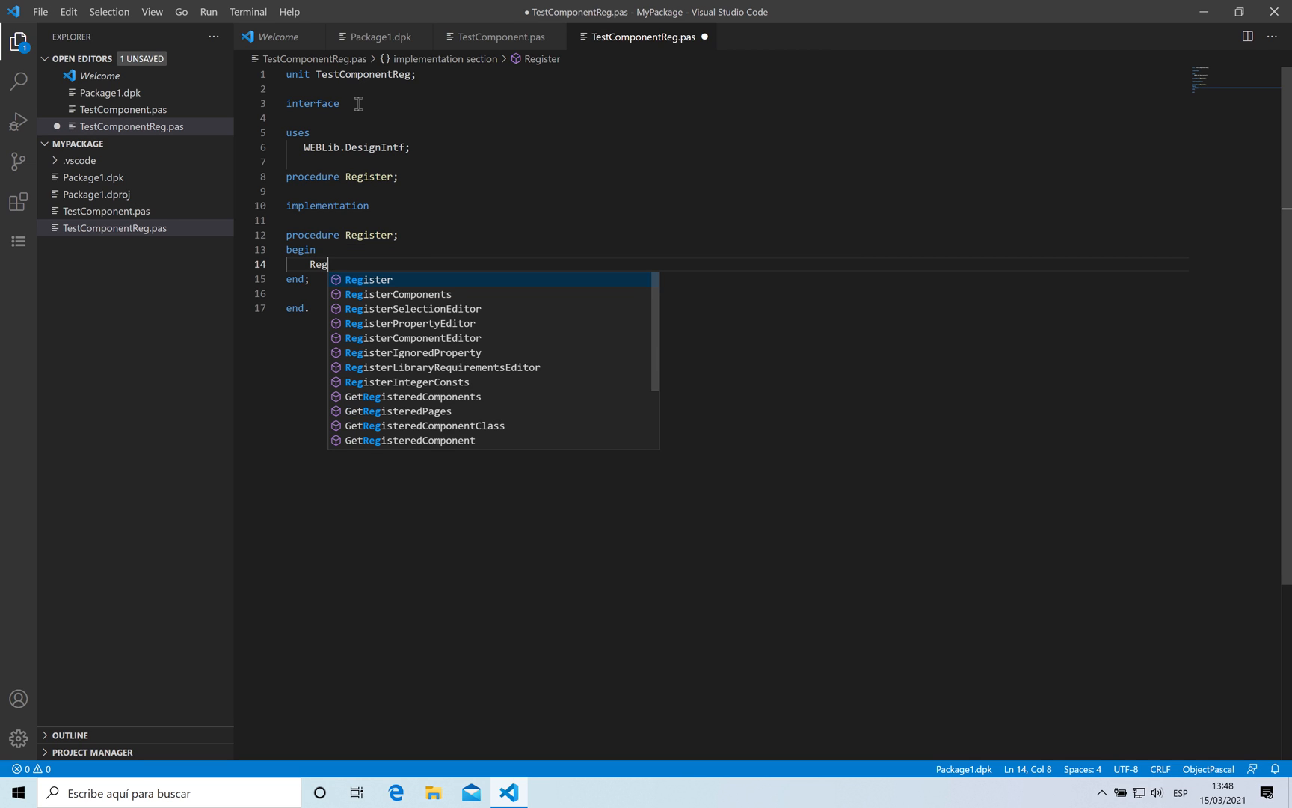
left_click(398, 294)
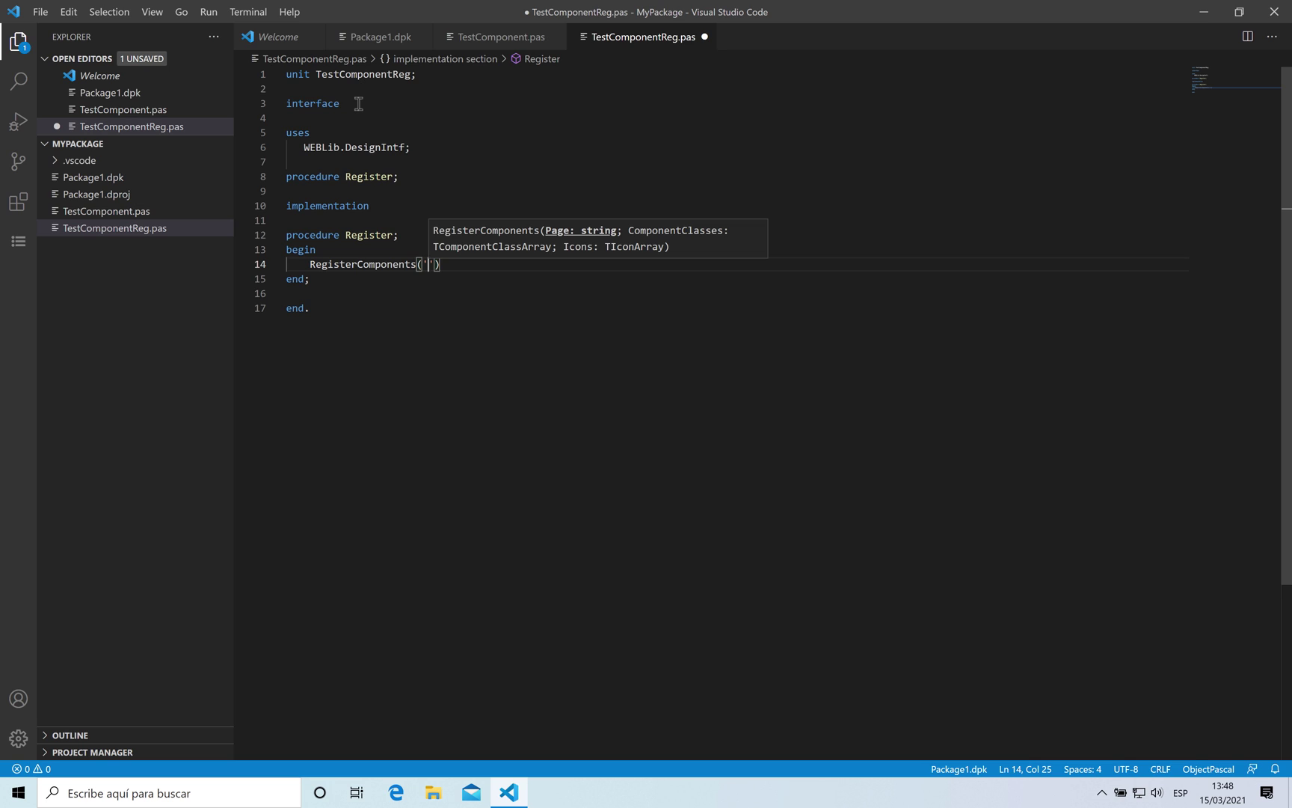
type("Test',")
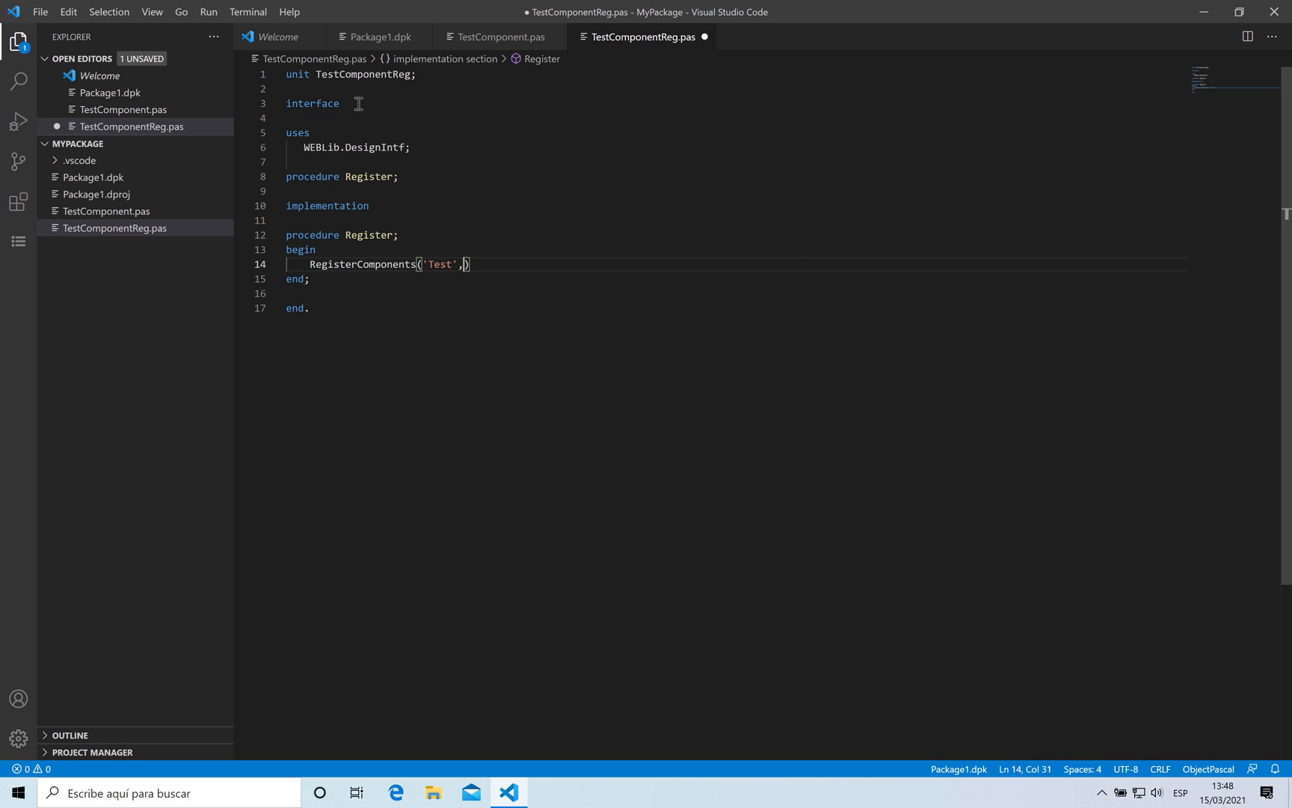
type("[]")
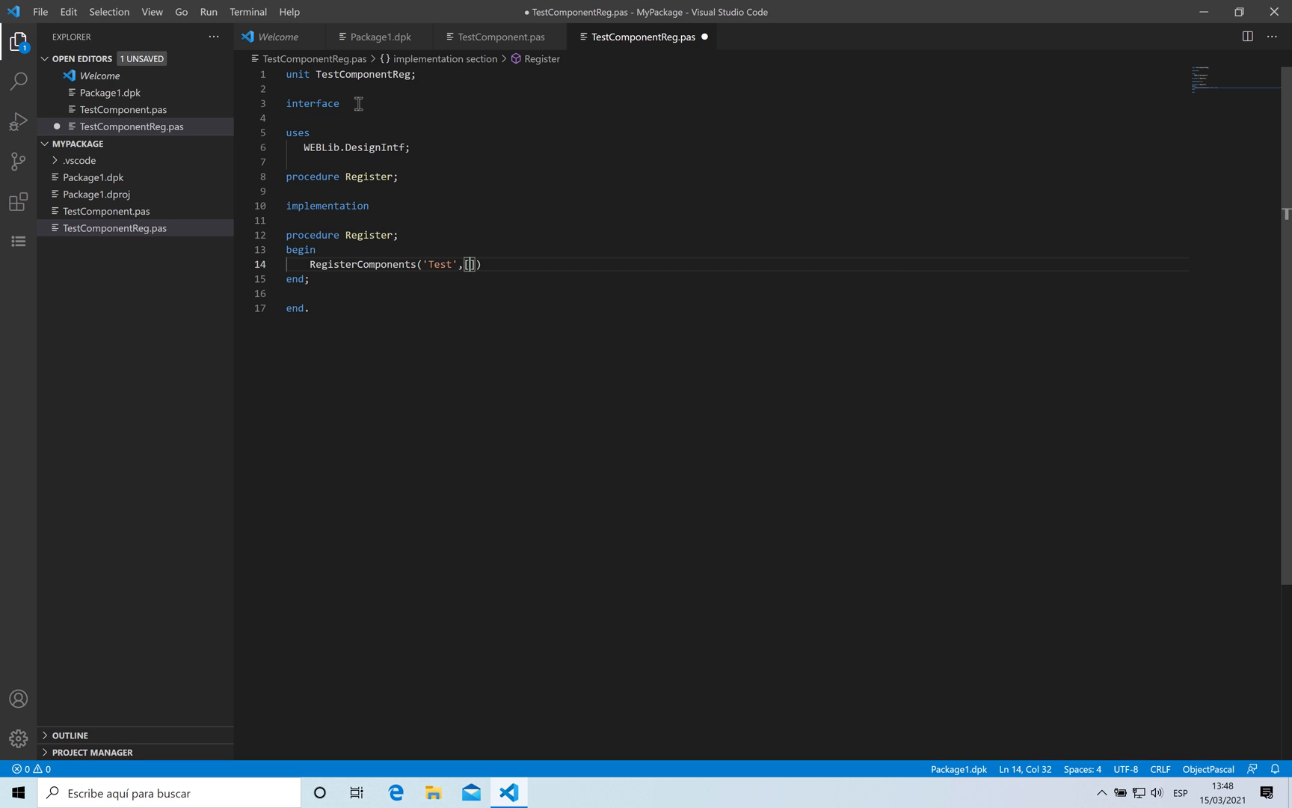
type("T")
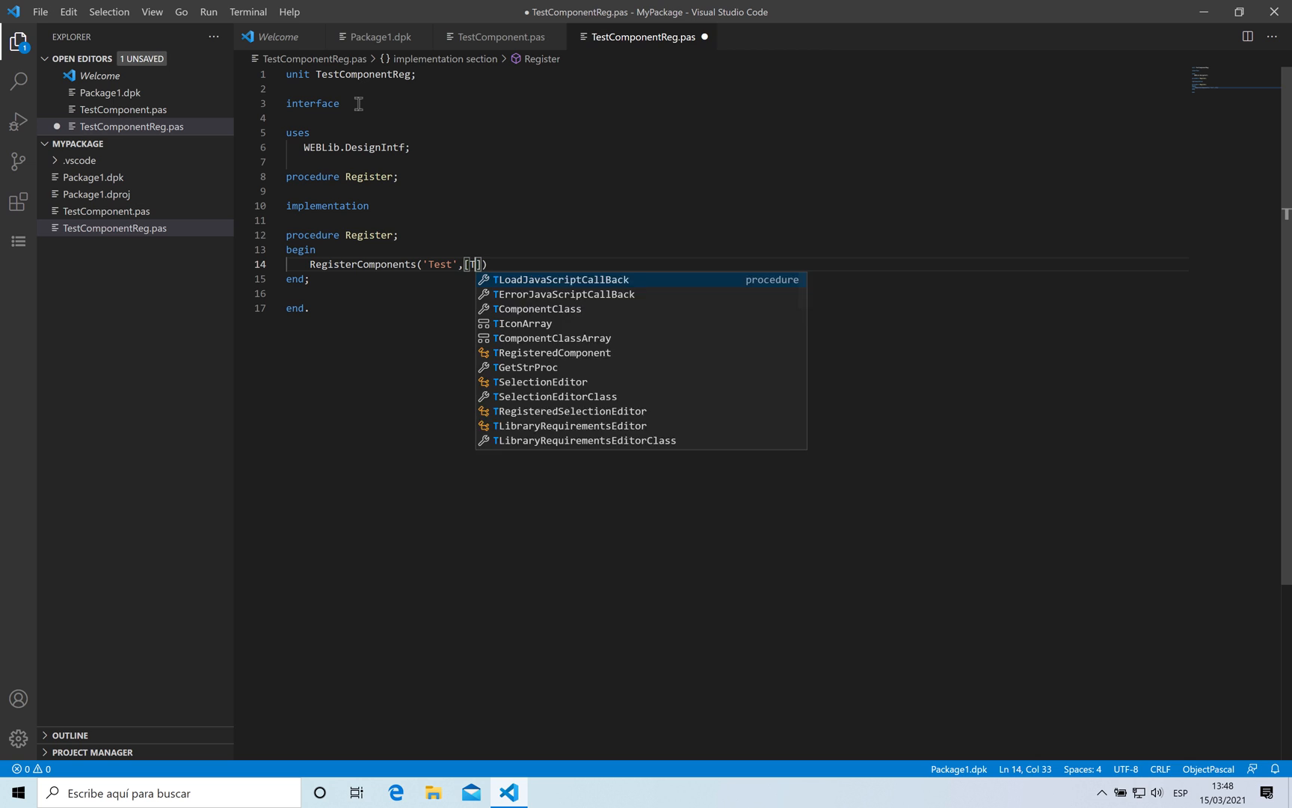
type("Test")
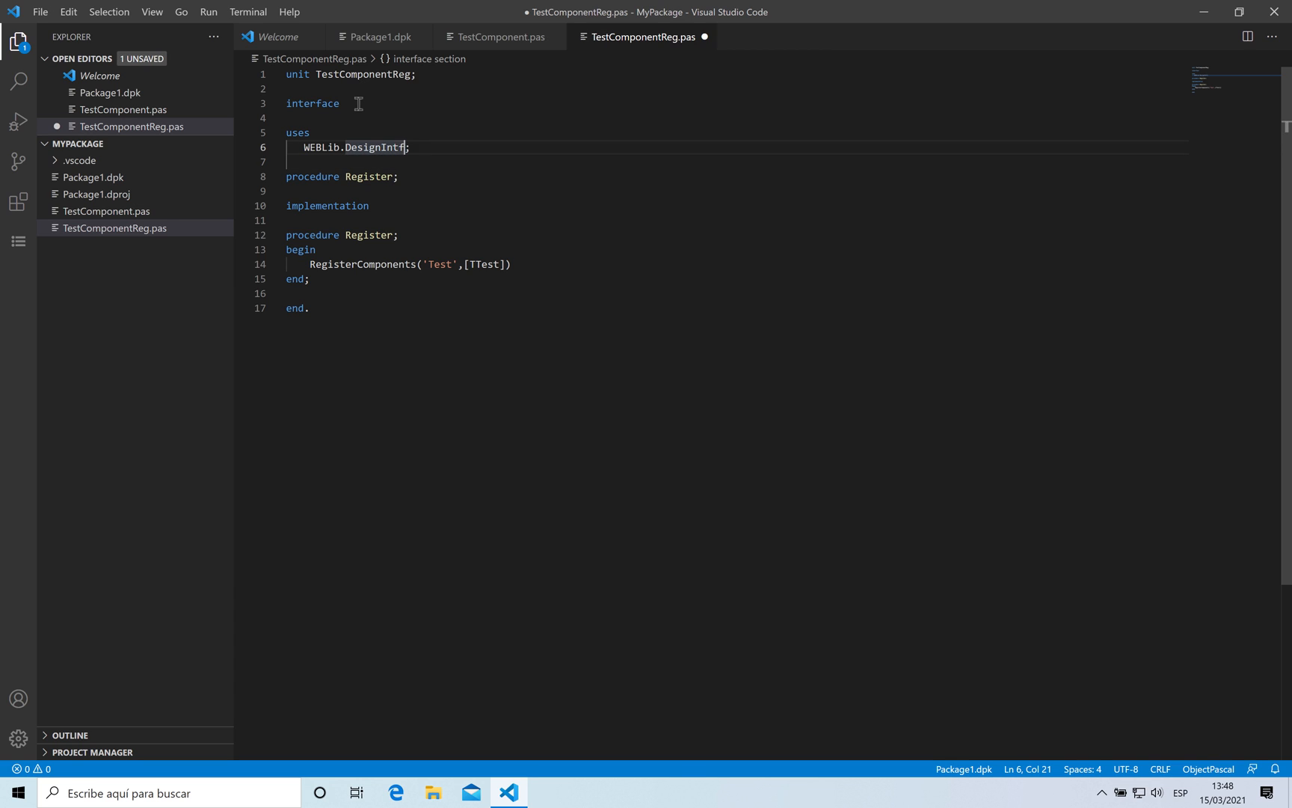
Add TestComponent to the uses clause, finish the call and save the unit
type(", TestComponent")
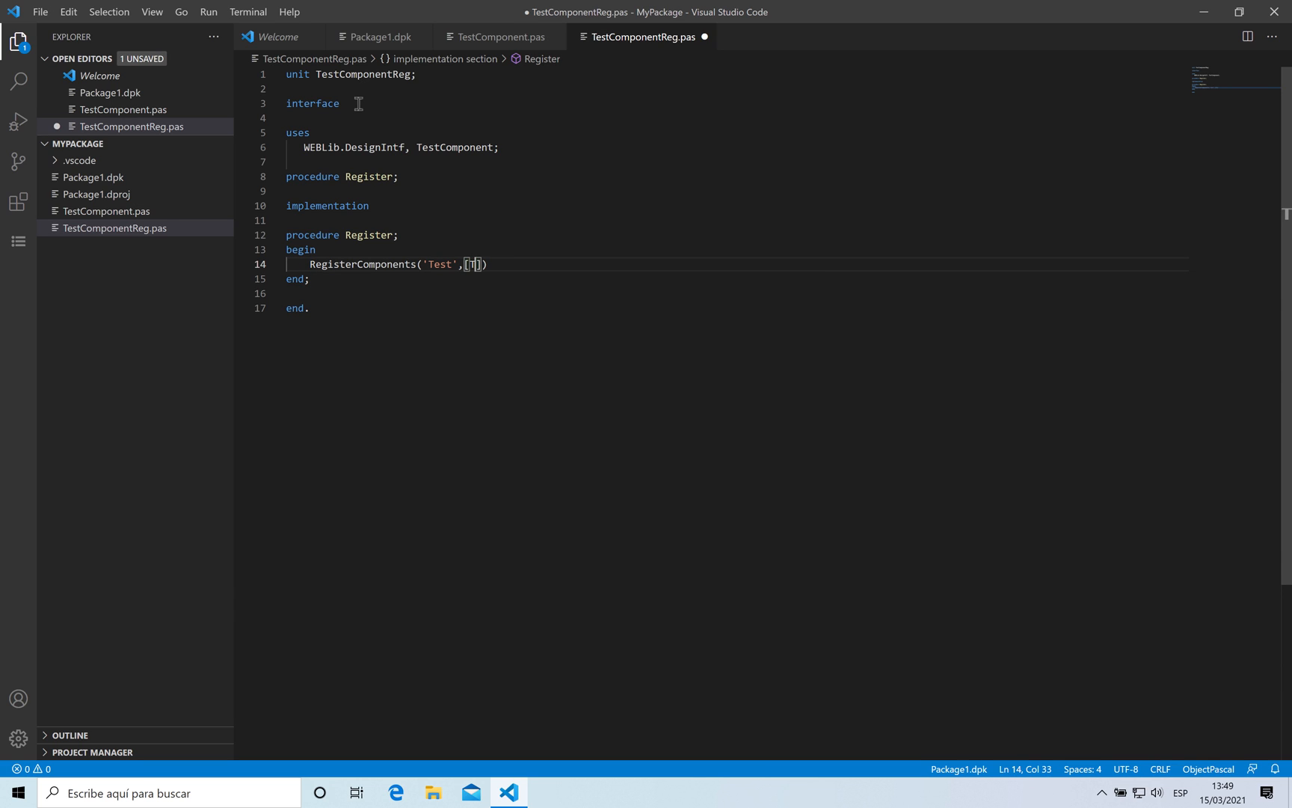
type("TestComponent")
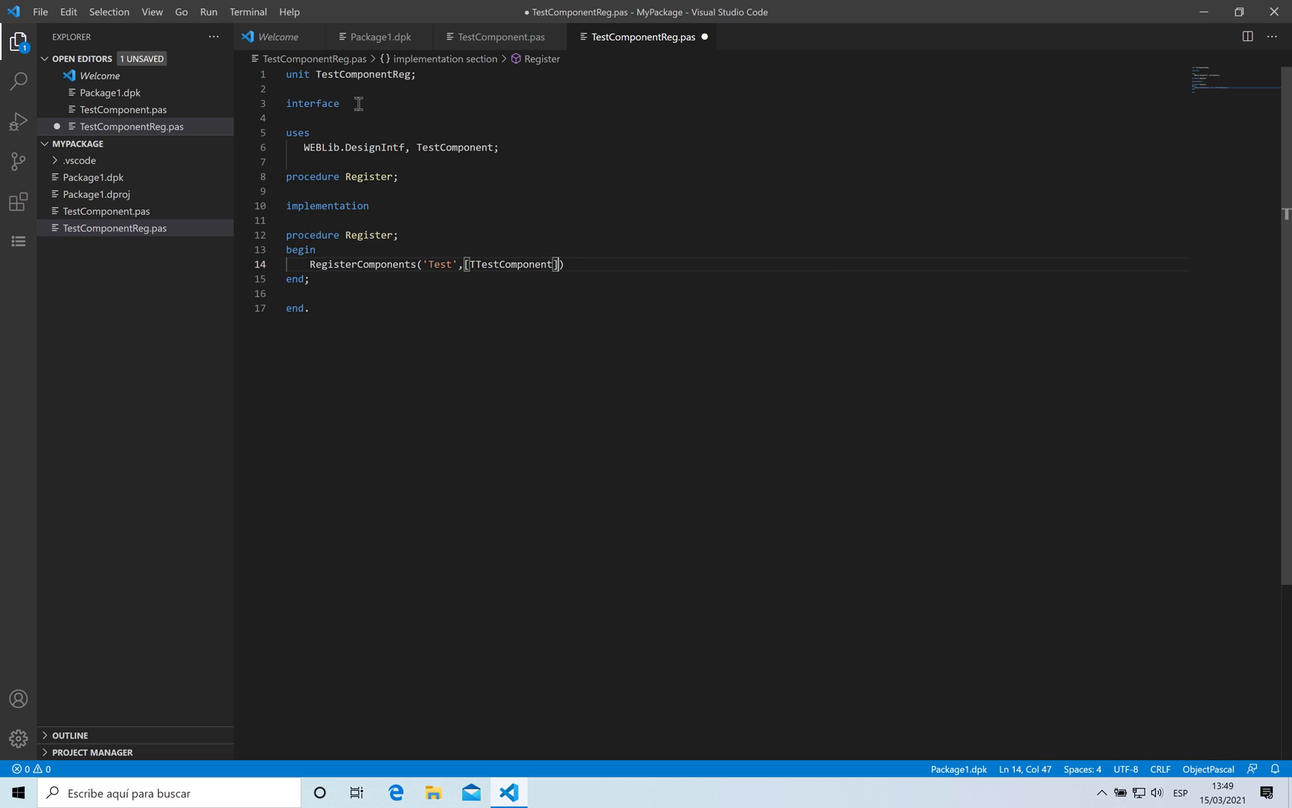
type("];")
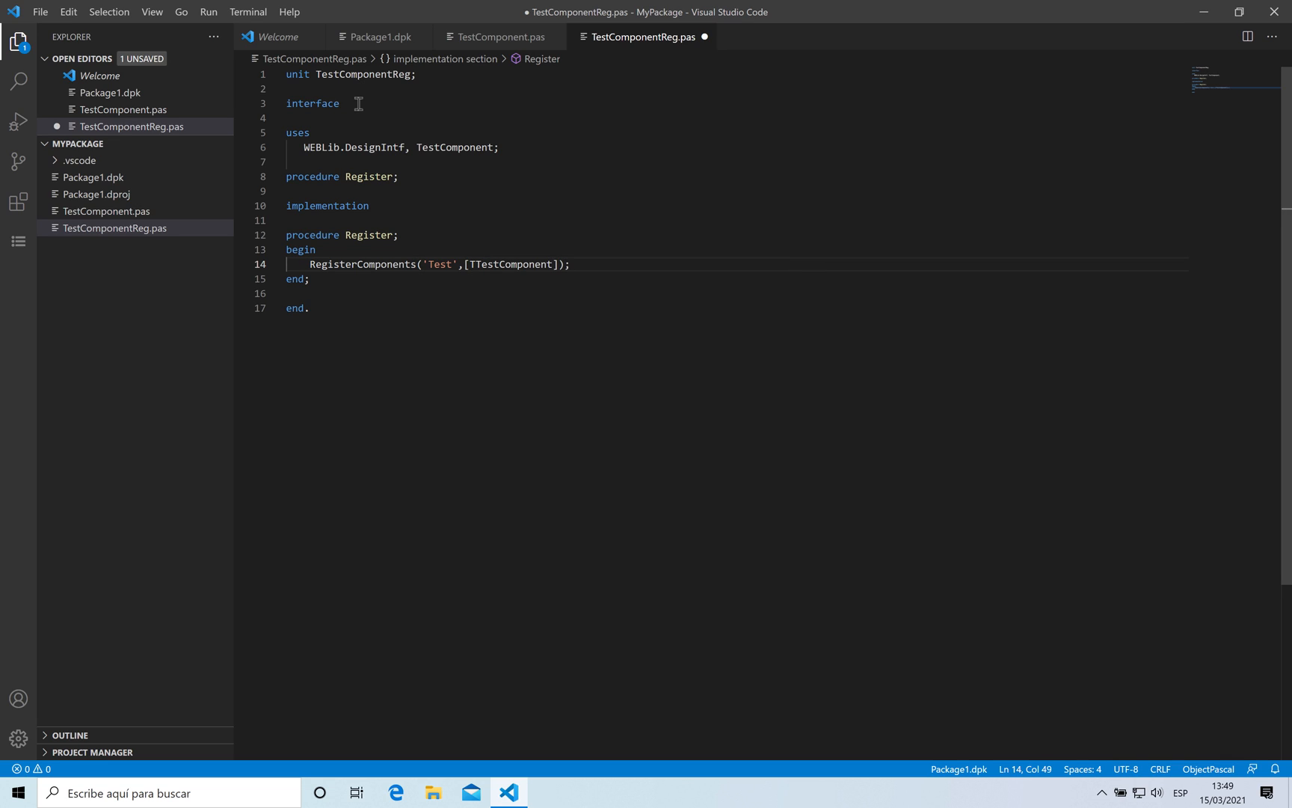
key("ctrl+s")
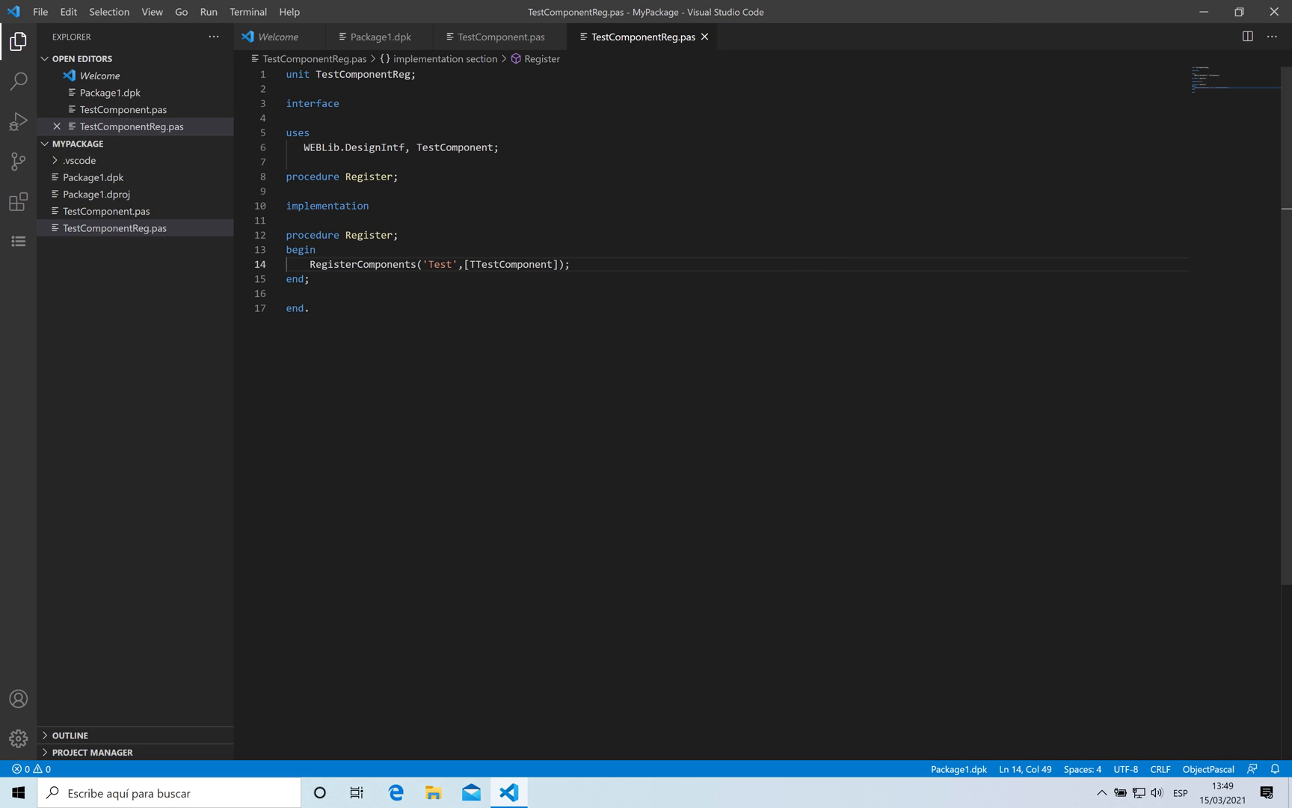
mouse_move(122, 237)
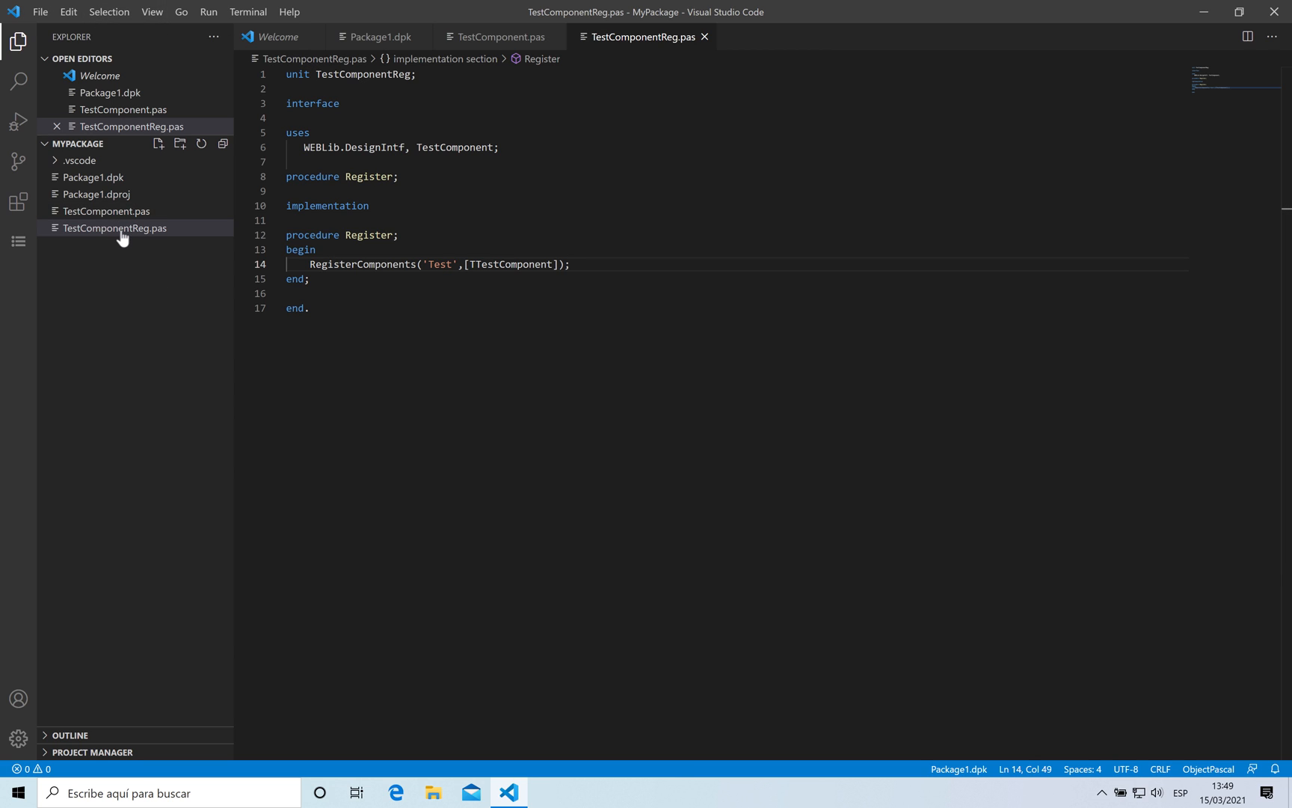
Review both units, then build and install MyPackage from the Project Manager
left_click(497, 36)
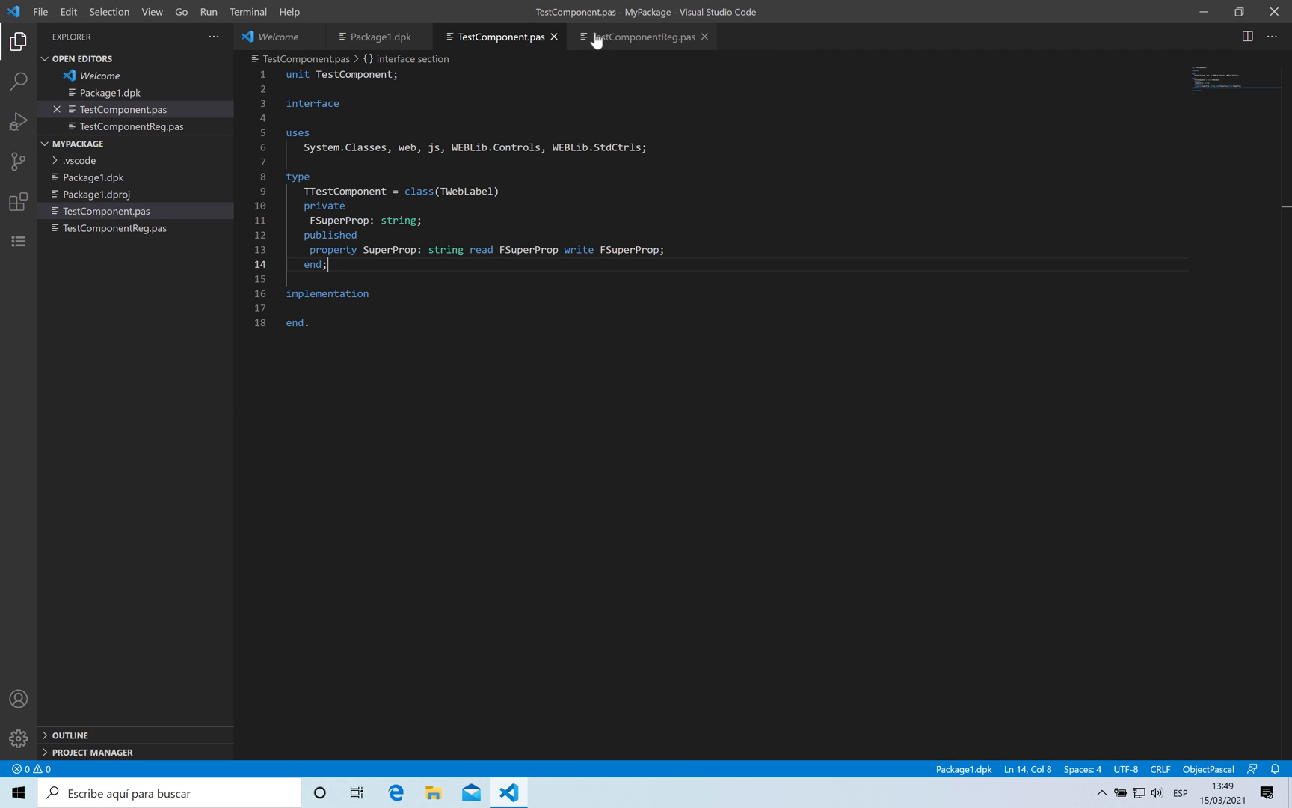
left_click(645, 36)
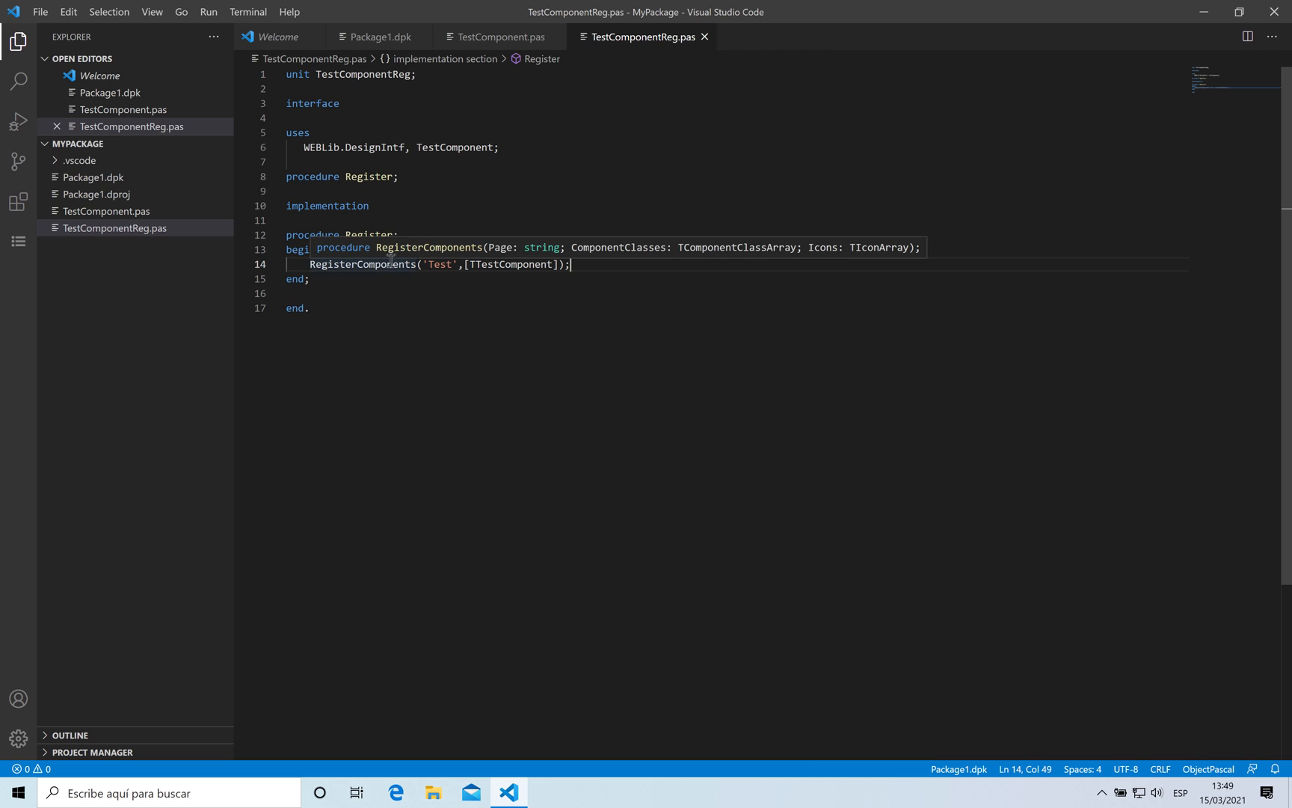
mouse_move(129, 759)
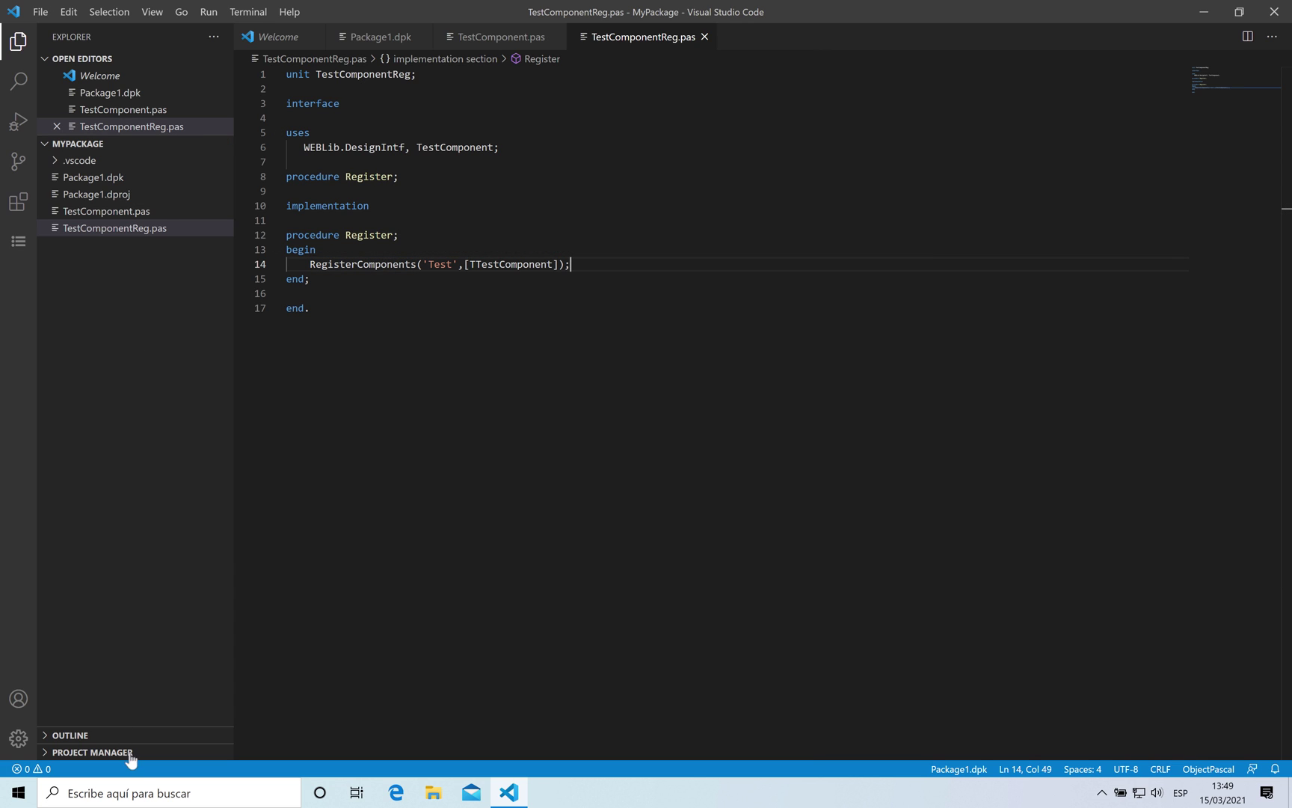
left_click(93, 751)
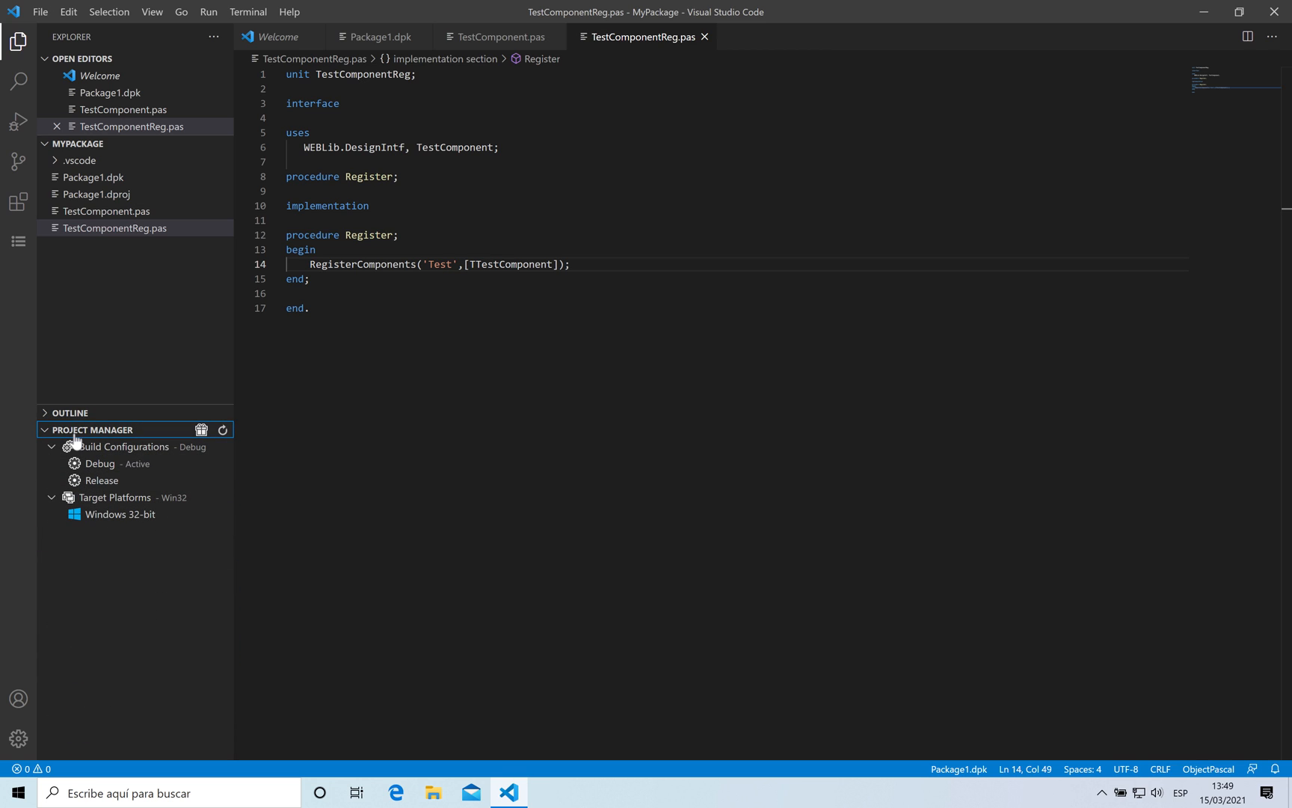
mouse_move(189, 446)
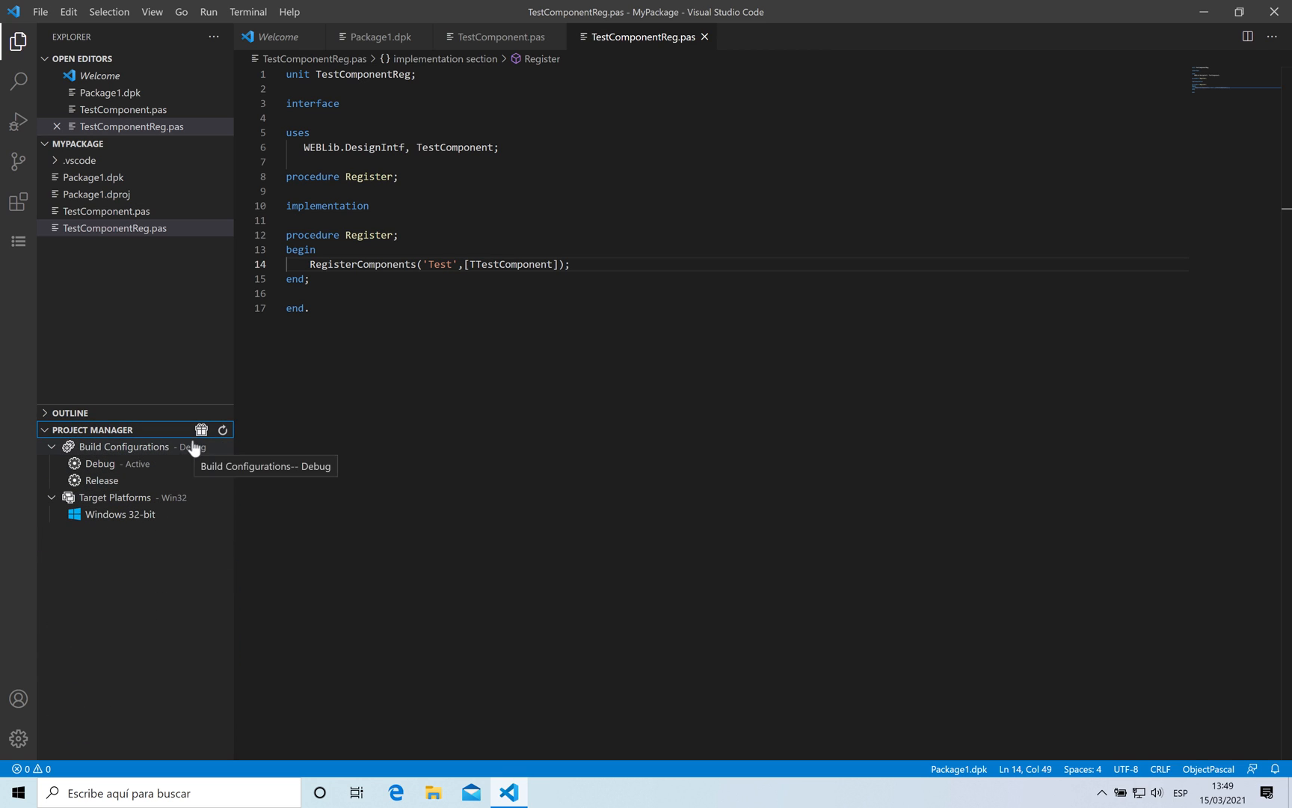
mouse_move(201, 429)
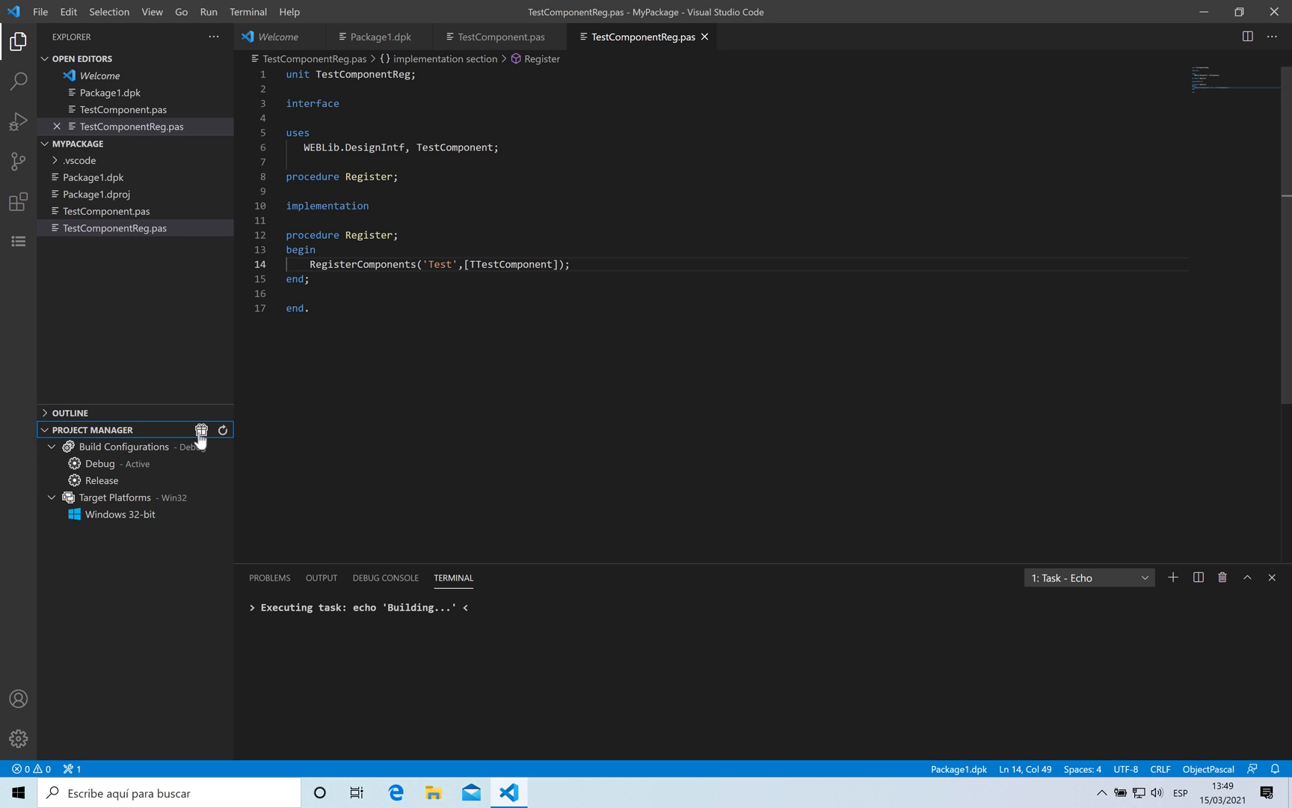
mouse_move(522, 528)
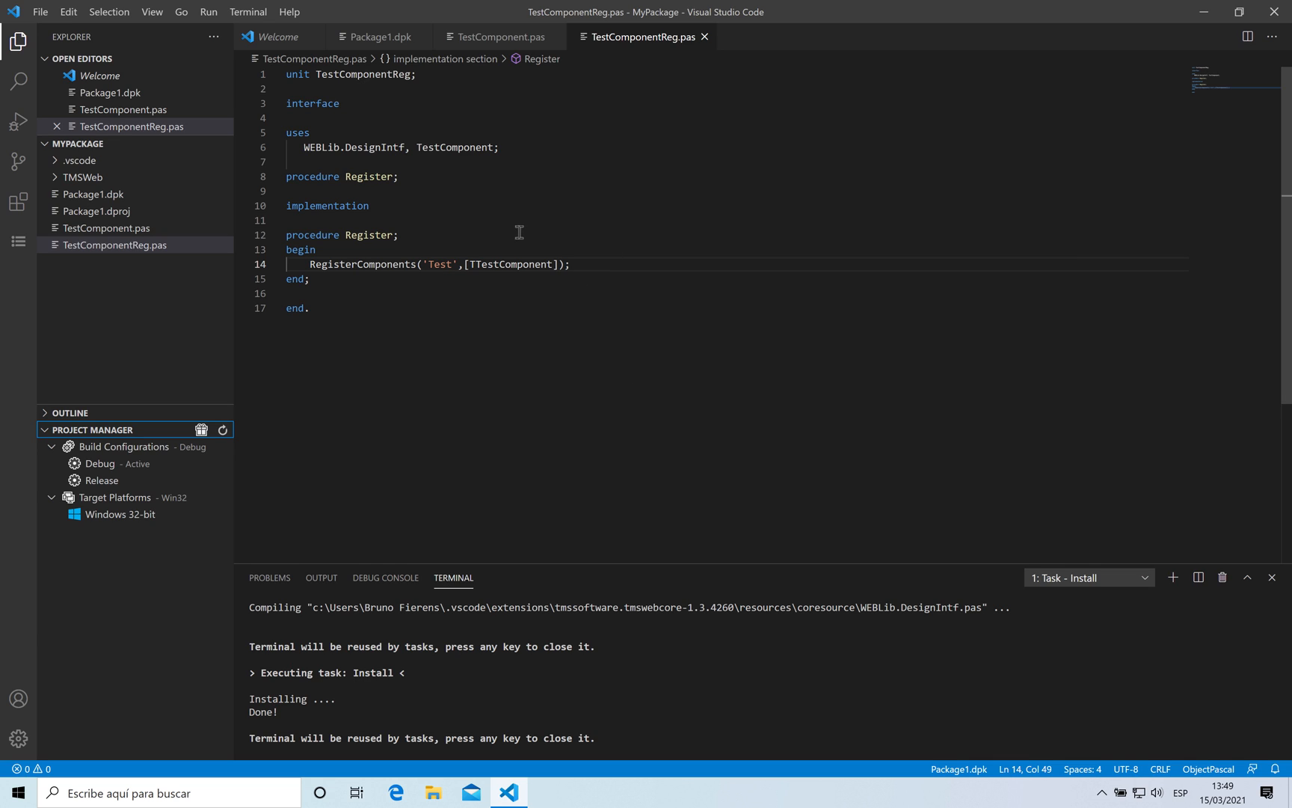
mouse_move(501, 218)
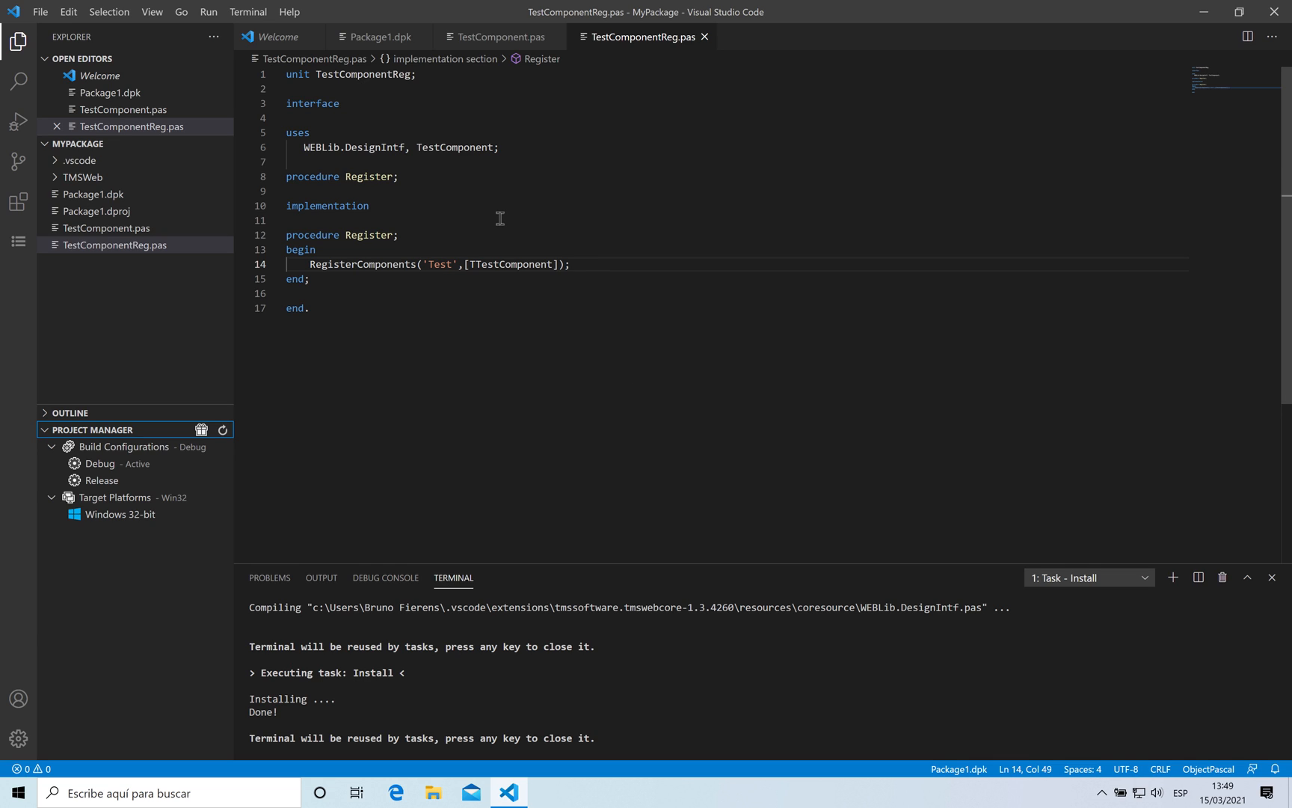
left_click(40, 11)
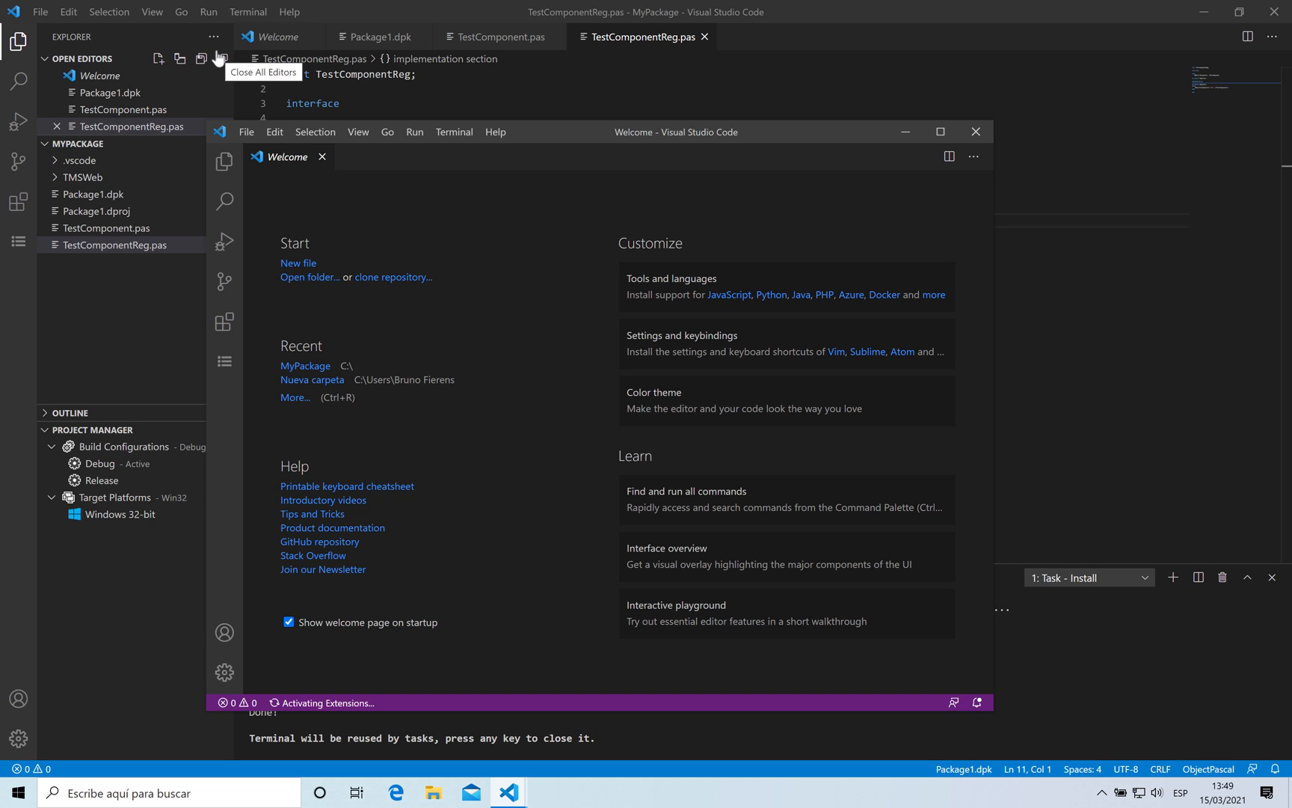
mouse_move(773, 138)
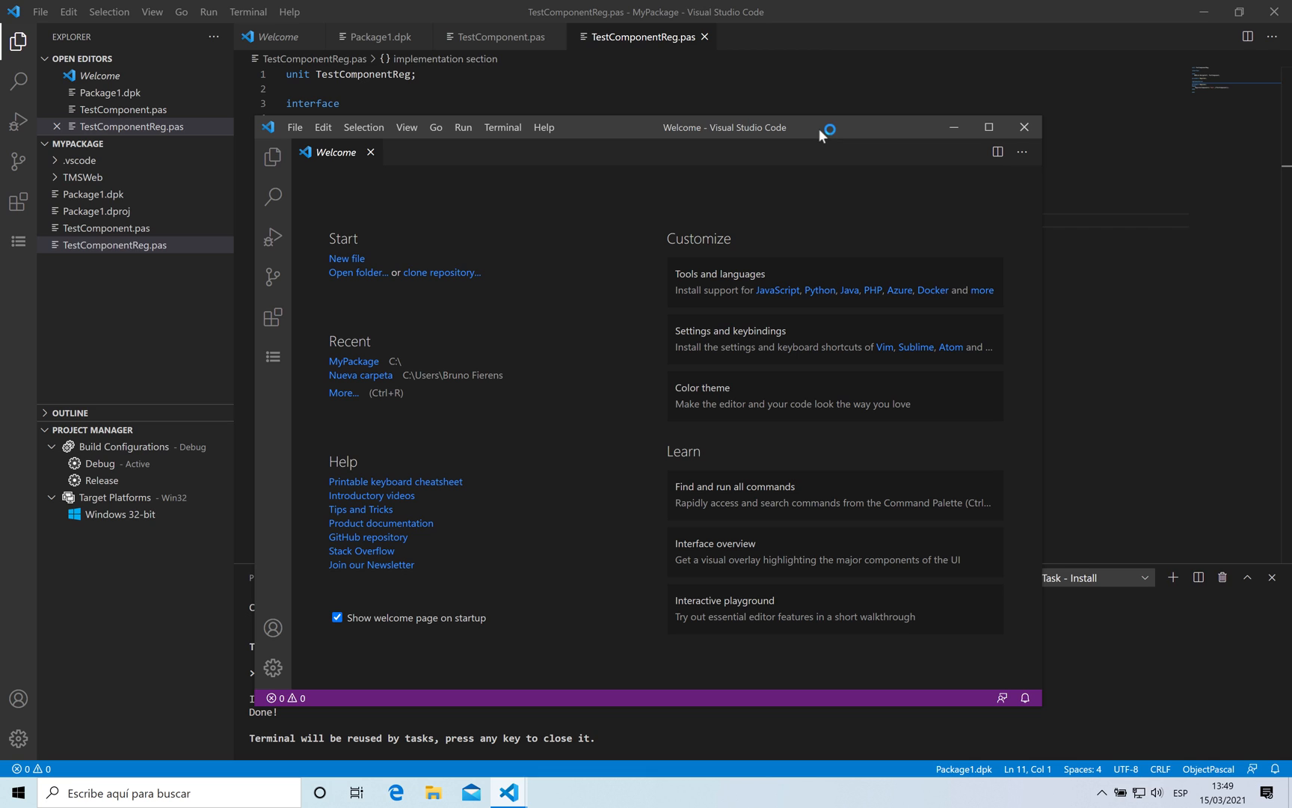
Create a new TMS WEB Application project and choose its save folder
left_click(273, 355)
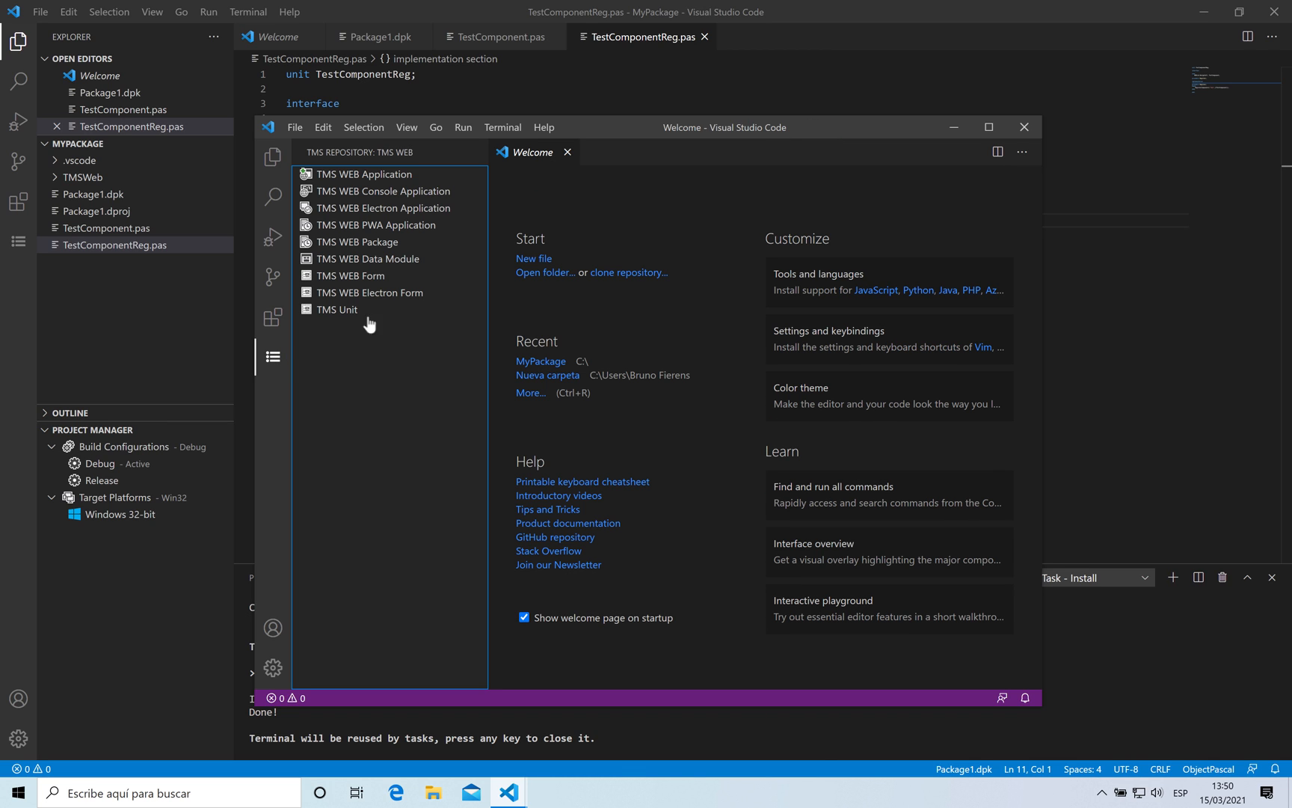
left_click(335, 309)
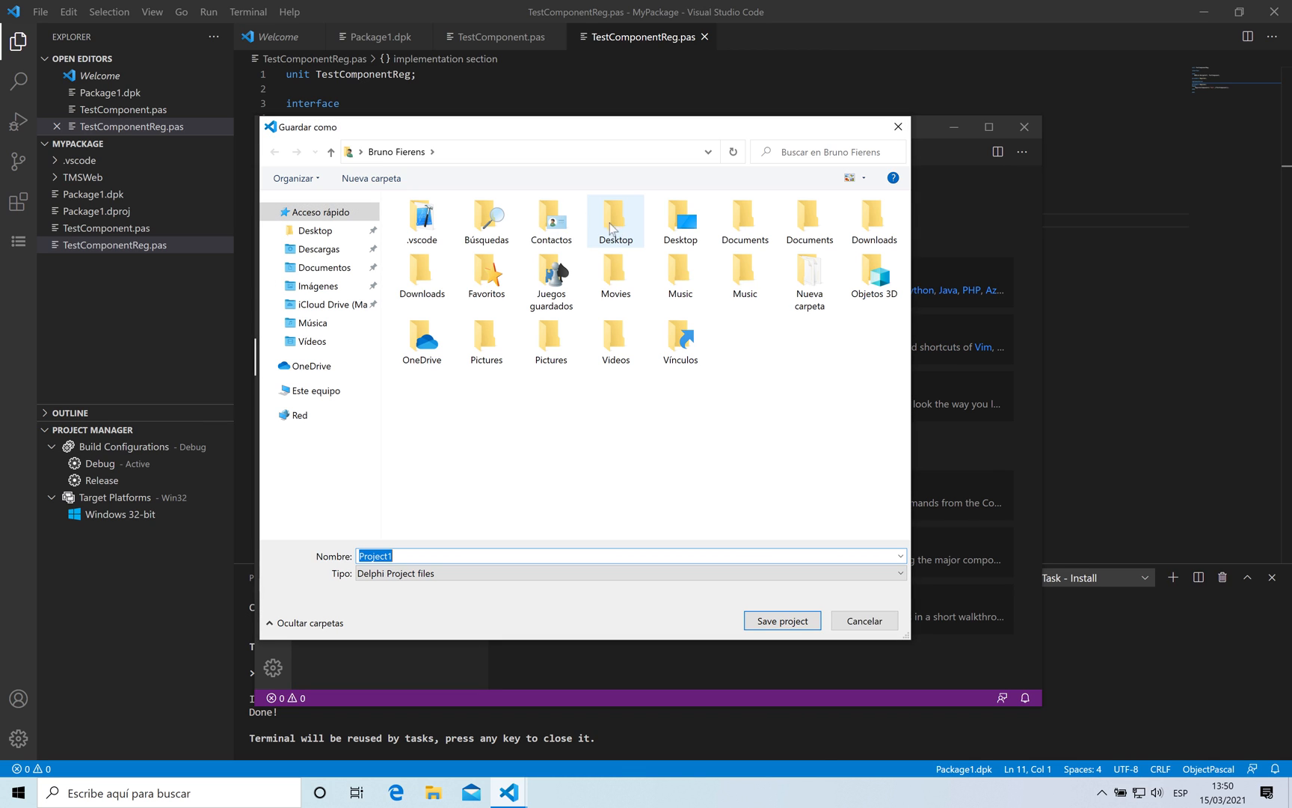
left_click(316, 389)
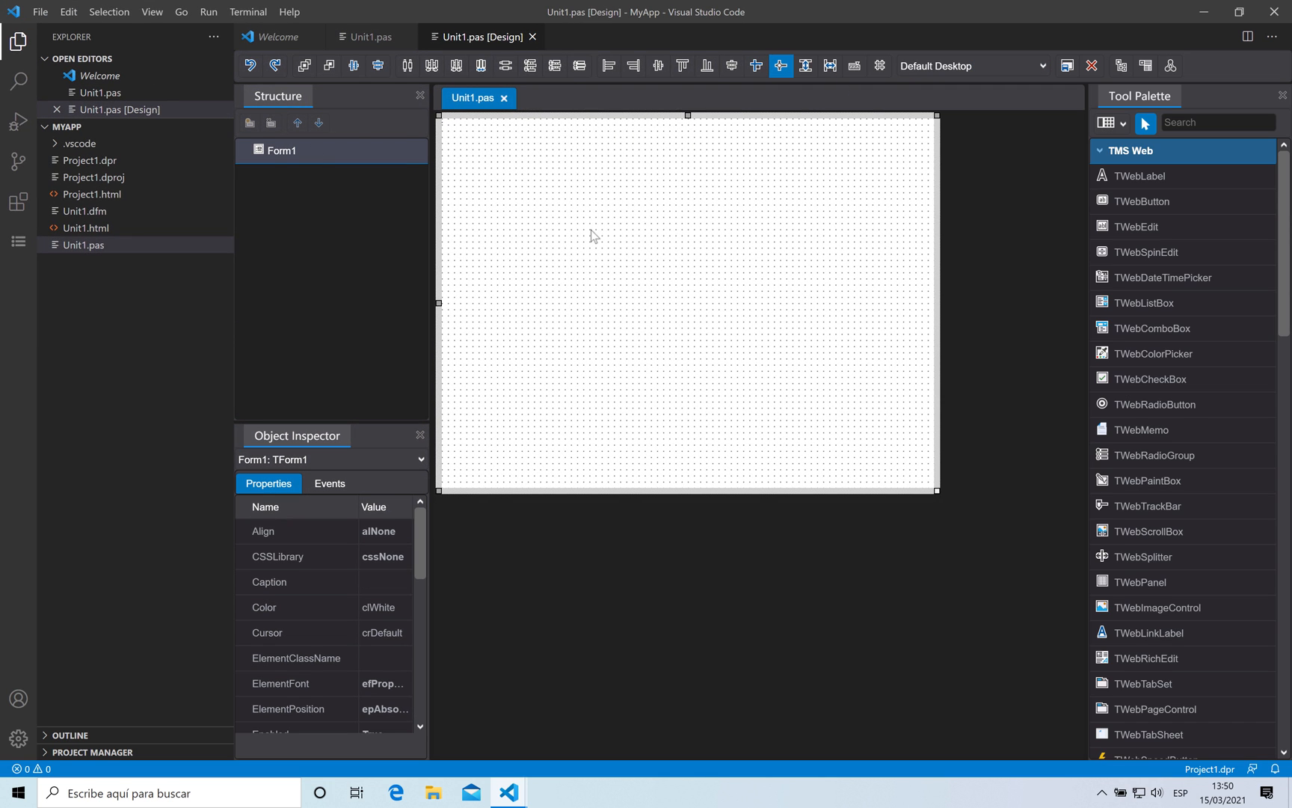
Drop a TTestComponent from the Test palette page onto Form1 and set SuperProp to 'asdfasd'
left_click(1131, 151)
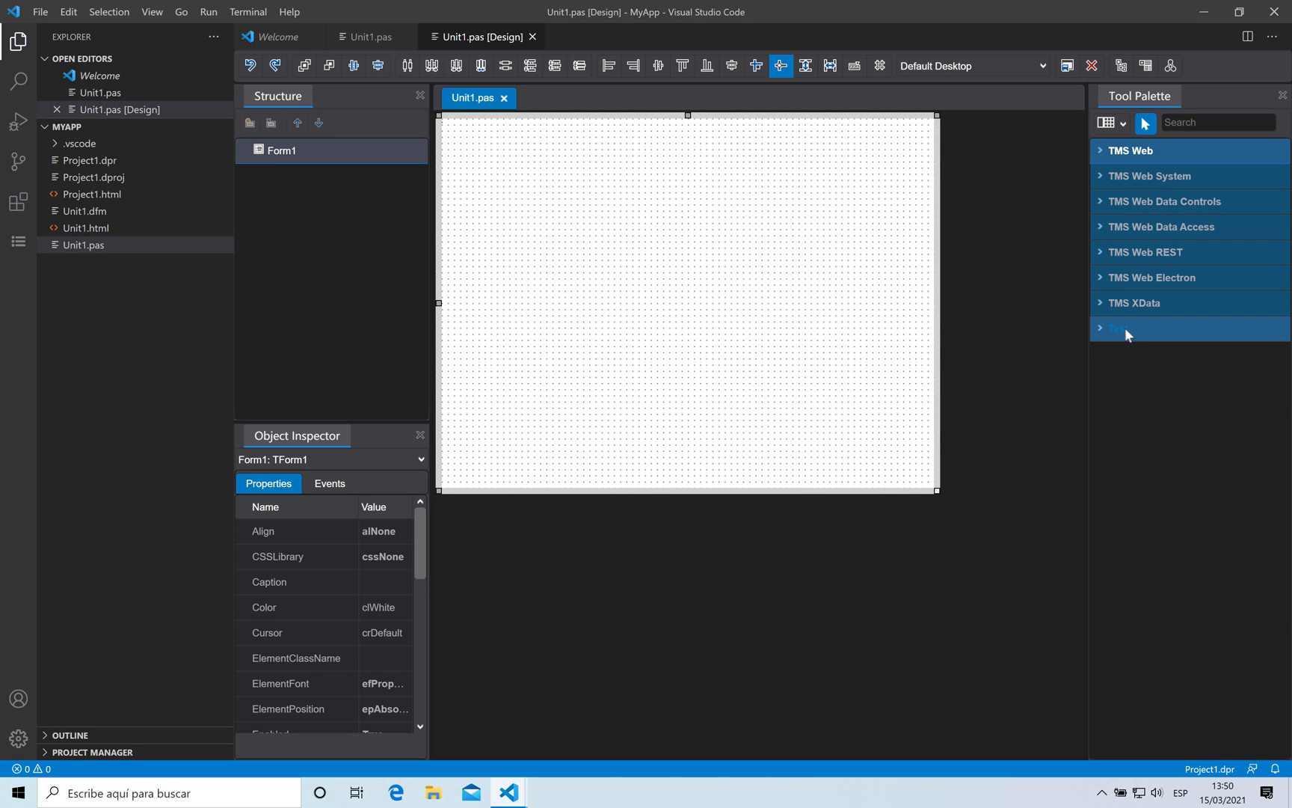
left_click(1118, 328)
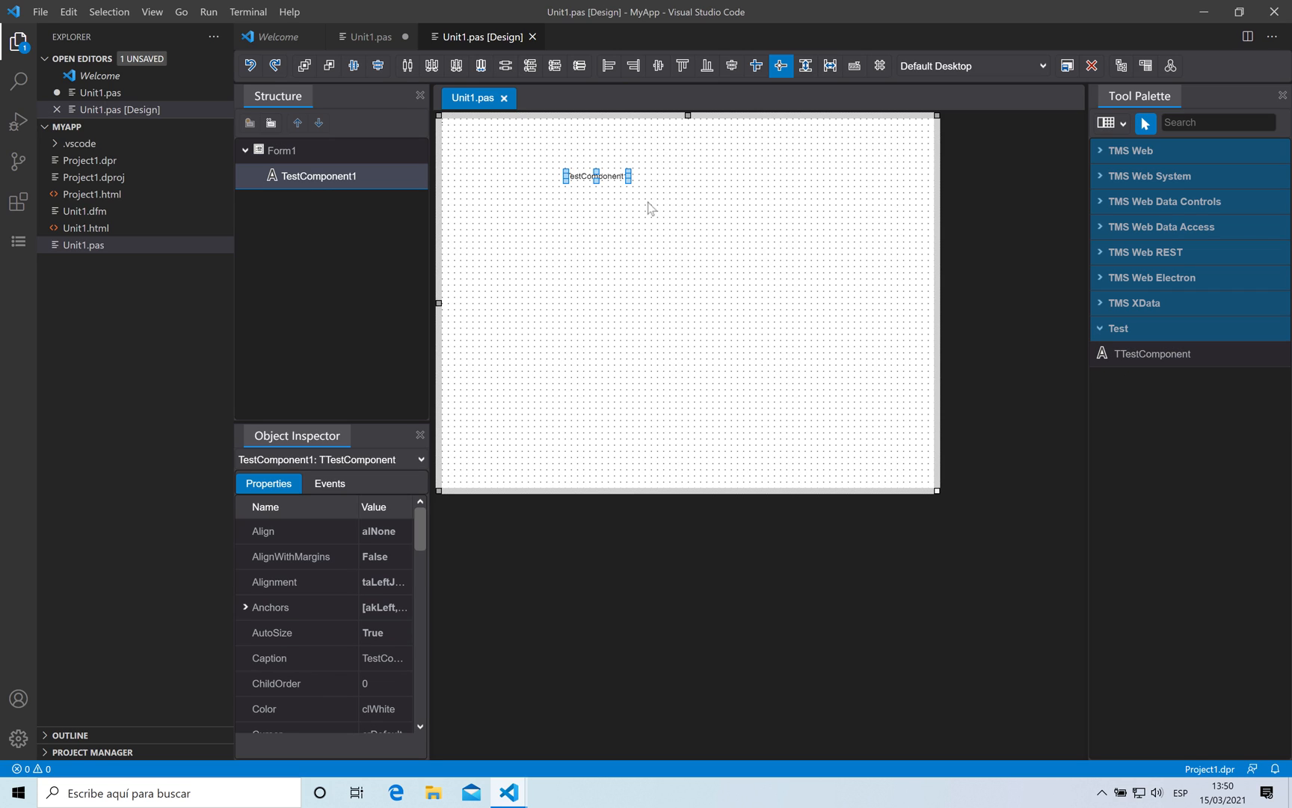
mouse_move(601, 247)
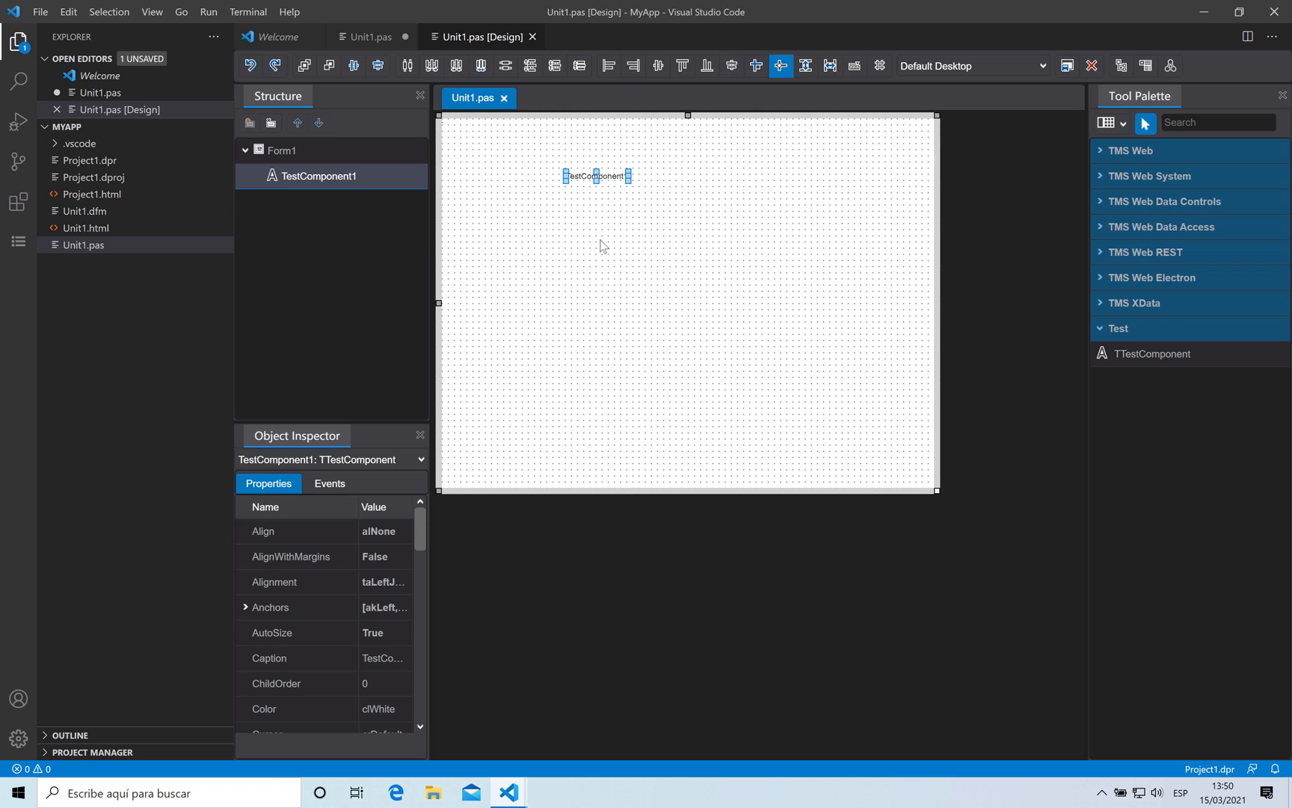
mouse_move(421, 531)
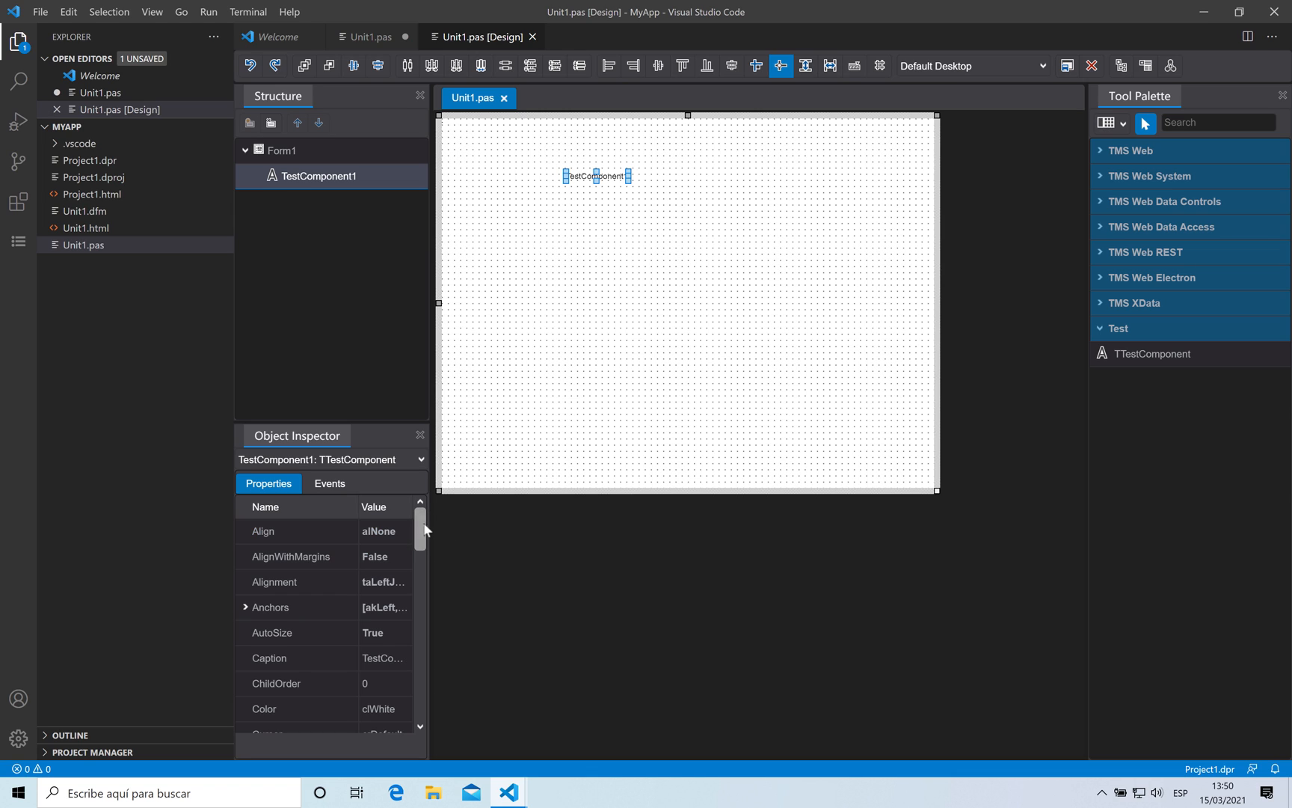
scroll("down", 3)
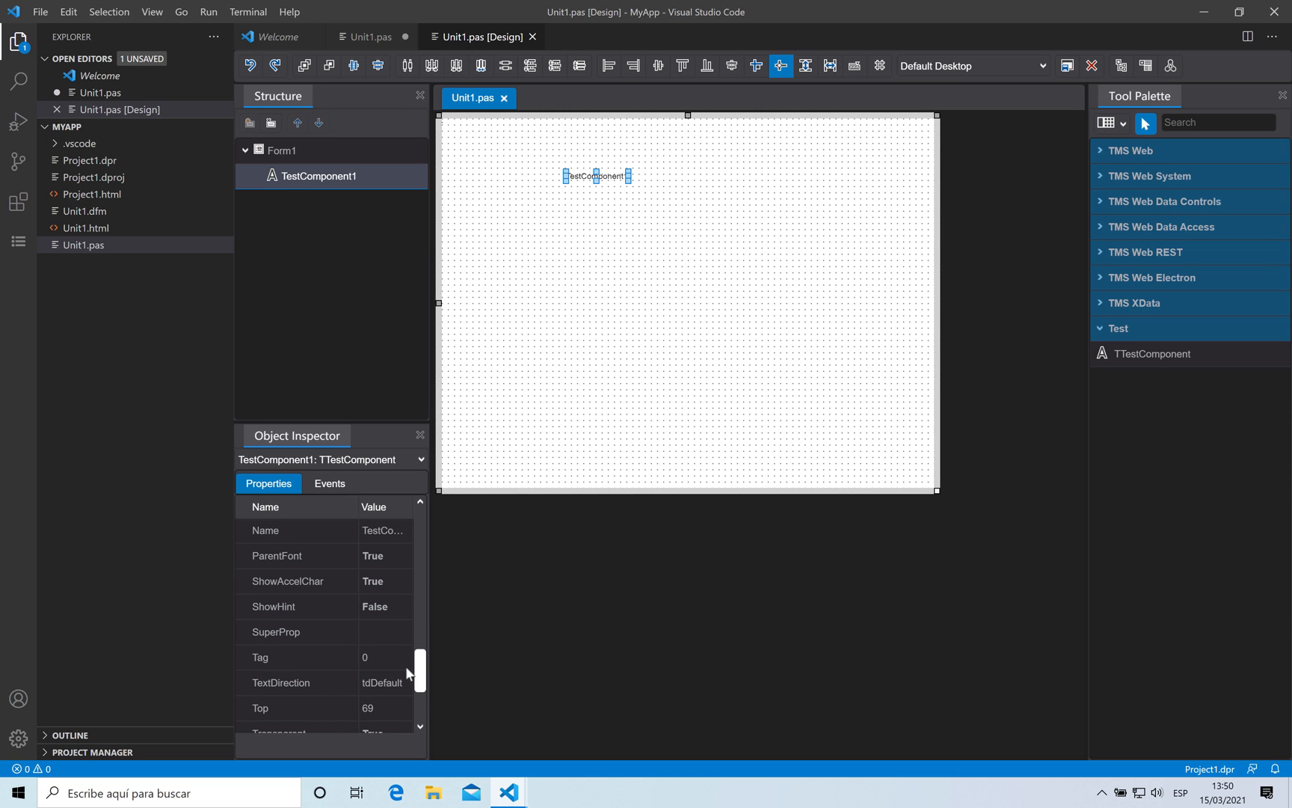
type("asd")
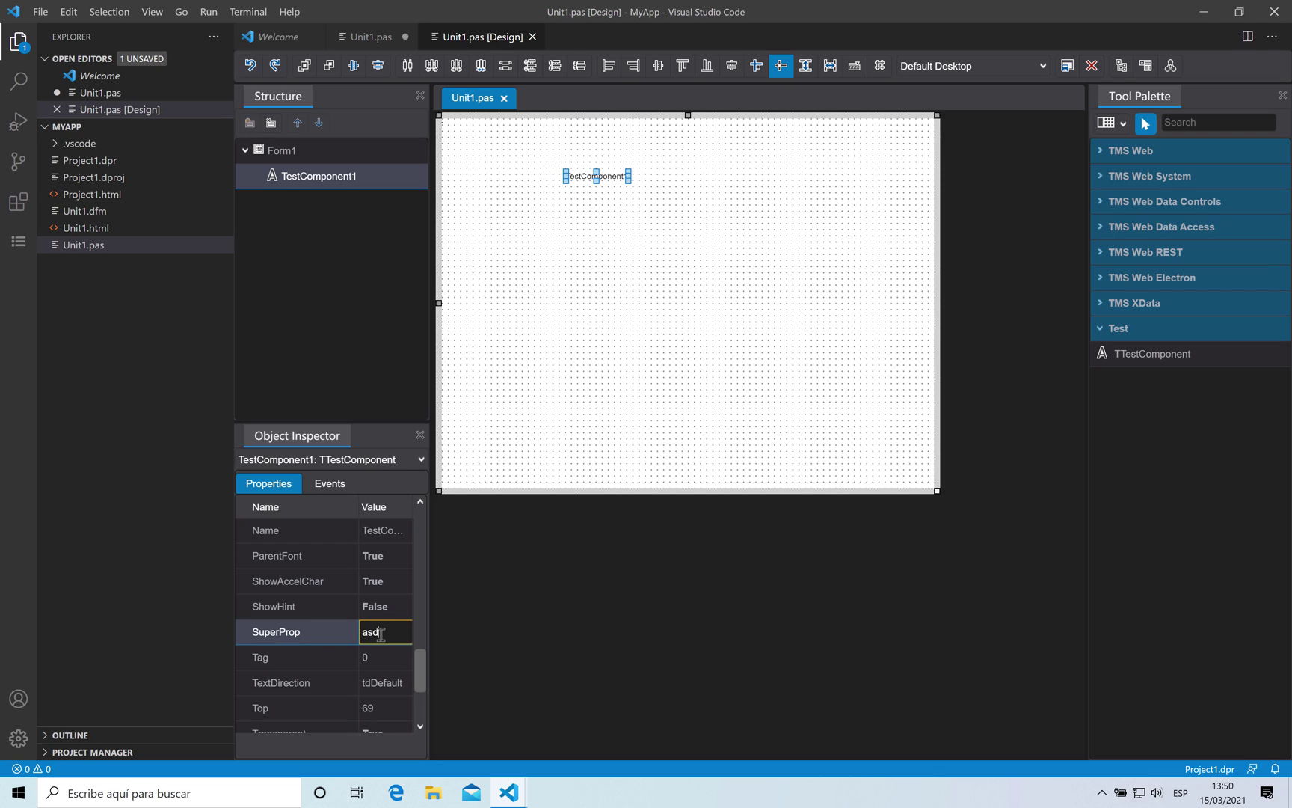
type("fasd...")
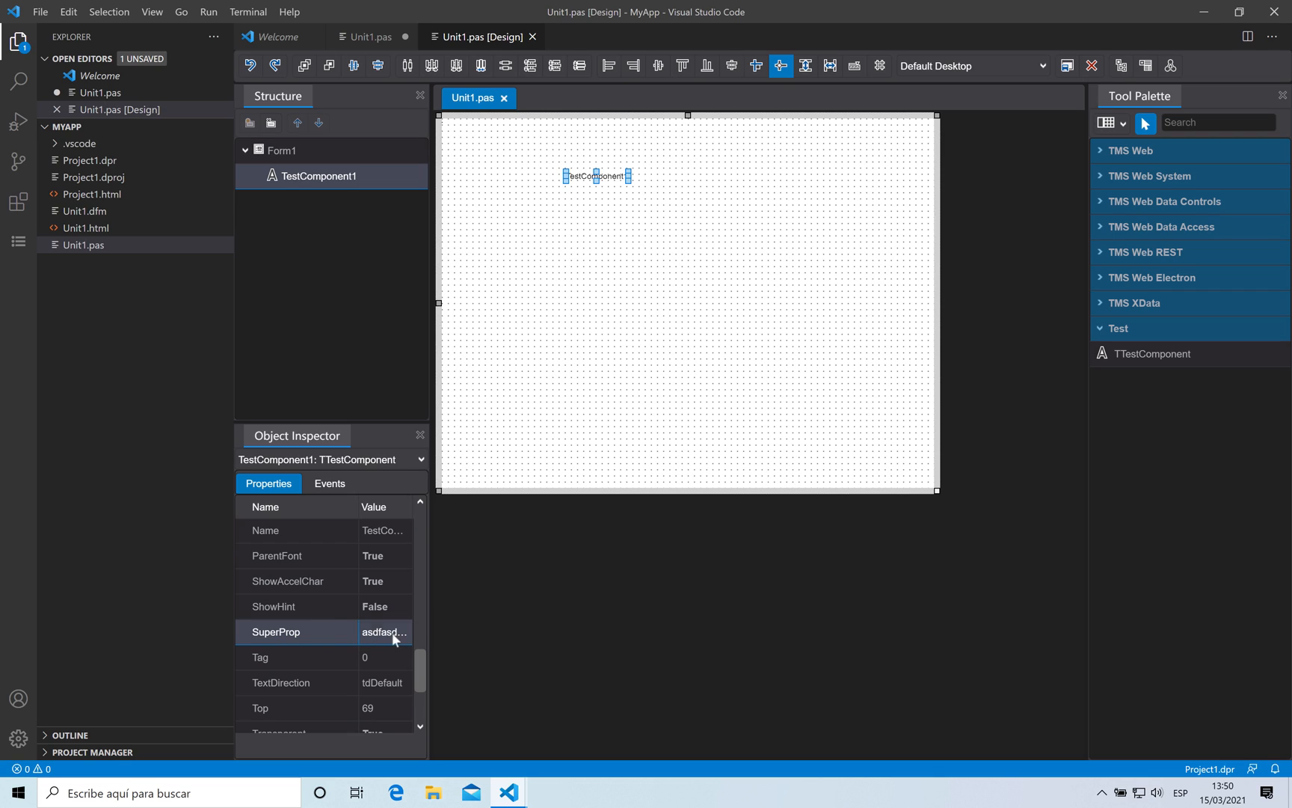
mouse_move(404, 37)
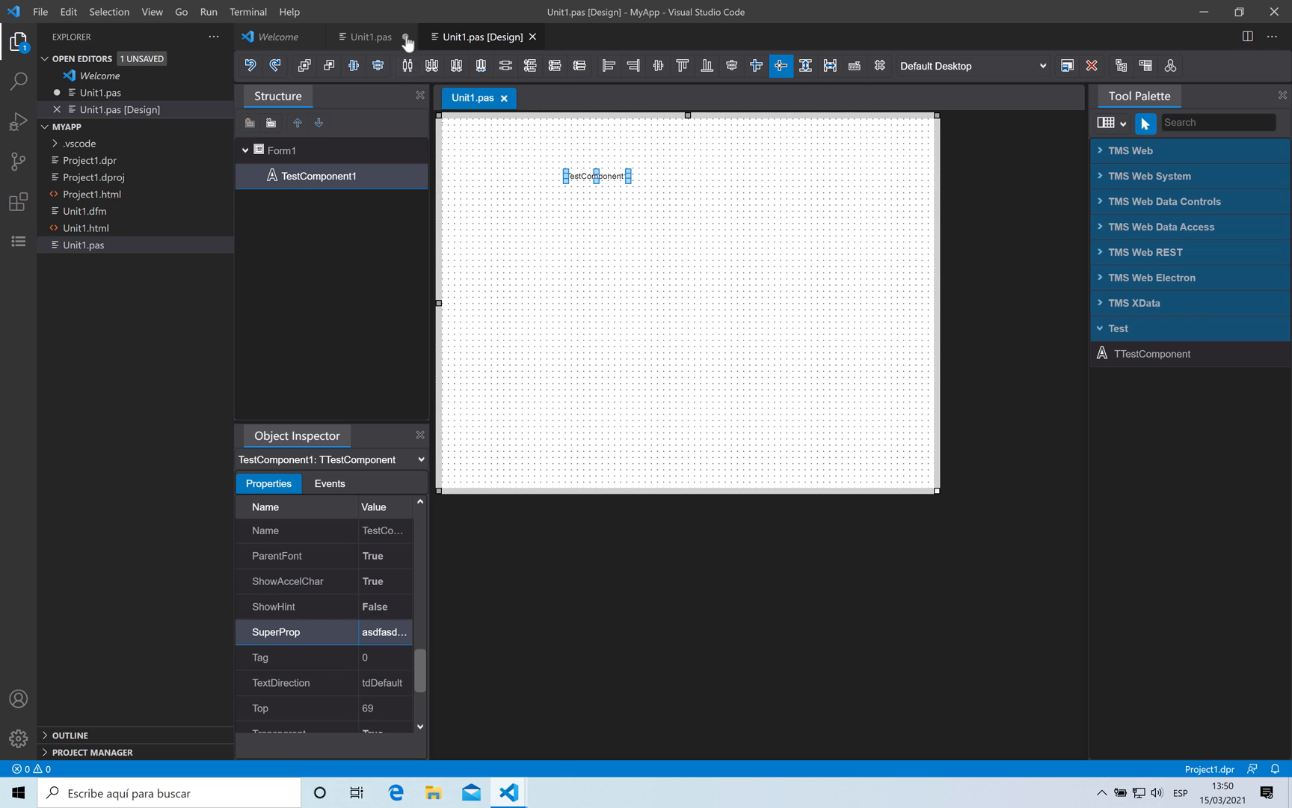
Check Unit1.pas uses TestComponent, then run the web app from Run and Debug
left_click(371, 36)
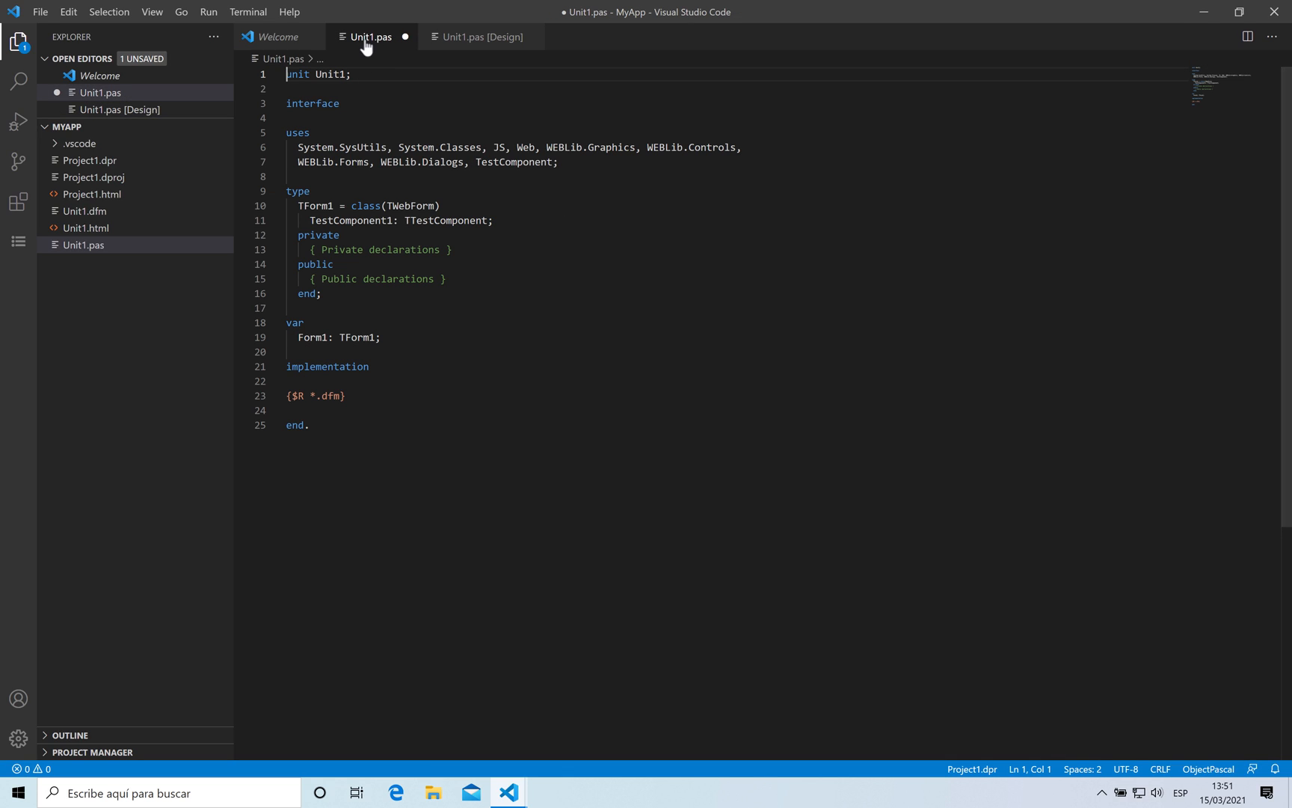
mouse_move(515, 162)
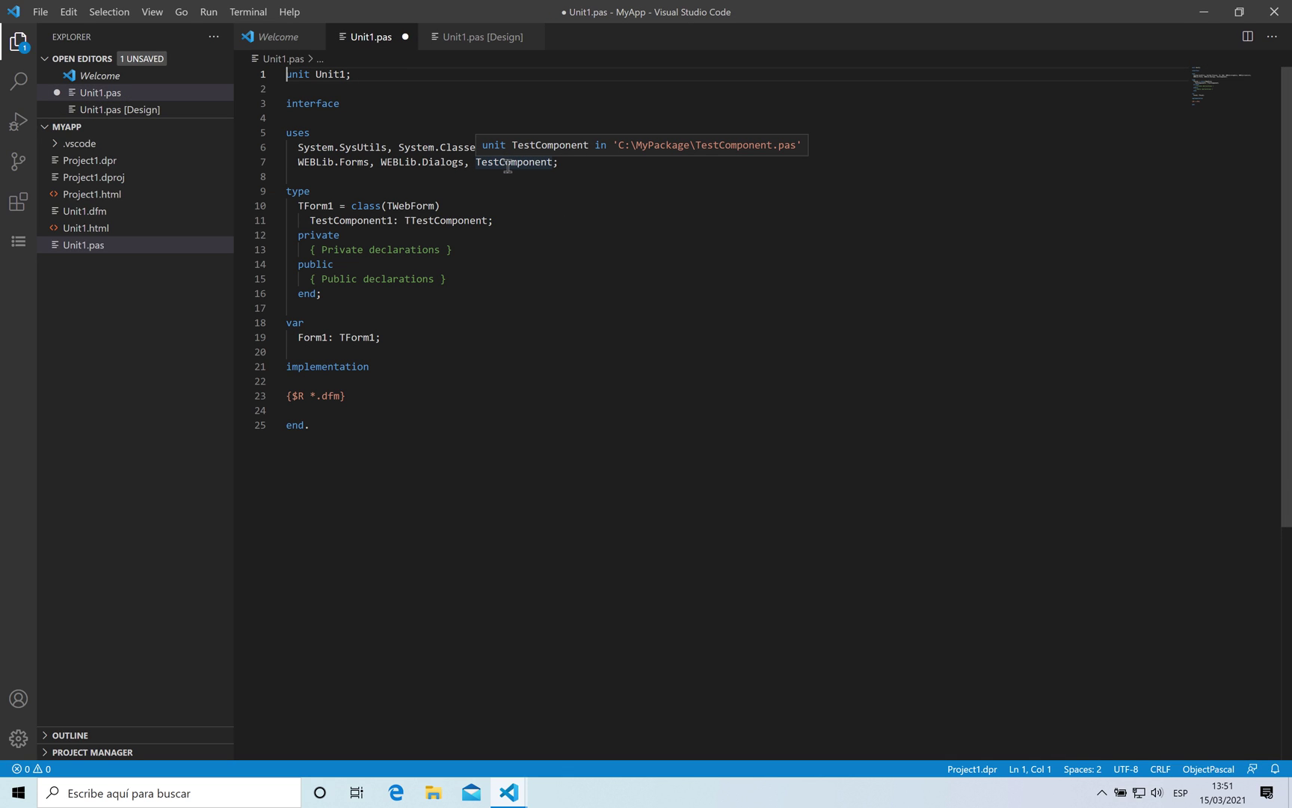
mouse_move(508, 164)
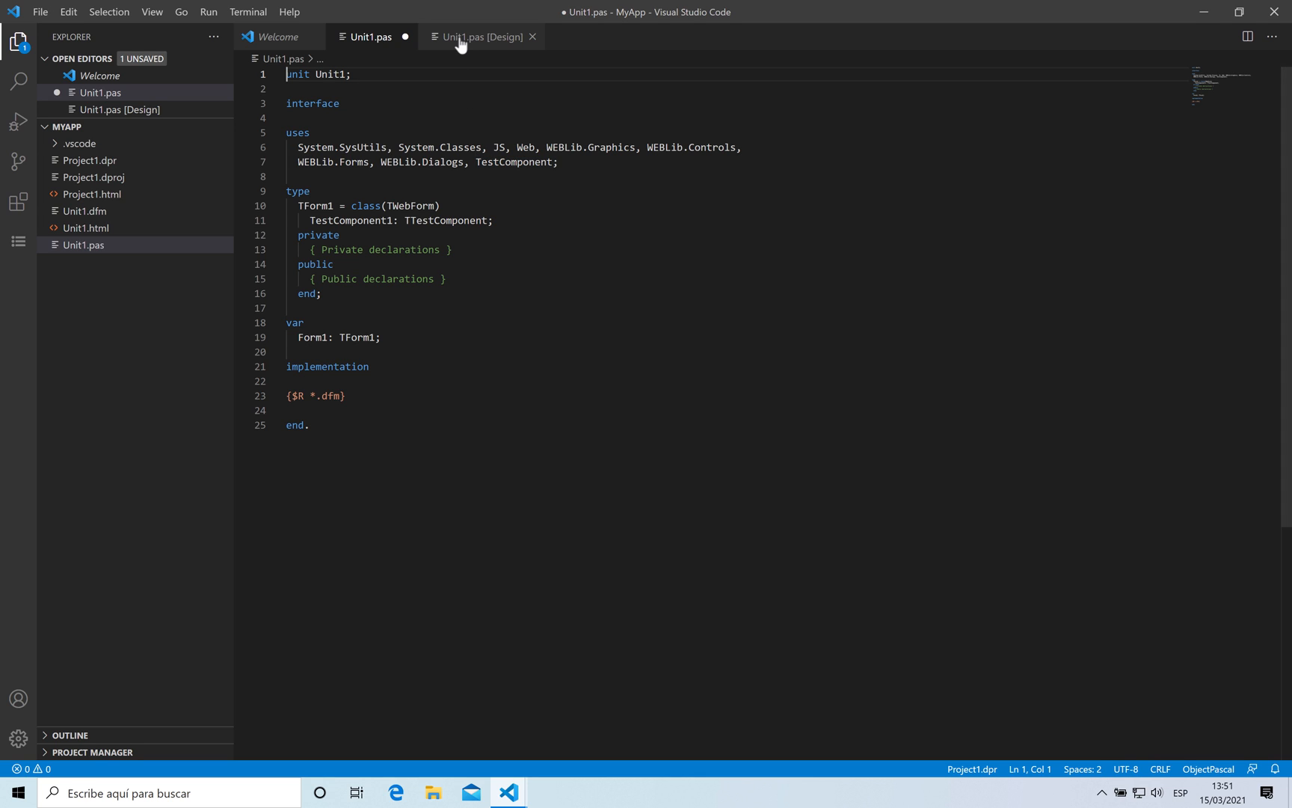
left_click(18, 120)
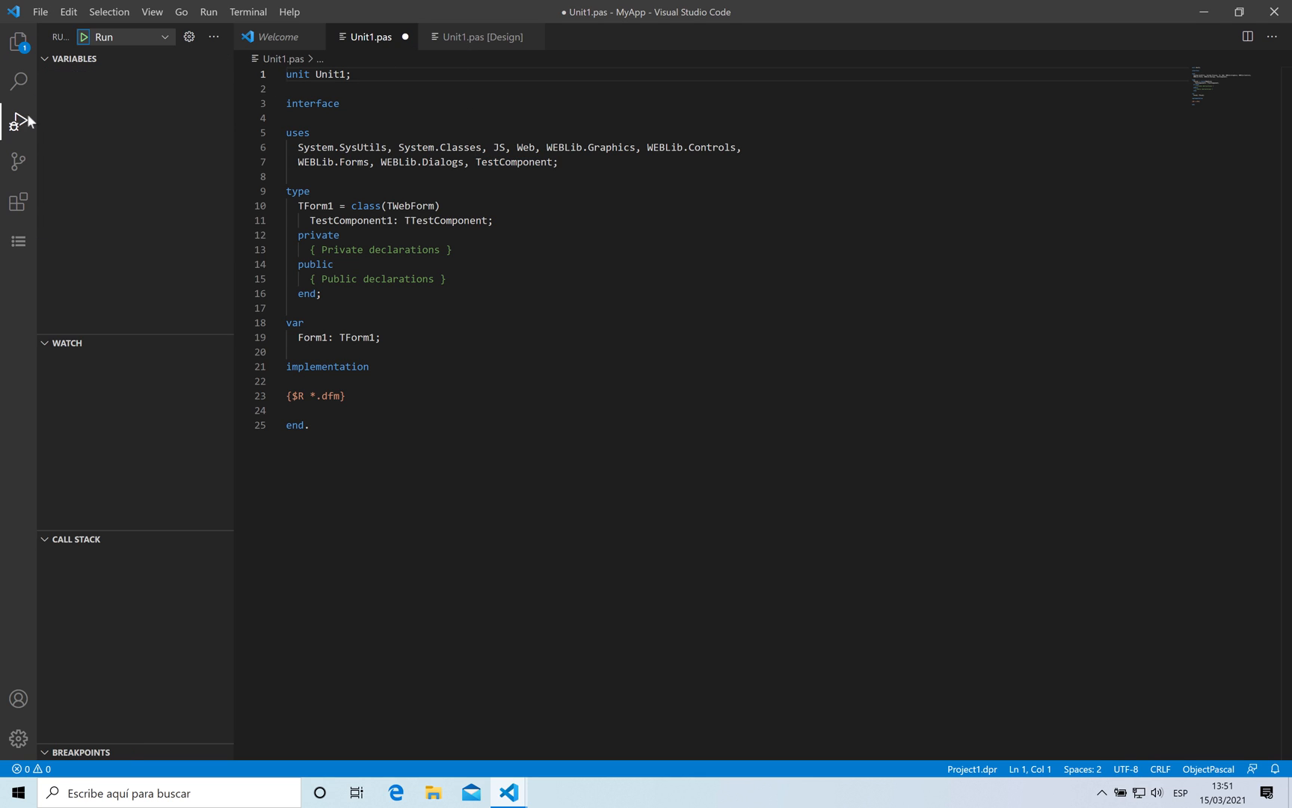
left_click(102, 36)
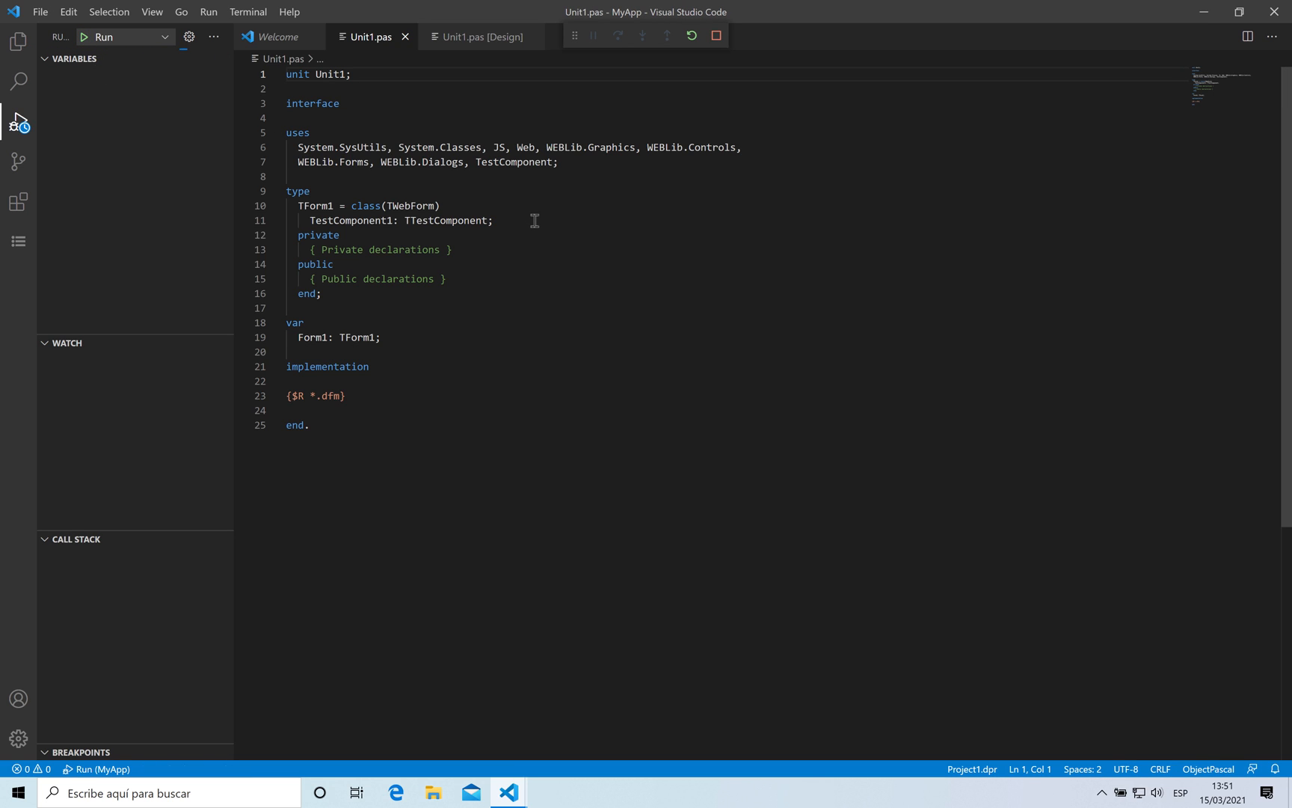
left_click(101, 36)
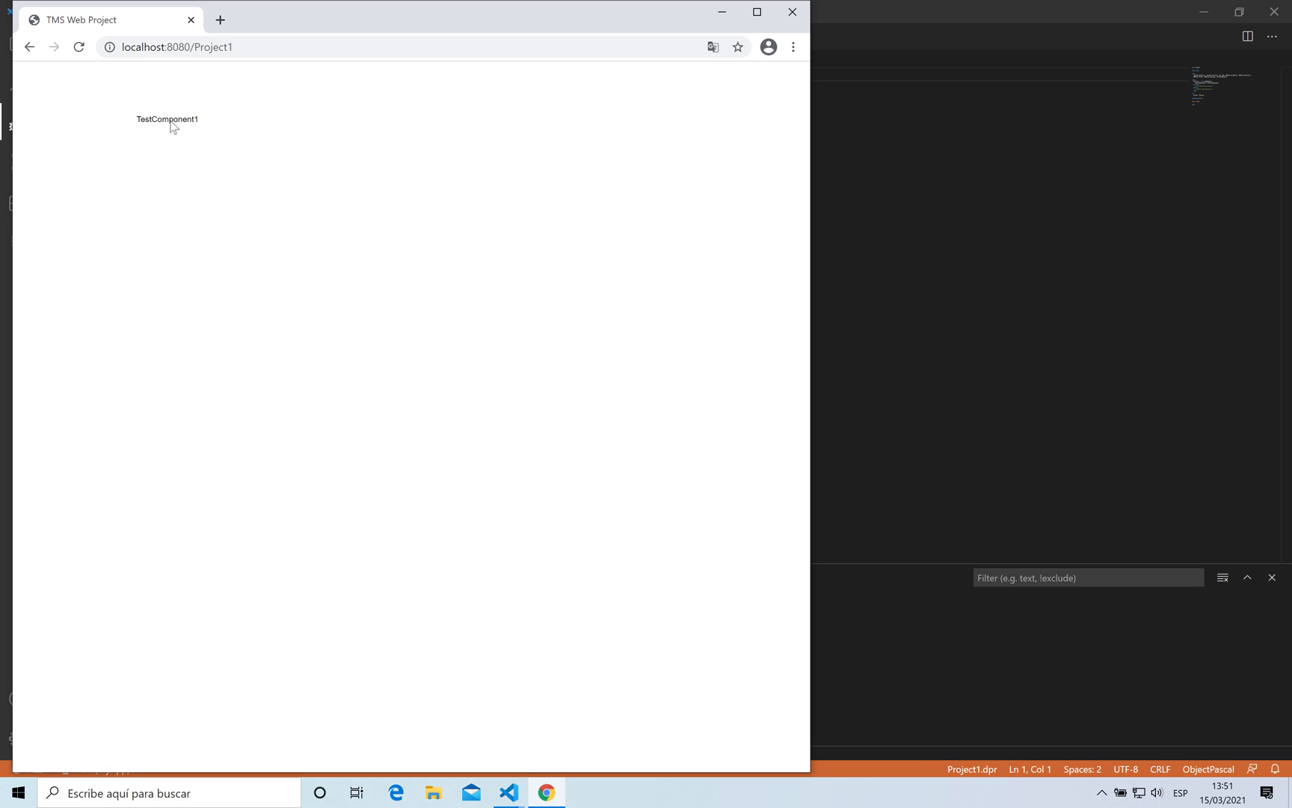
mouse_move(182, 137)
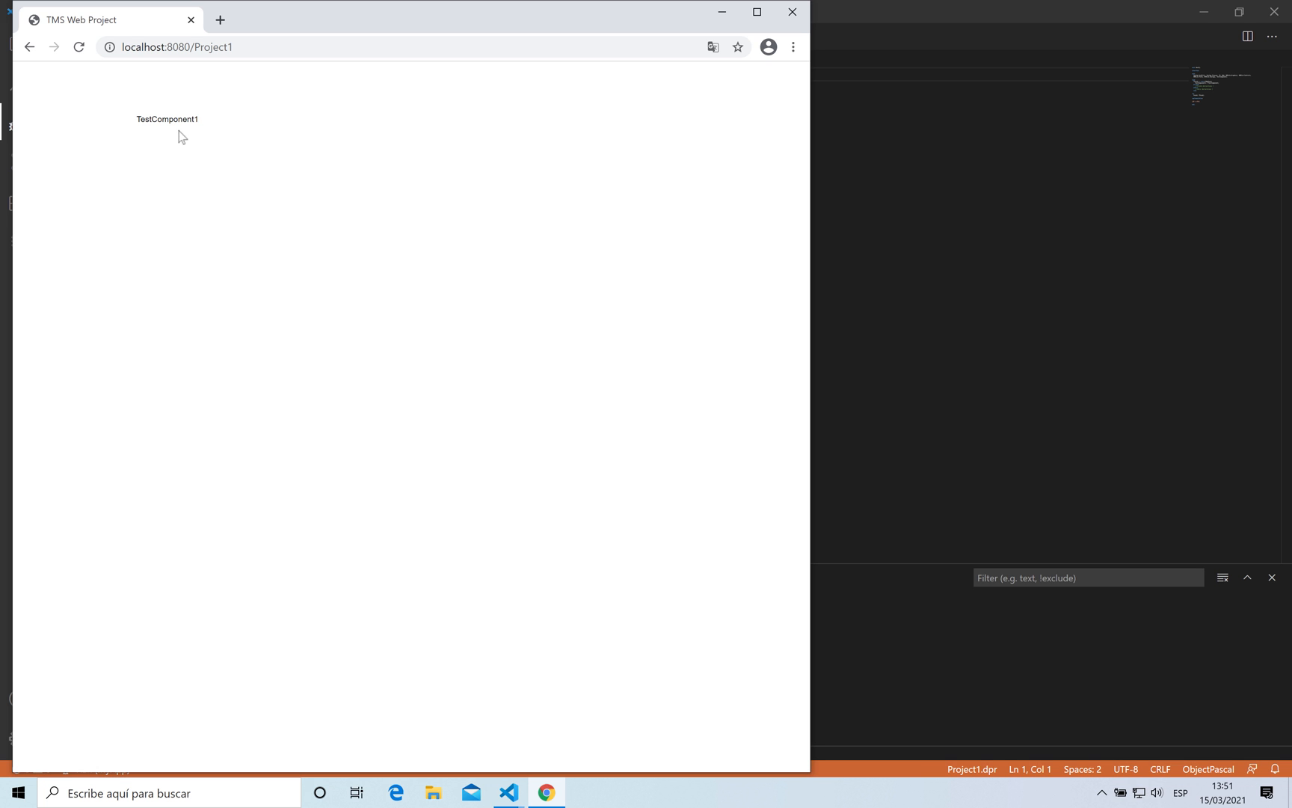
mouse_move(152, 129)
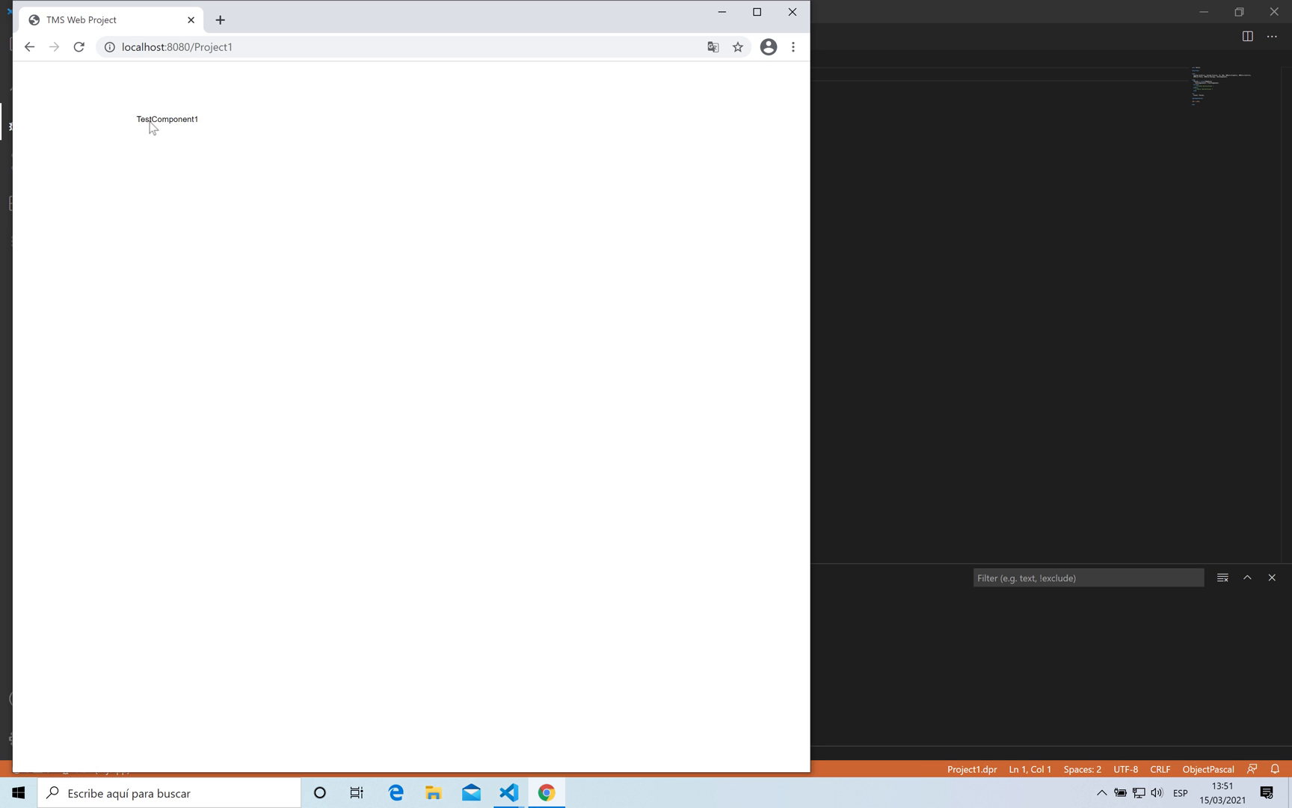